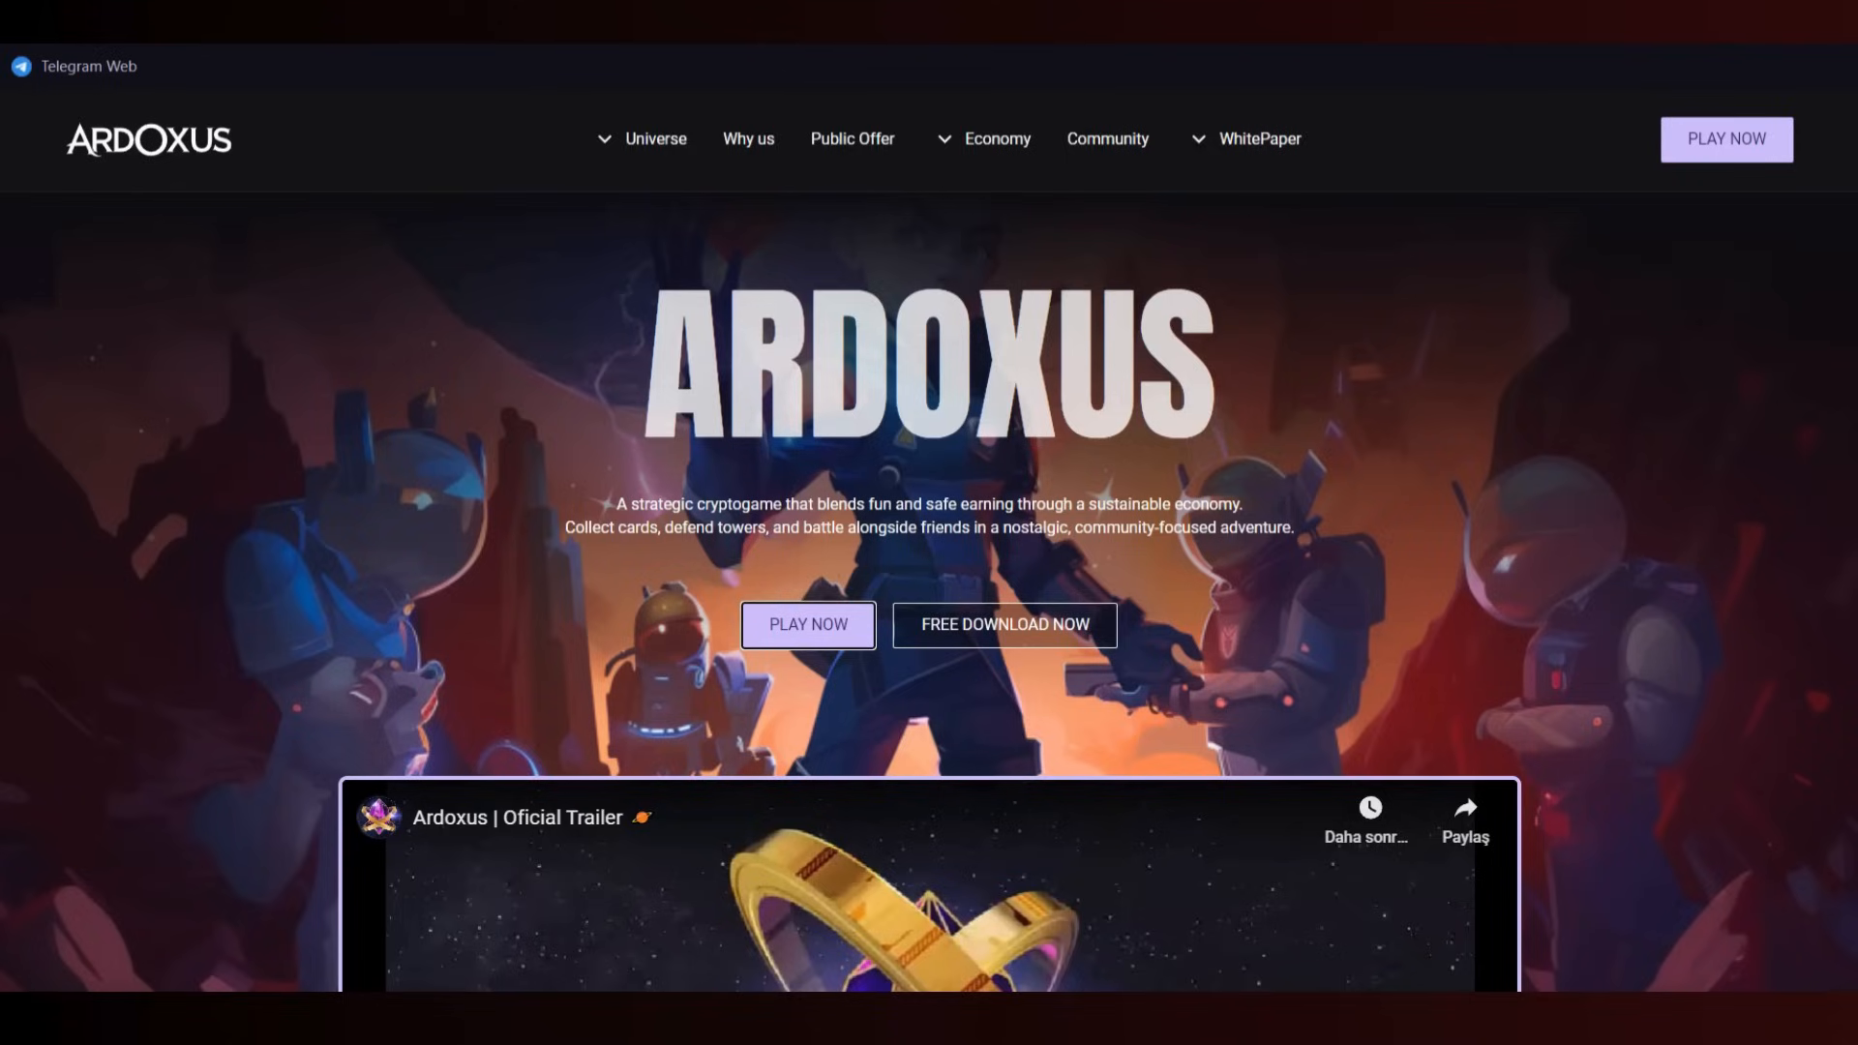
- Scroll past the trailer and the staking and capsules offer cards to Why Ardoxus?
scroll(down, 3)
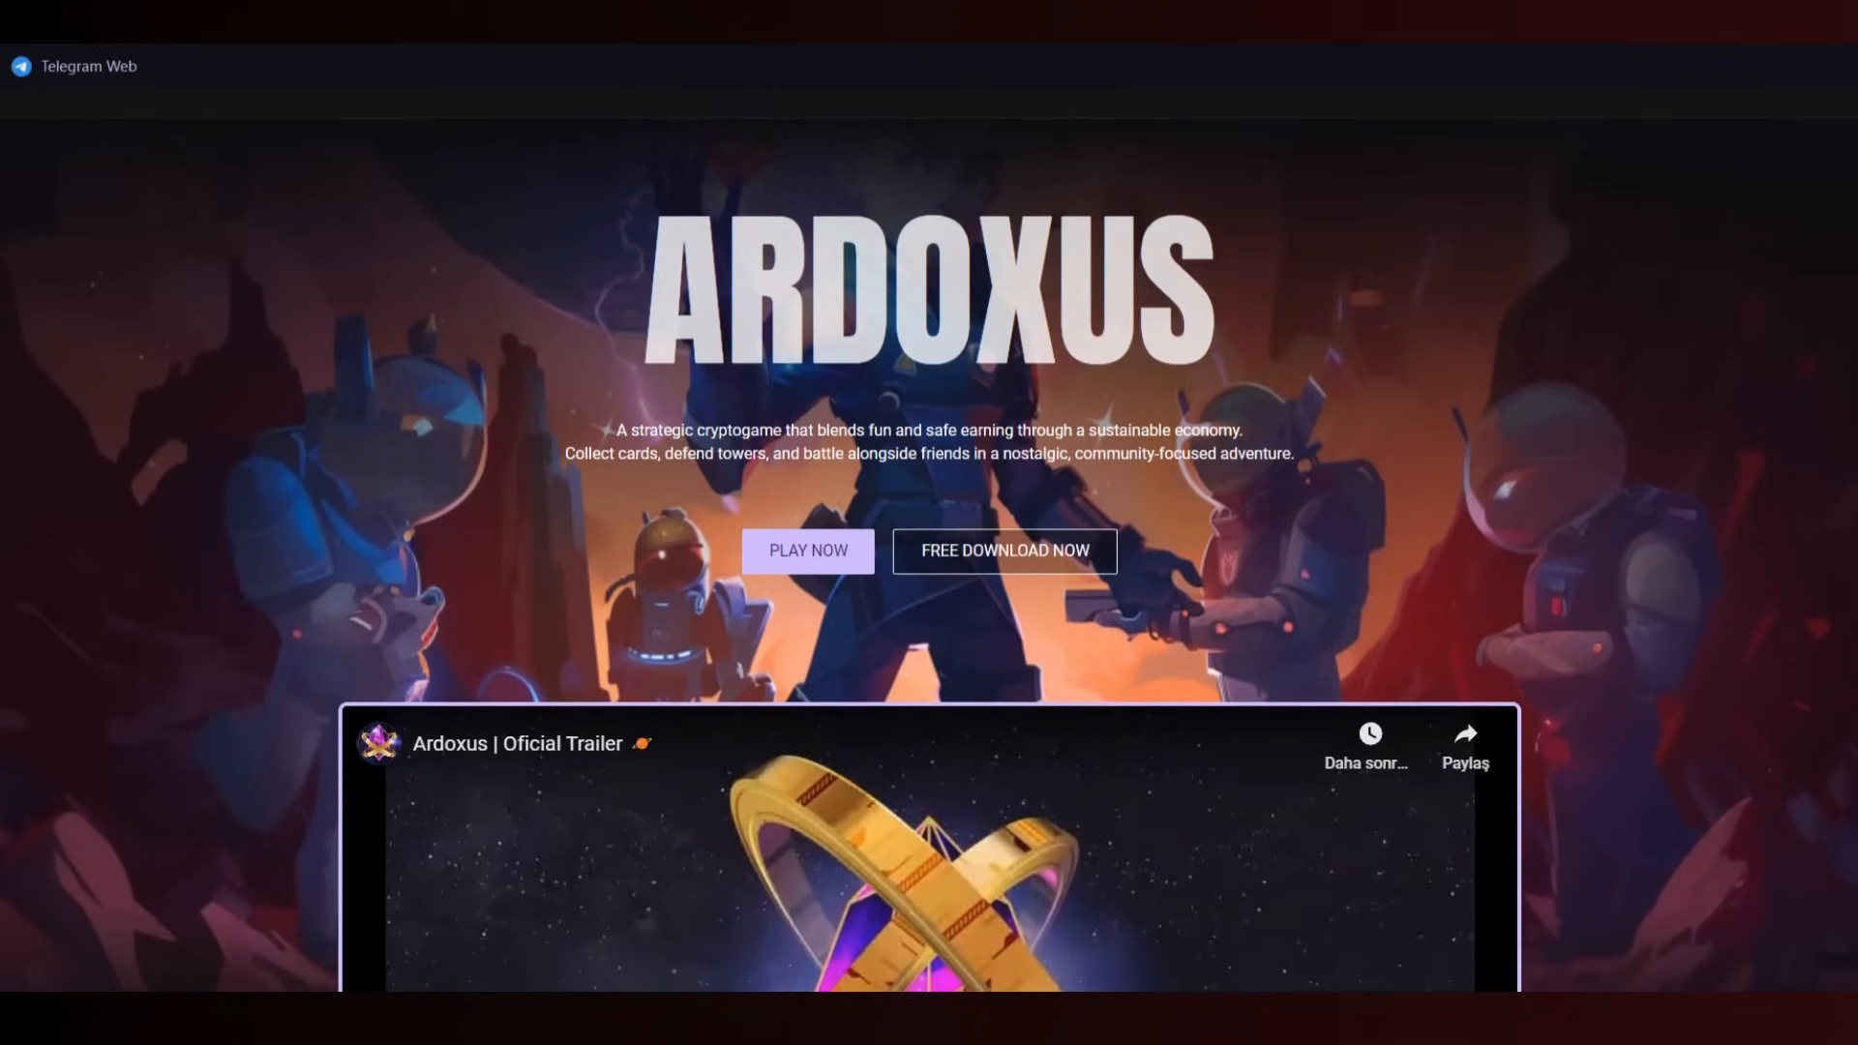
scroll(down, 3)
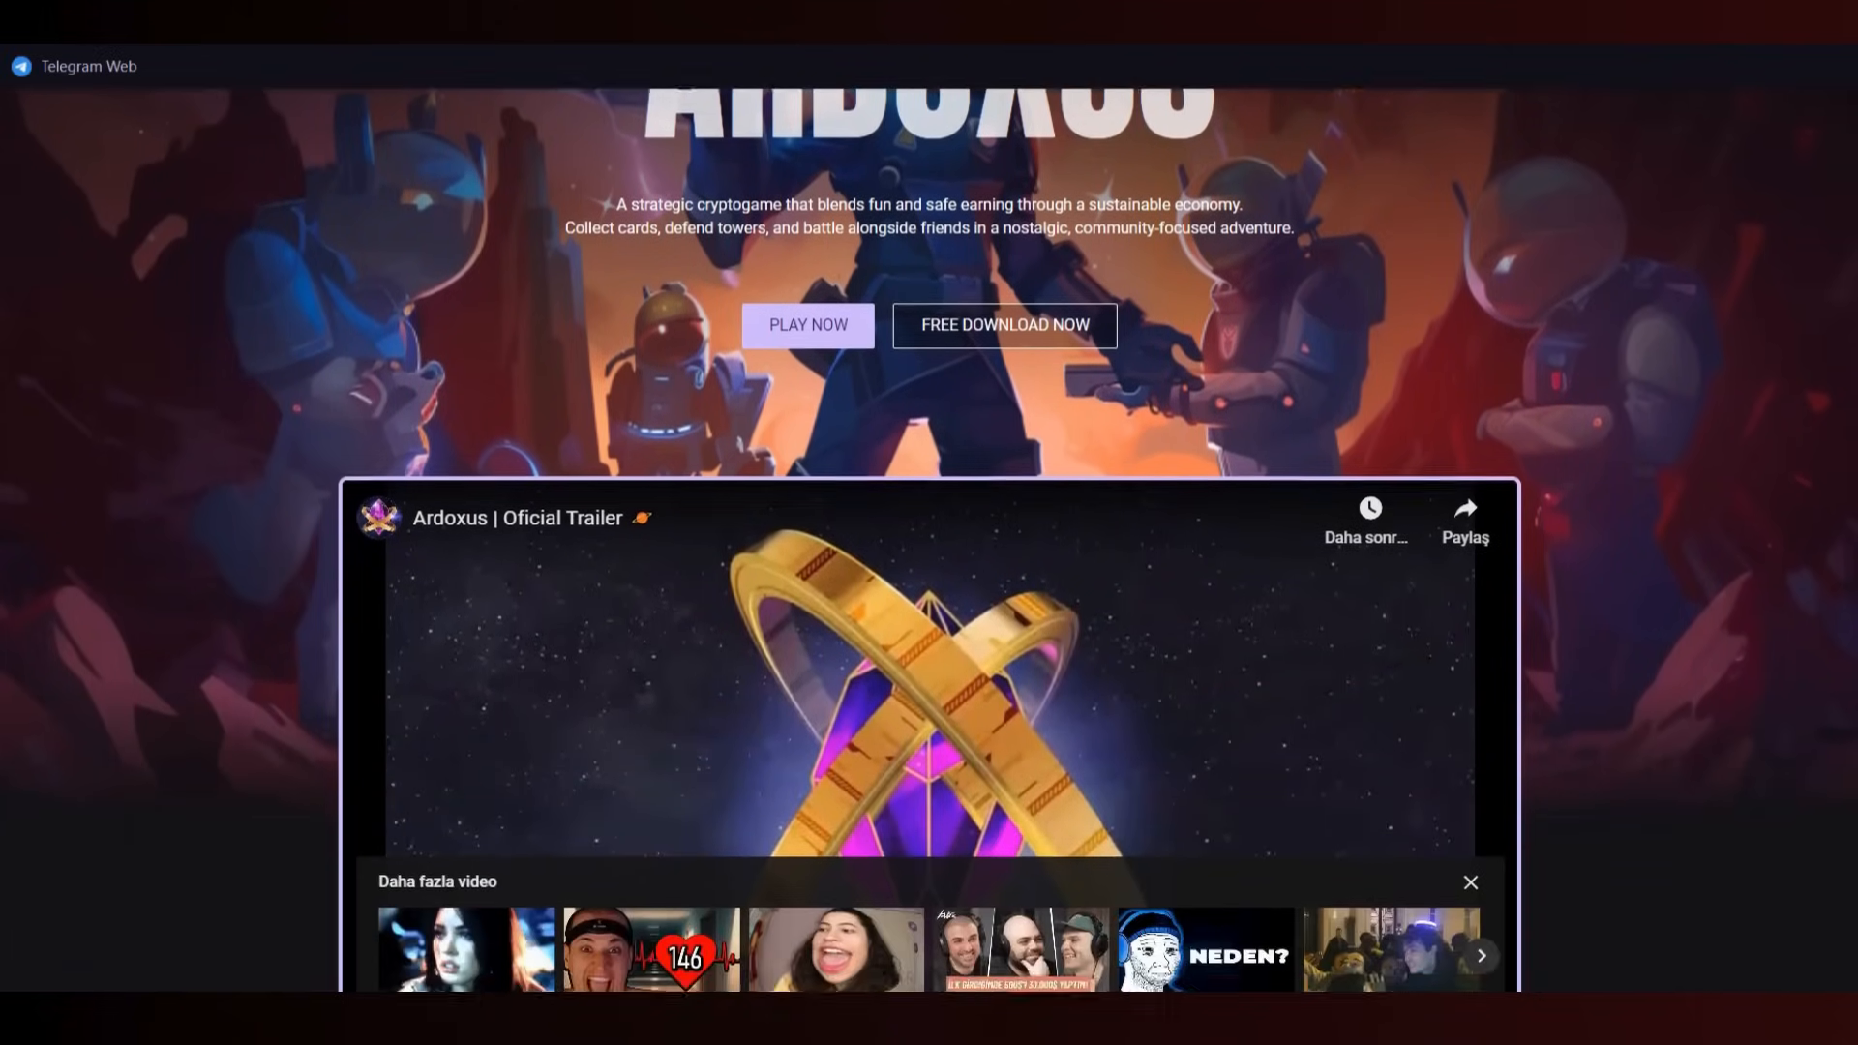
scroll(down, 3)
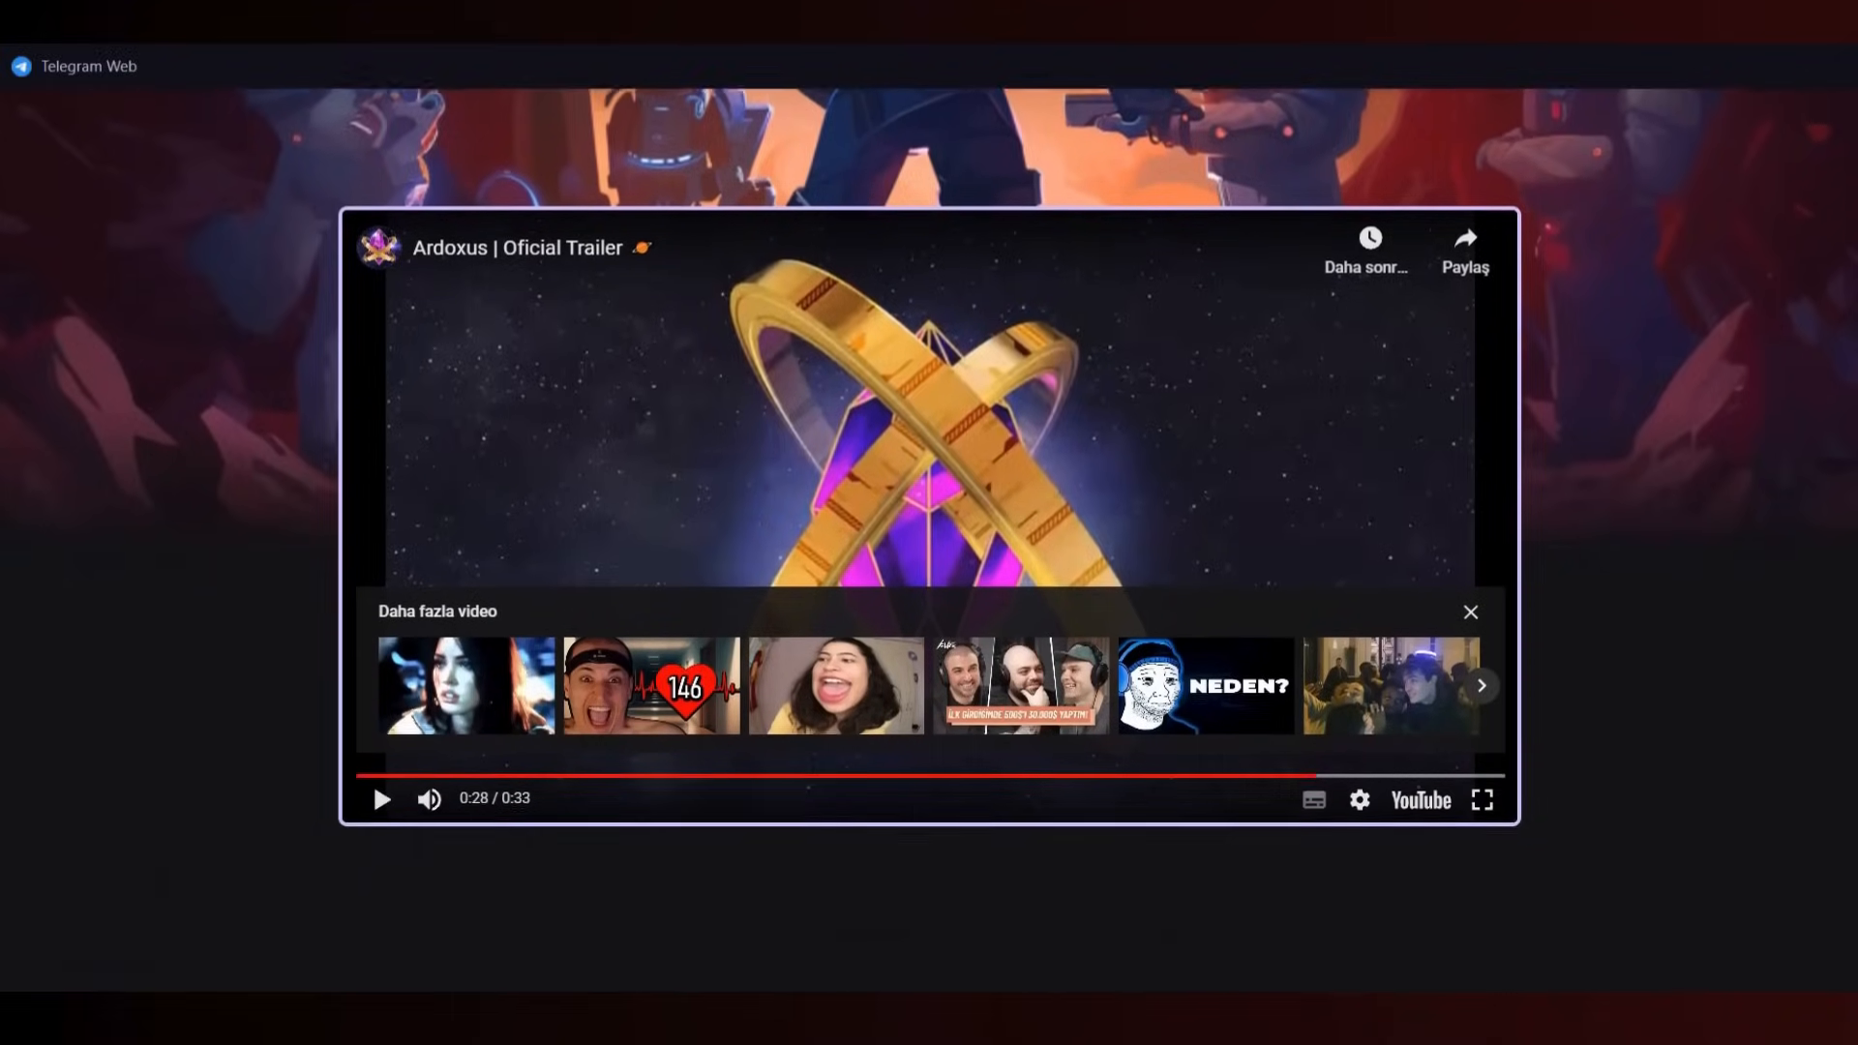
scroll(down, 3)
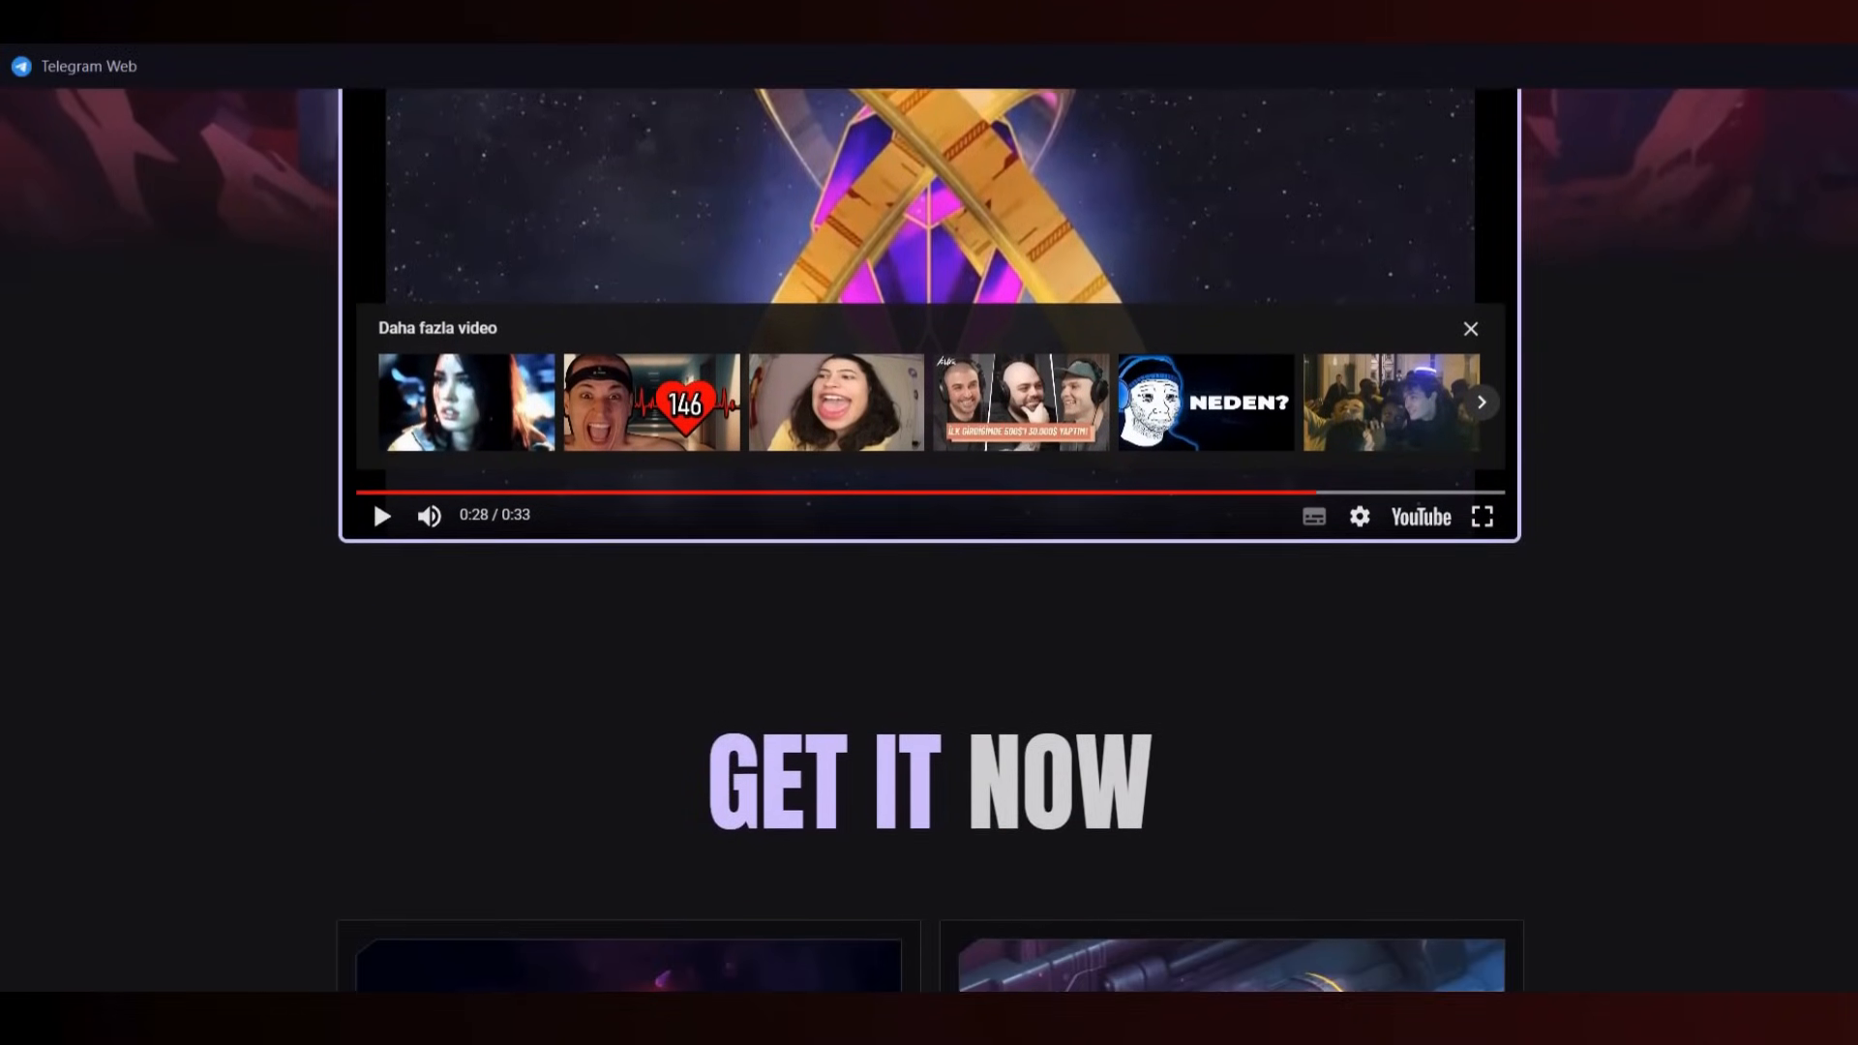
scroll(down, 3)
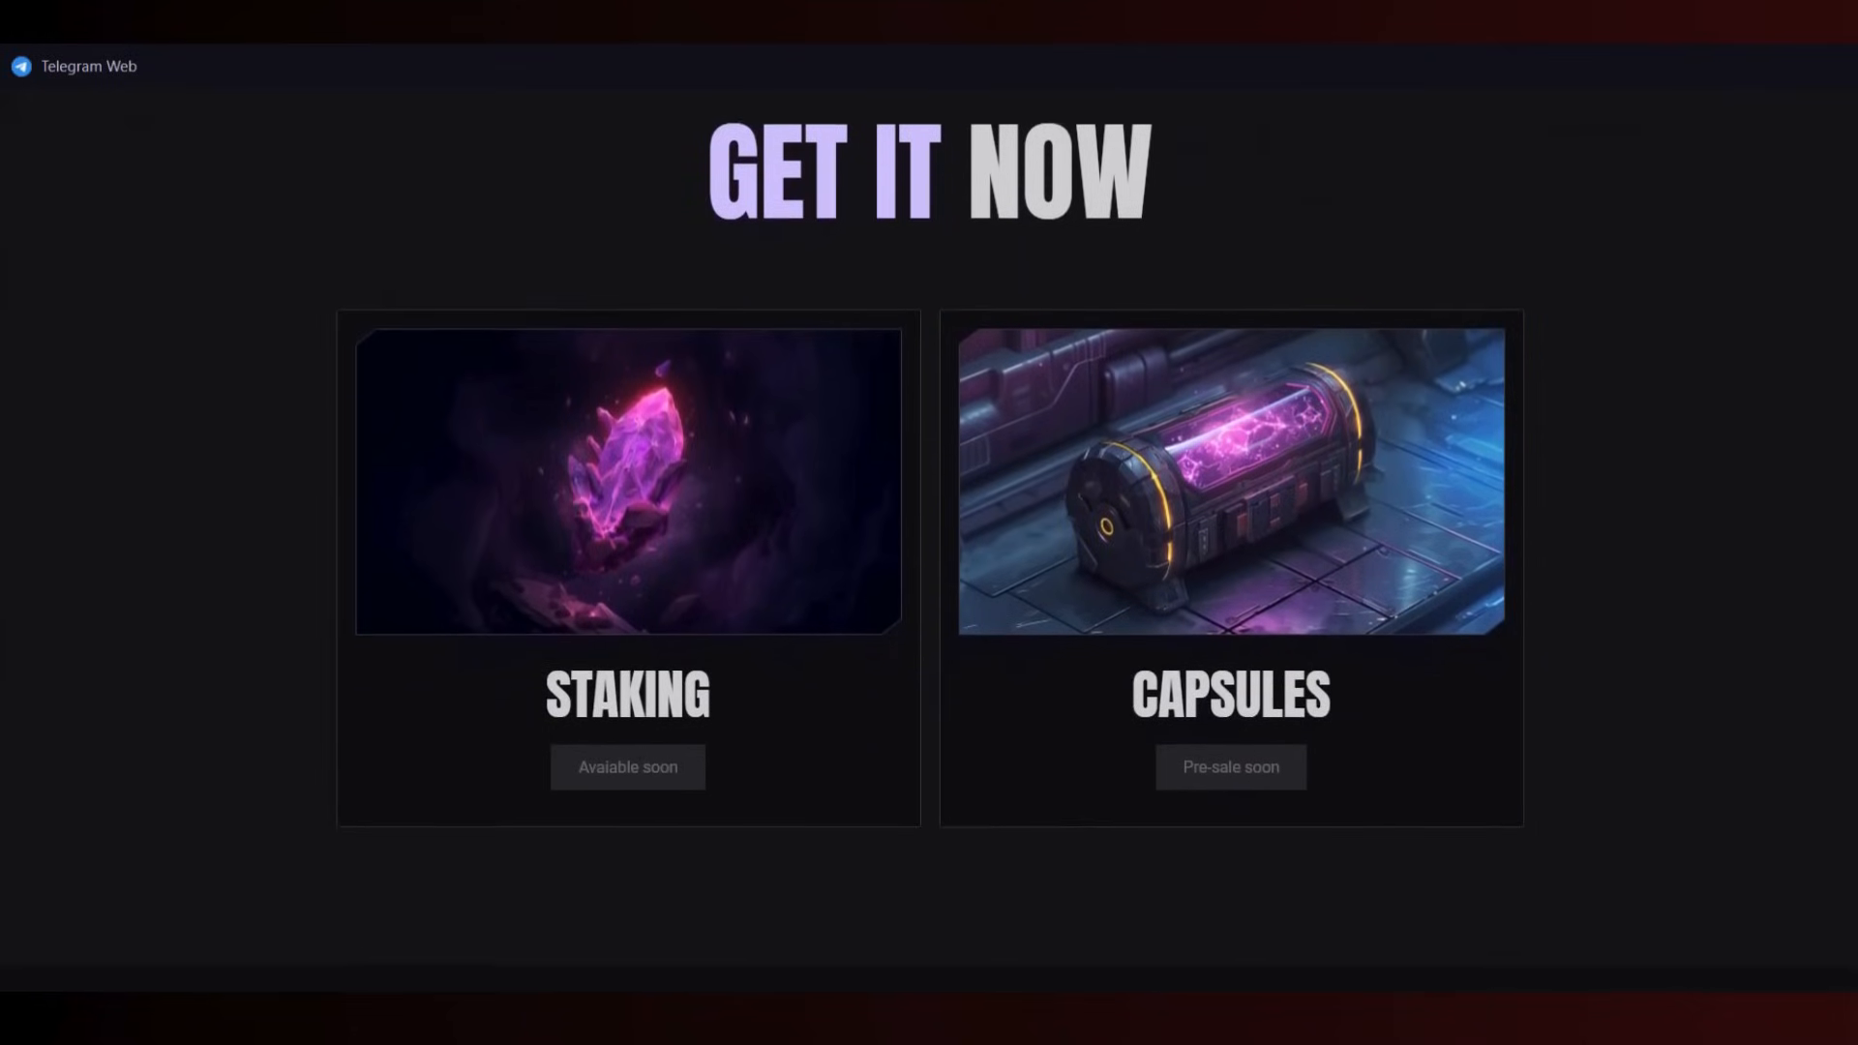
scroll(down, 3)
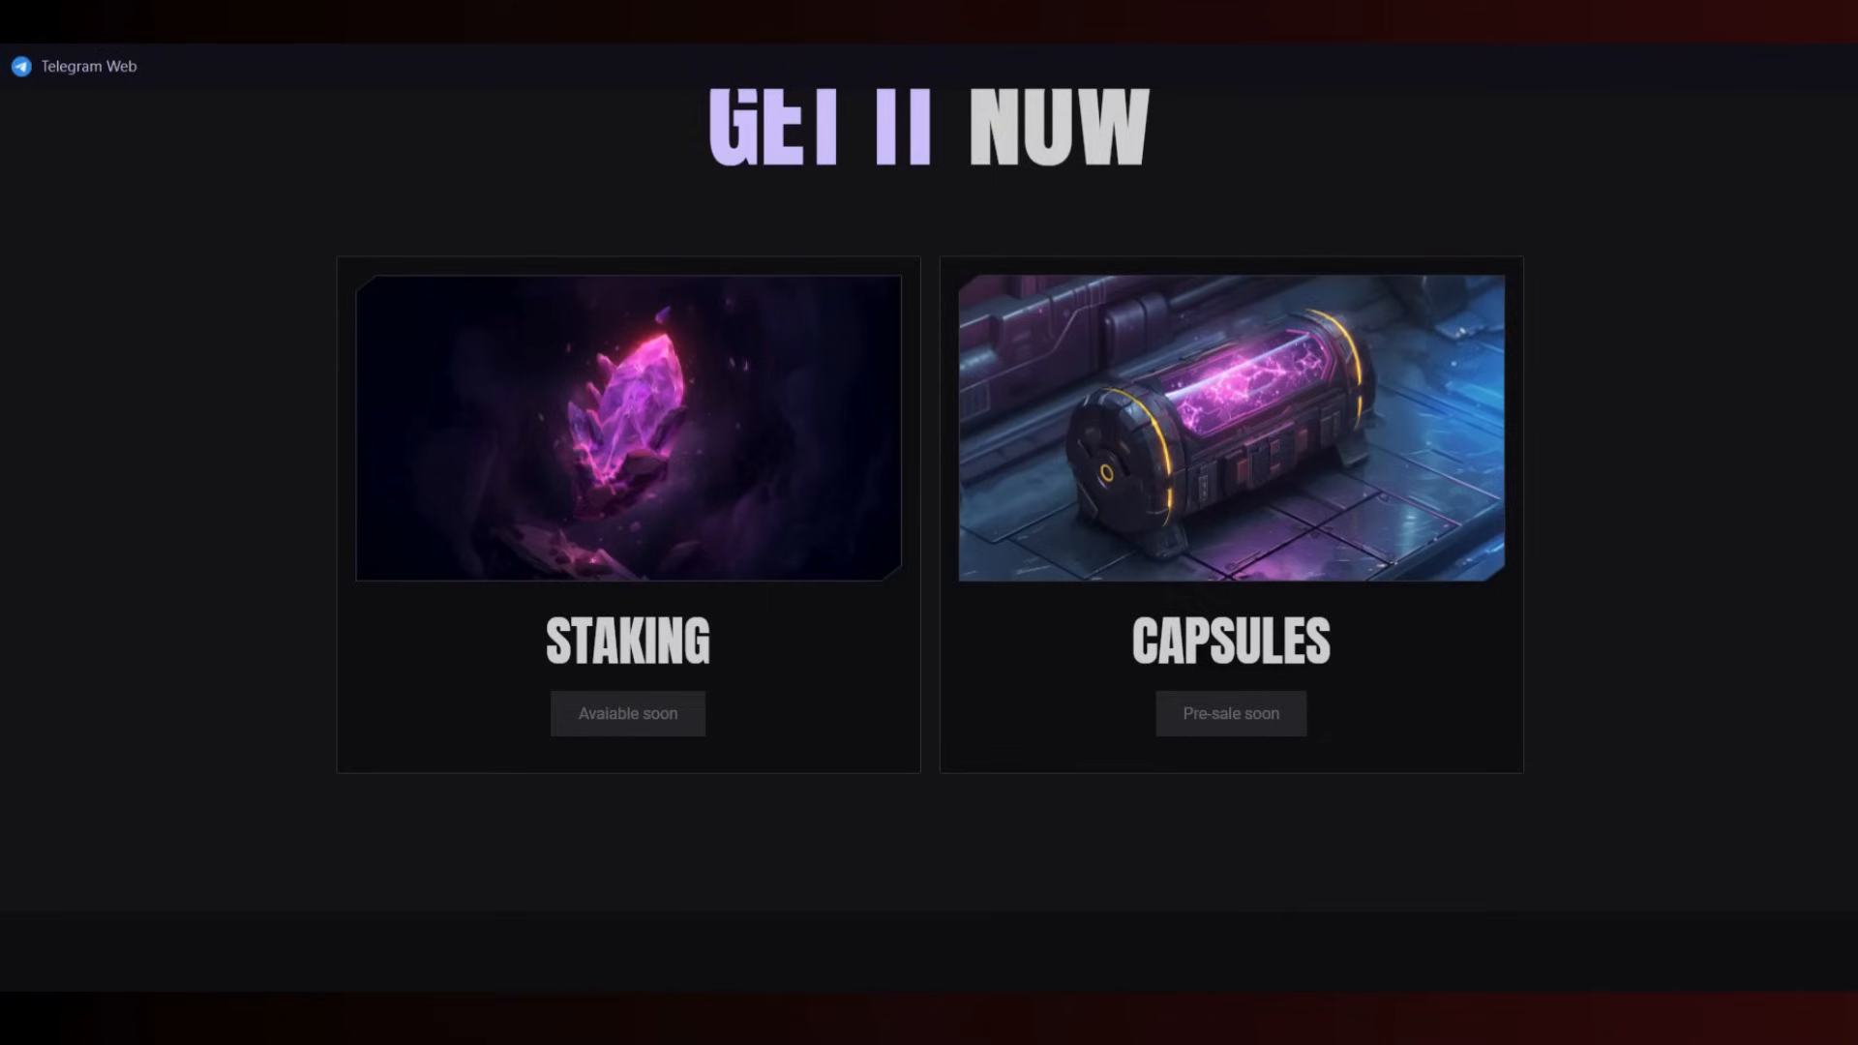
scroll(down, 3)
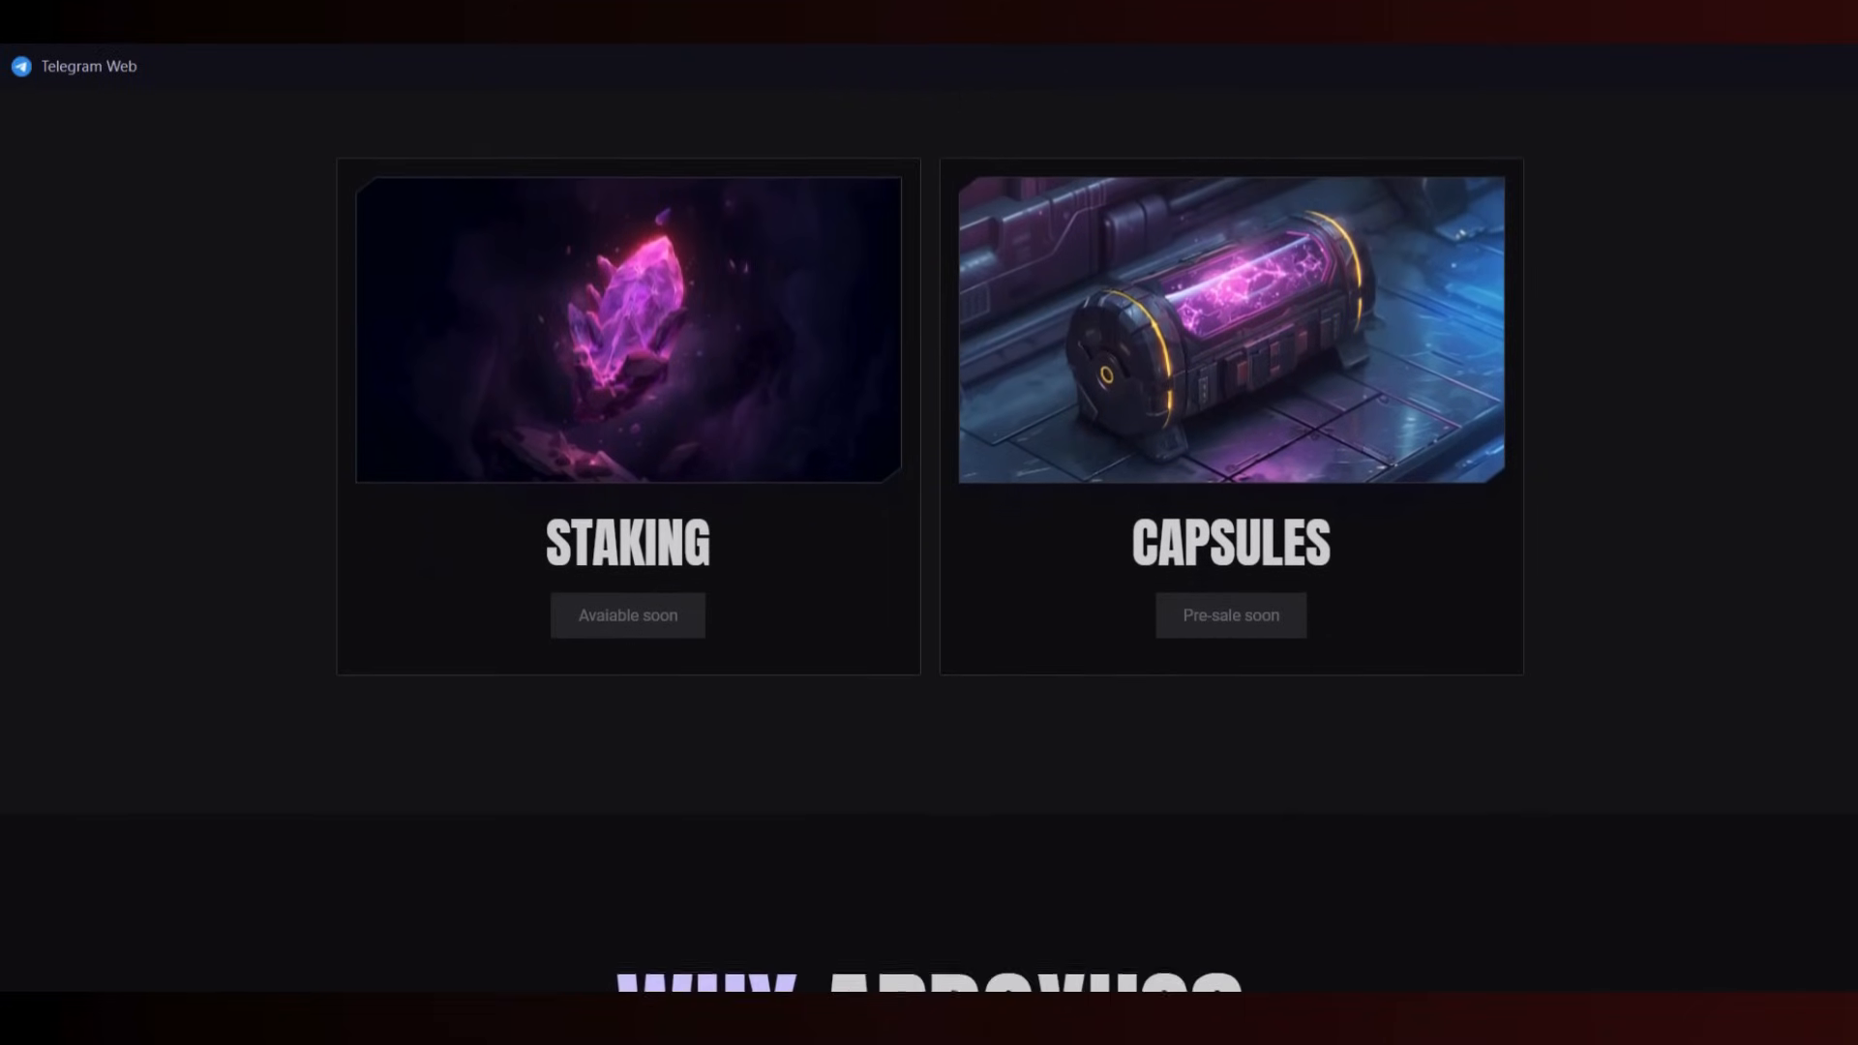
scroll(down, 3)
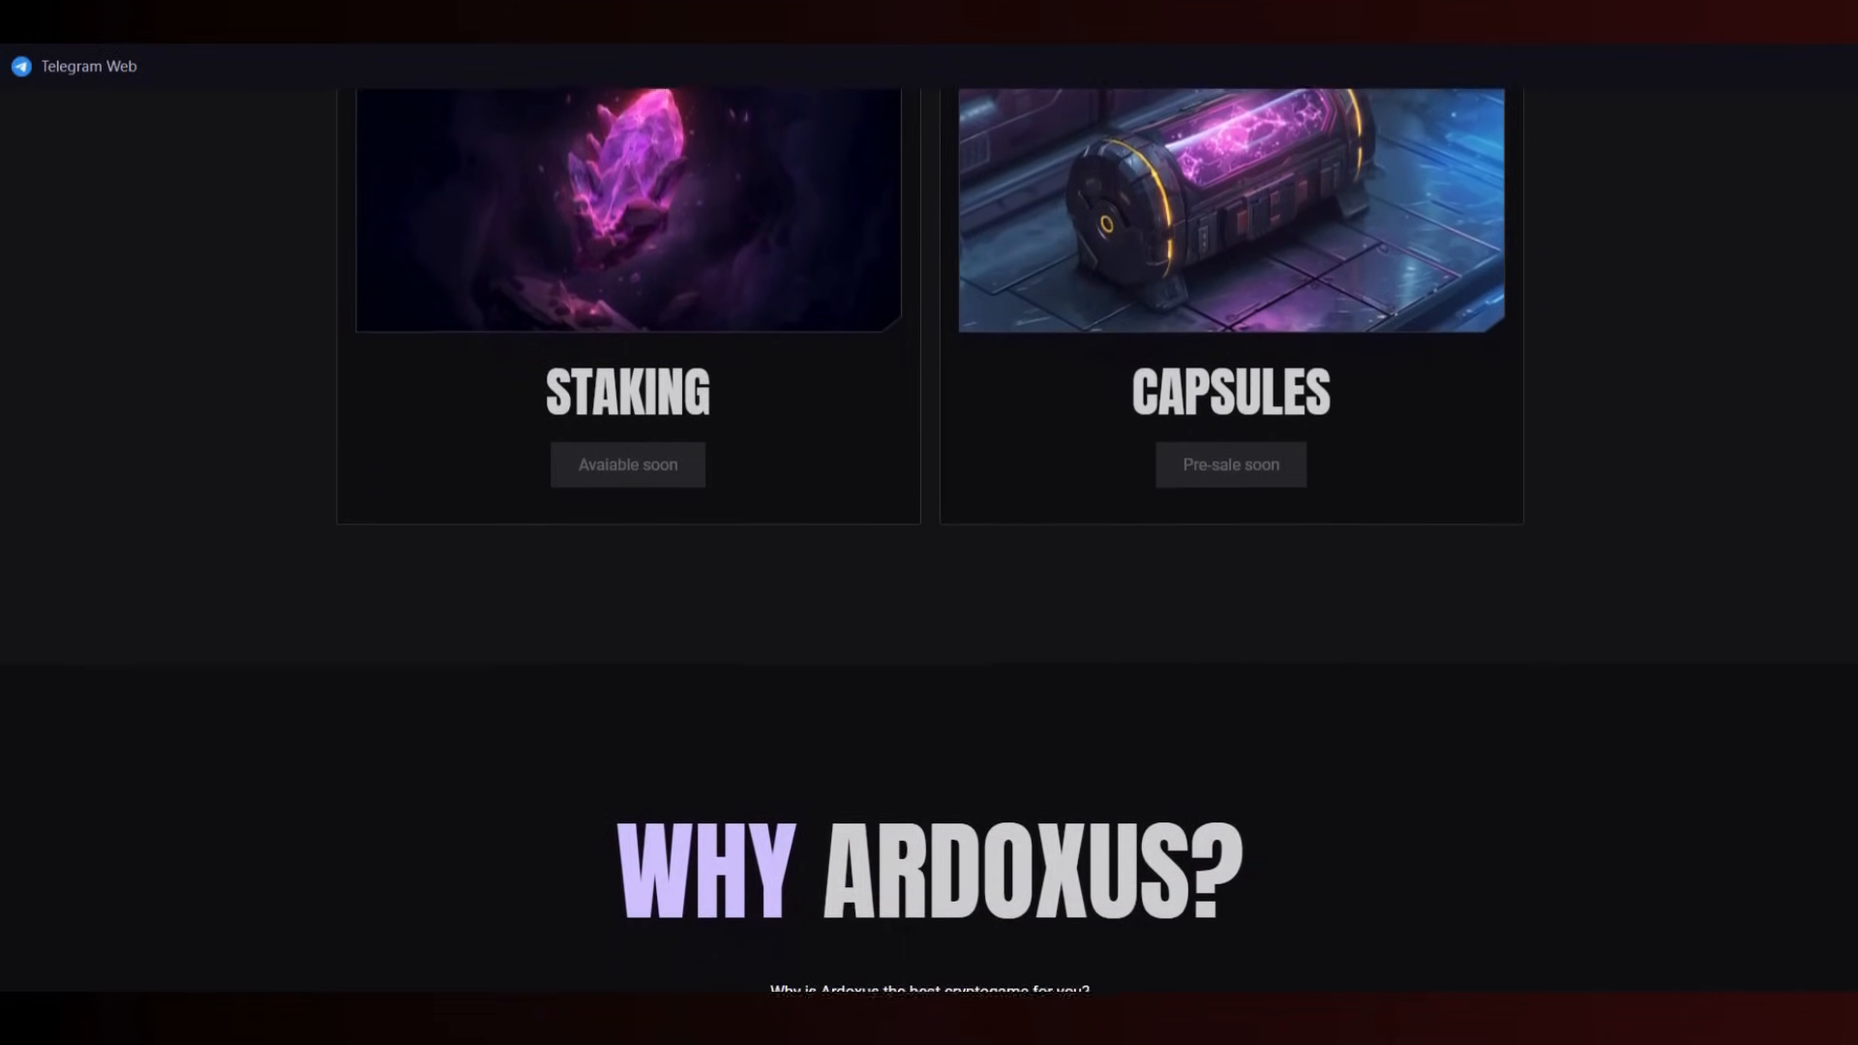
scroll(down, 3)
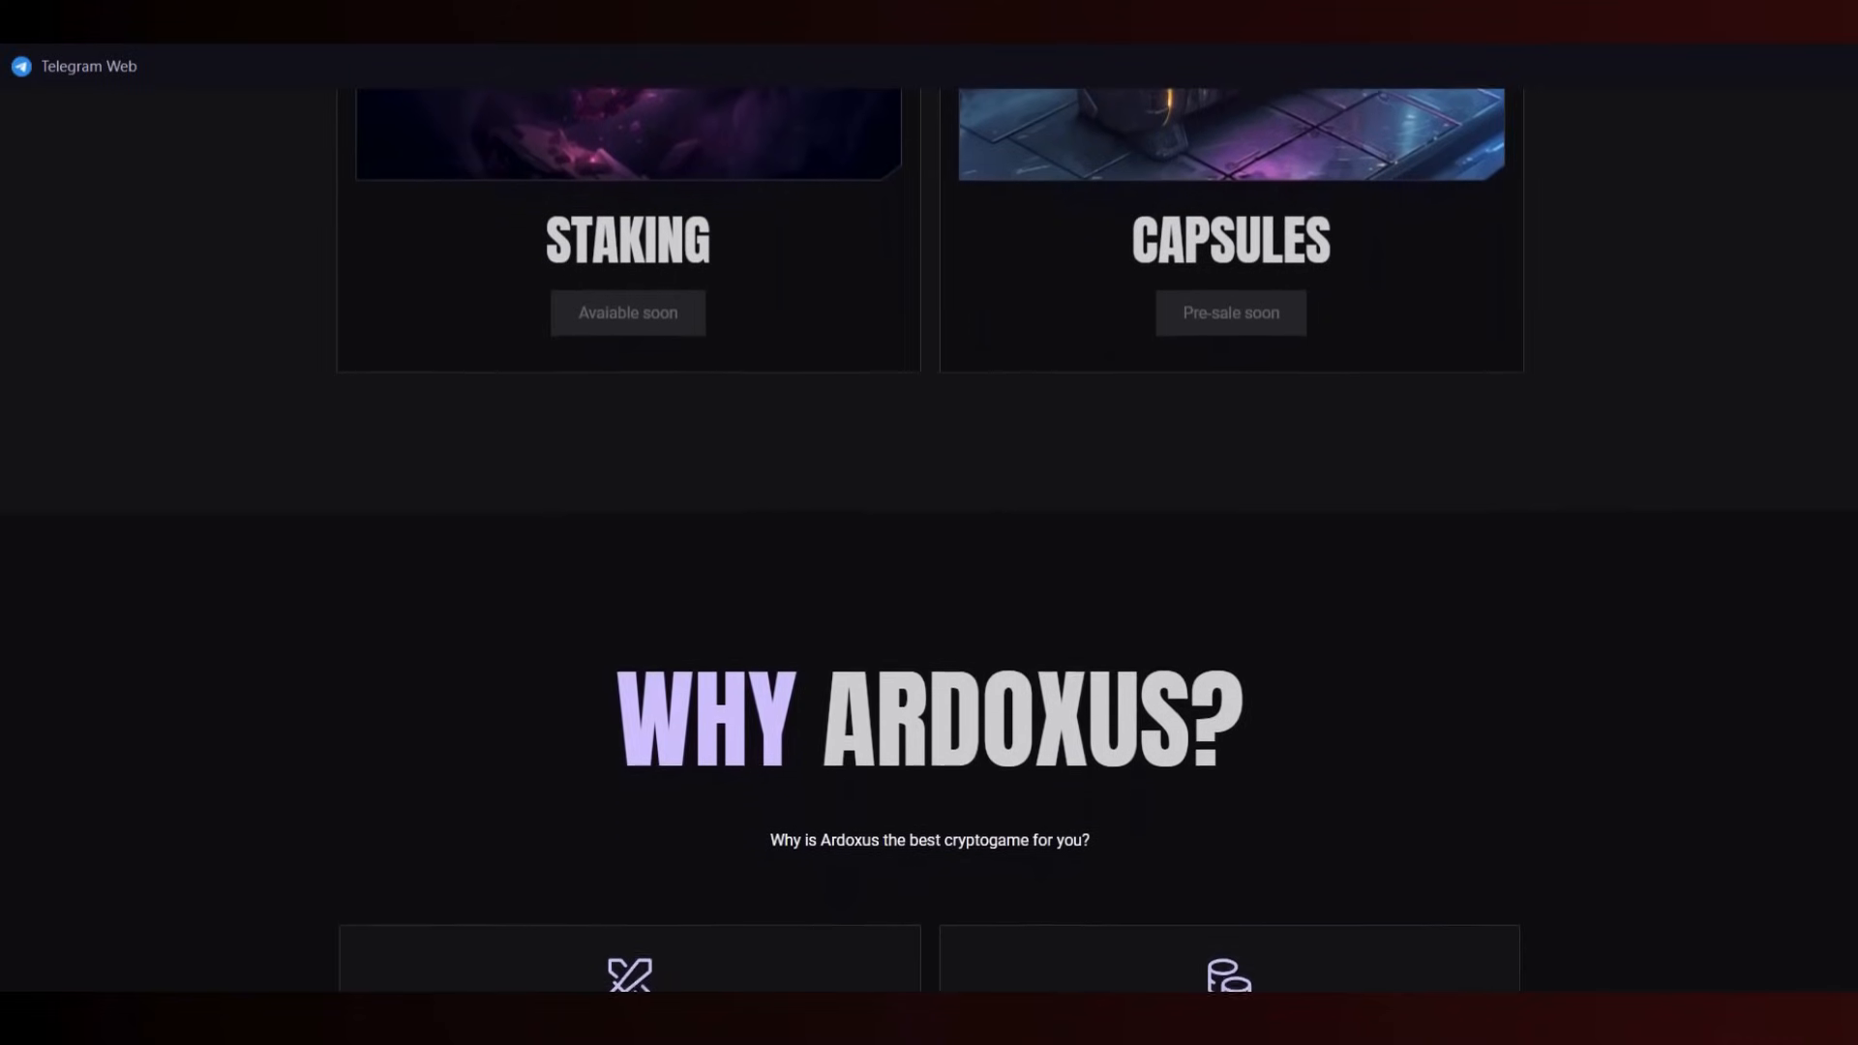
scroll(down, 3)
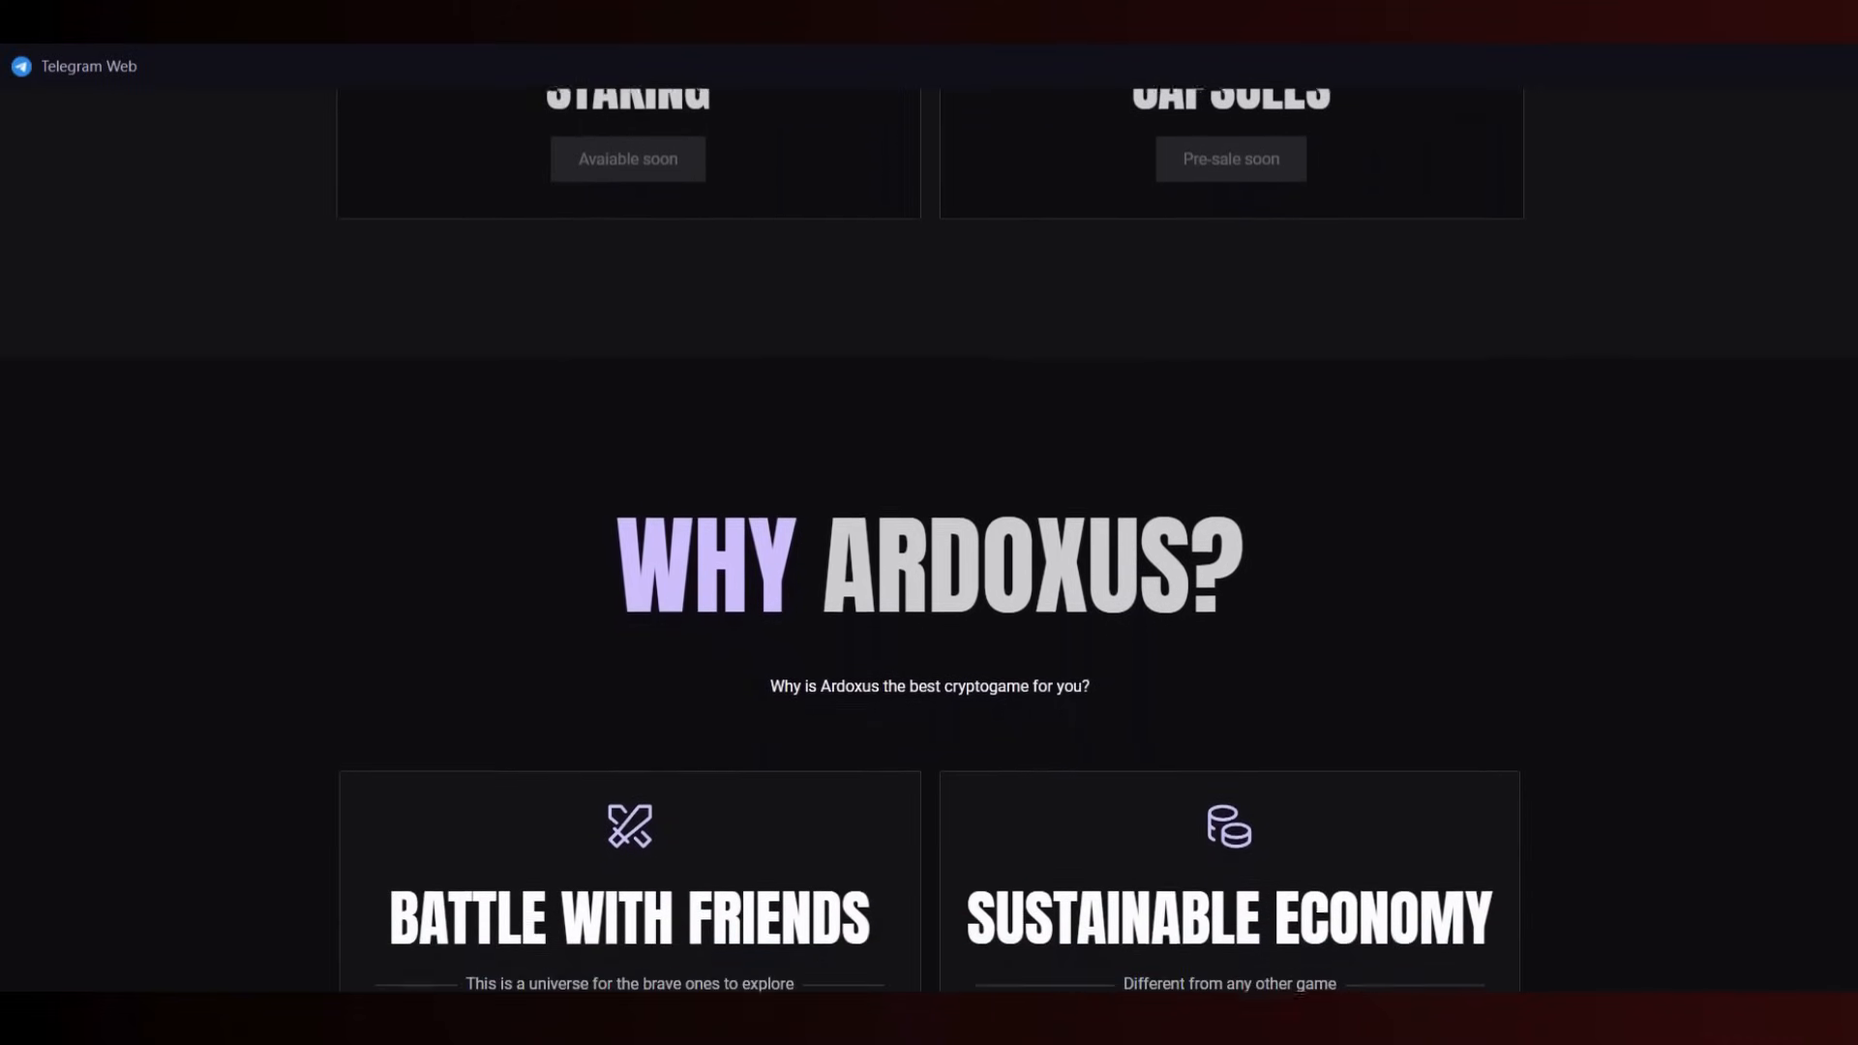
scroll(down, 3)
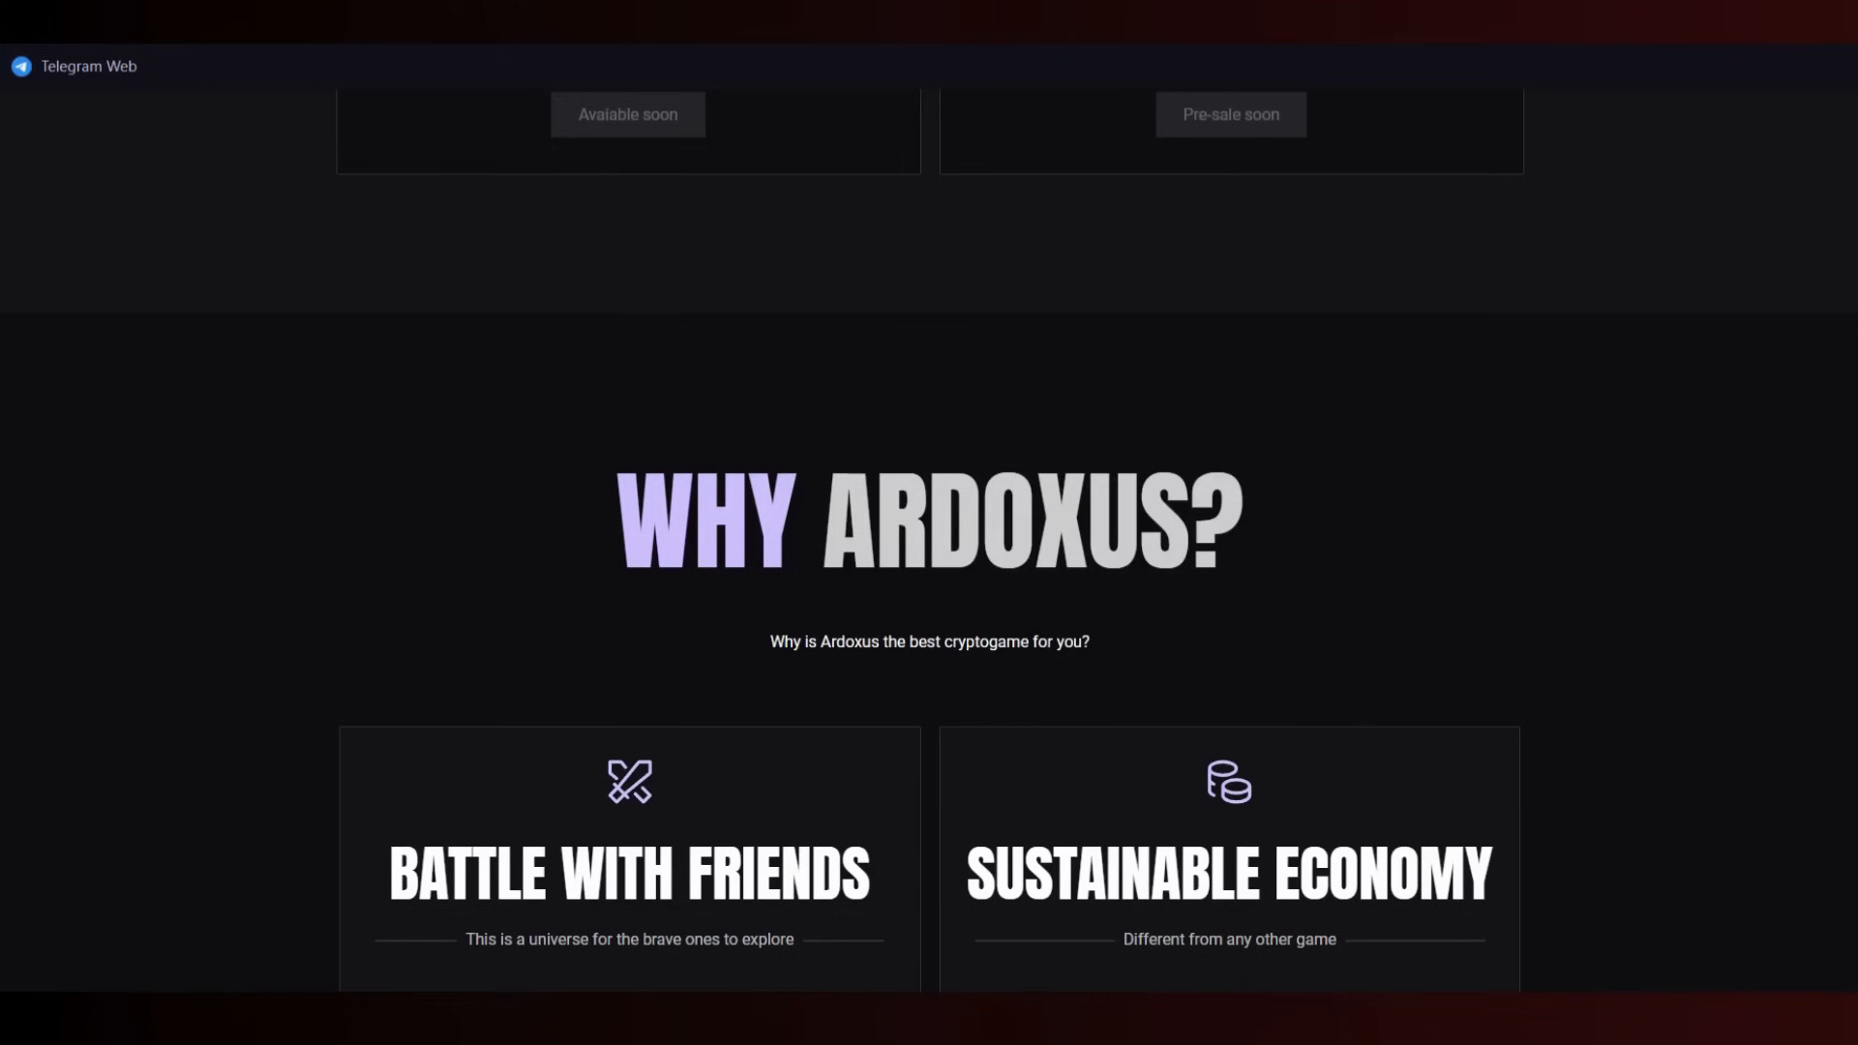
- Scroll until Battle With Friends and Sustainable Economy show their descriptions and Know more links
scroll(down, 3)
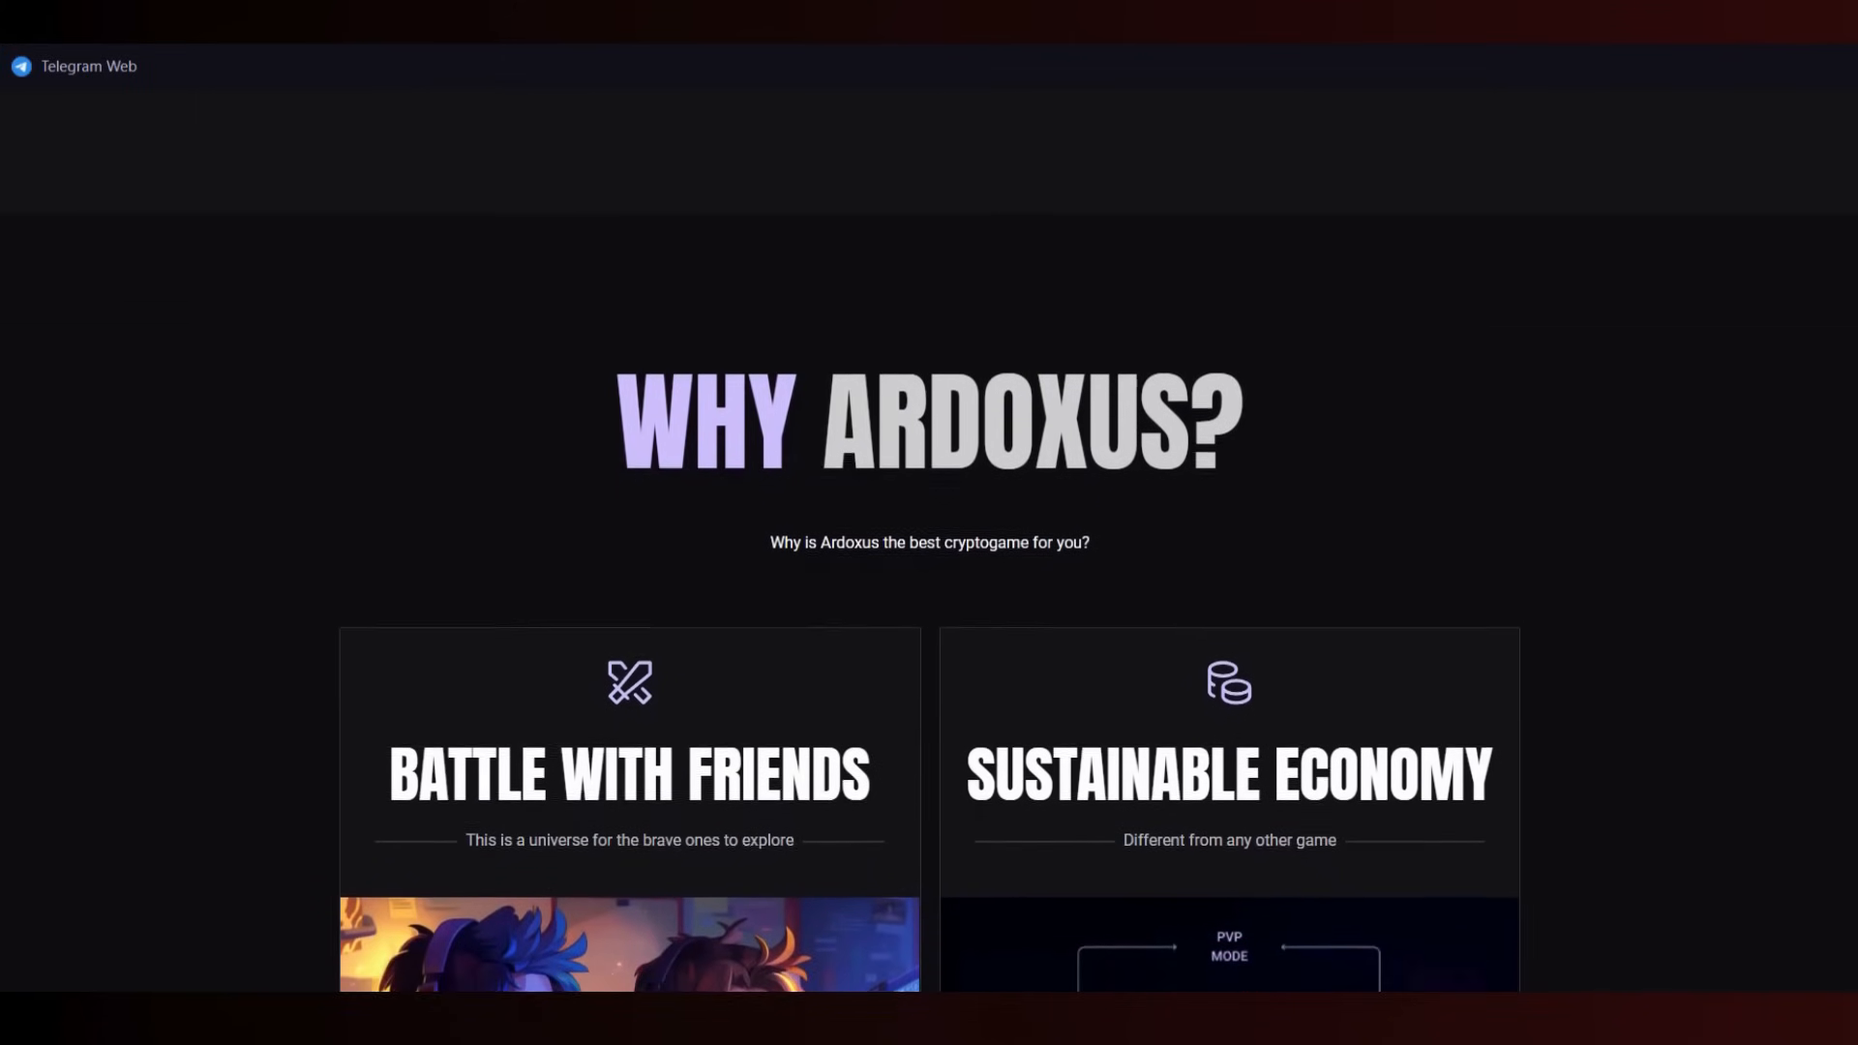
scroll(down, 3)
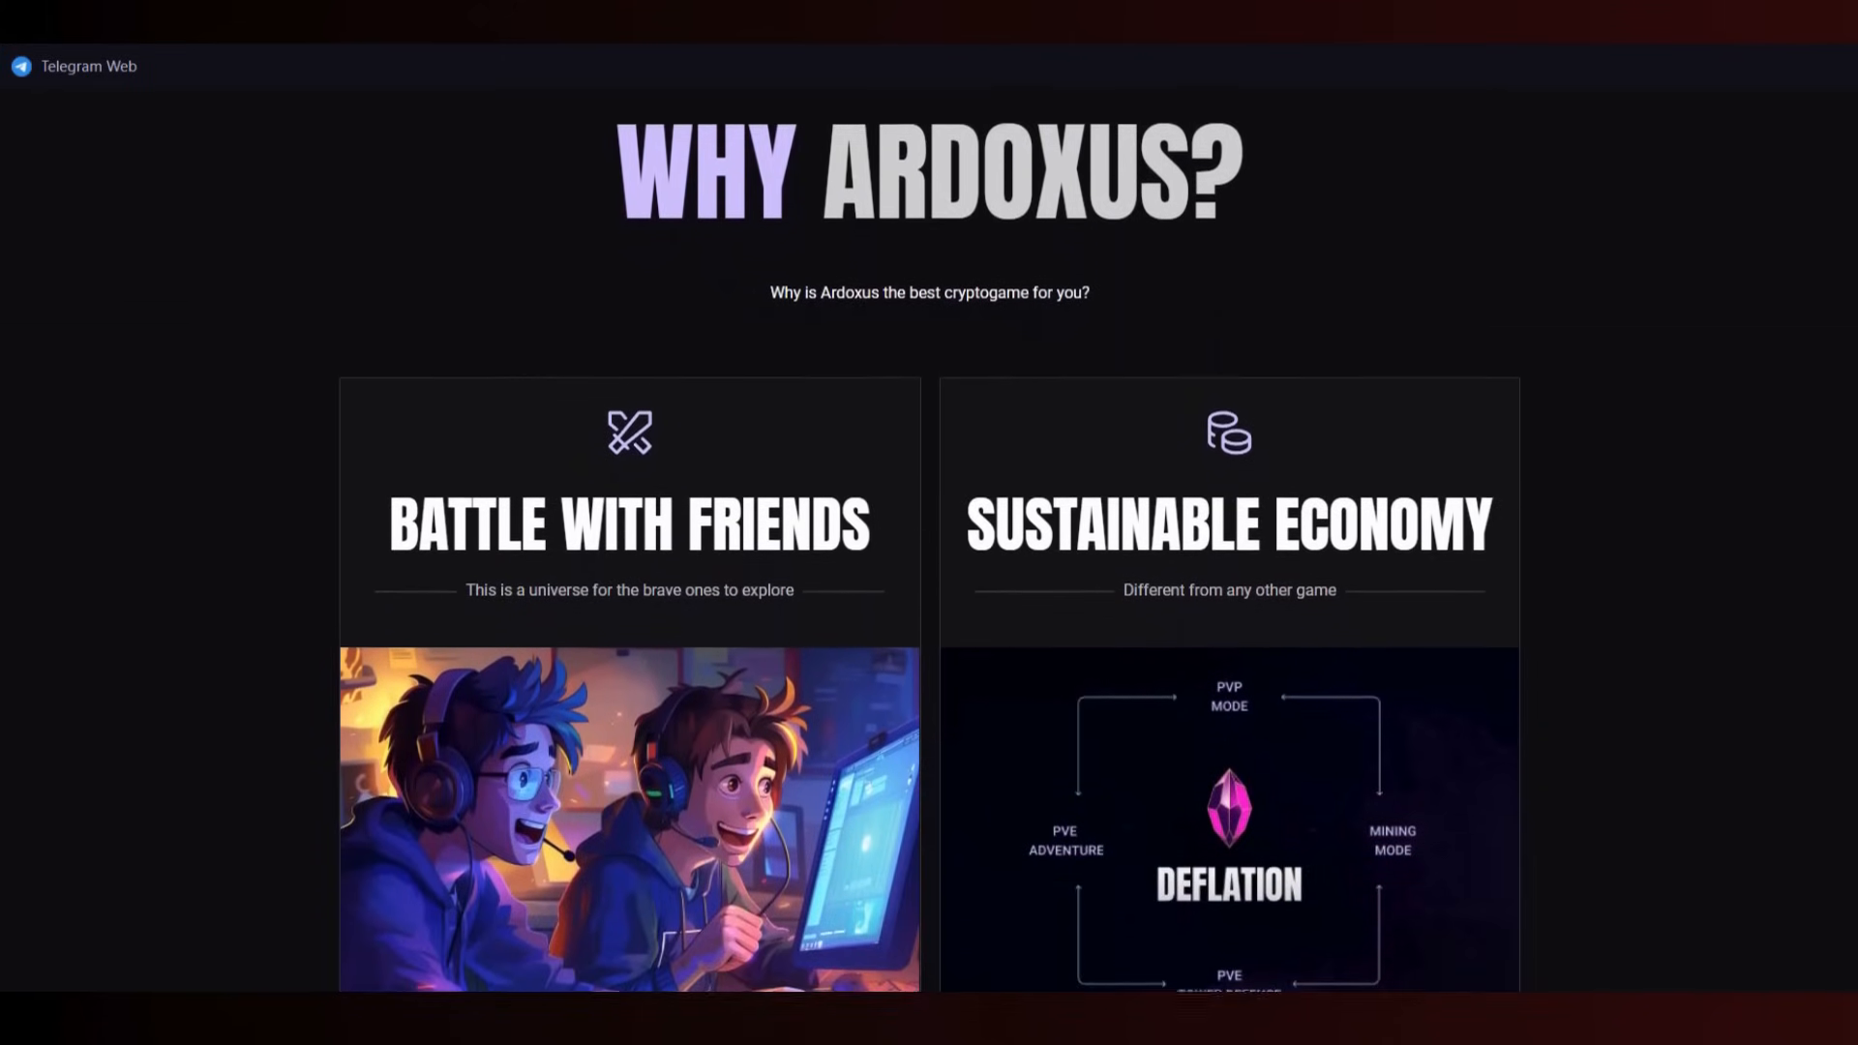
scroll(down, 3)
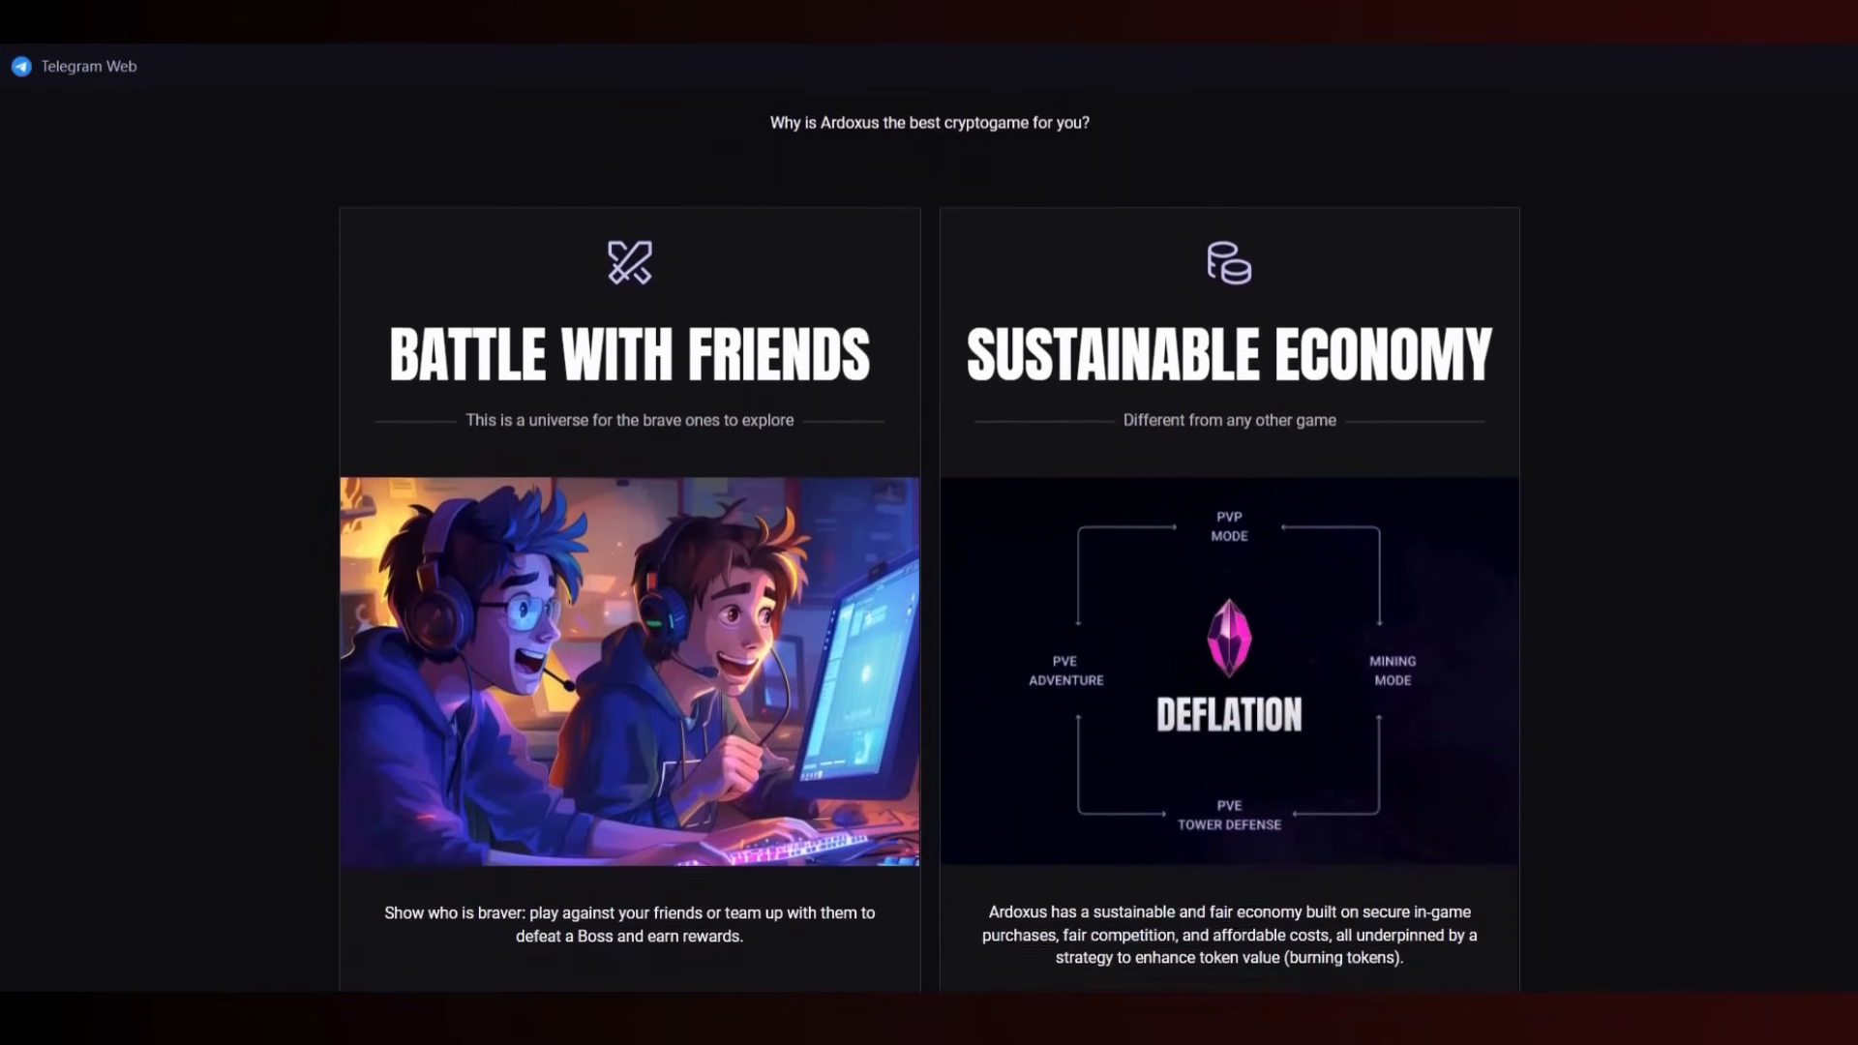
scroll(down, 3)
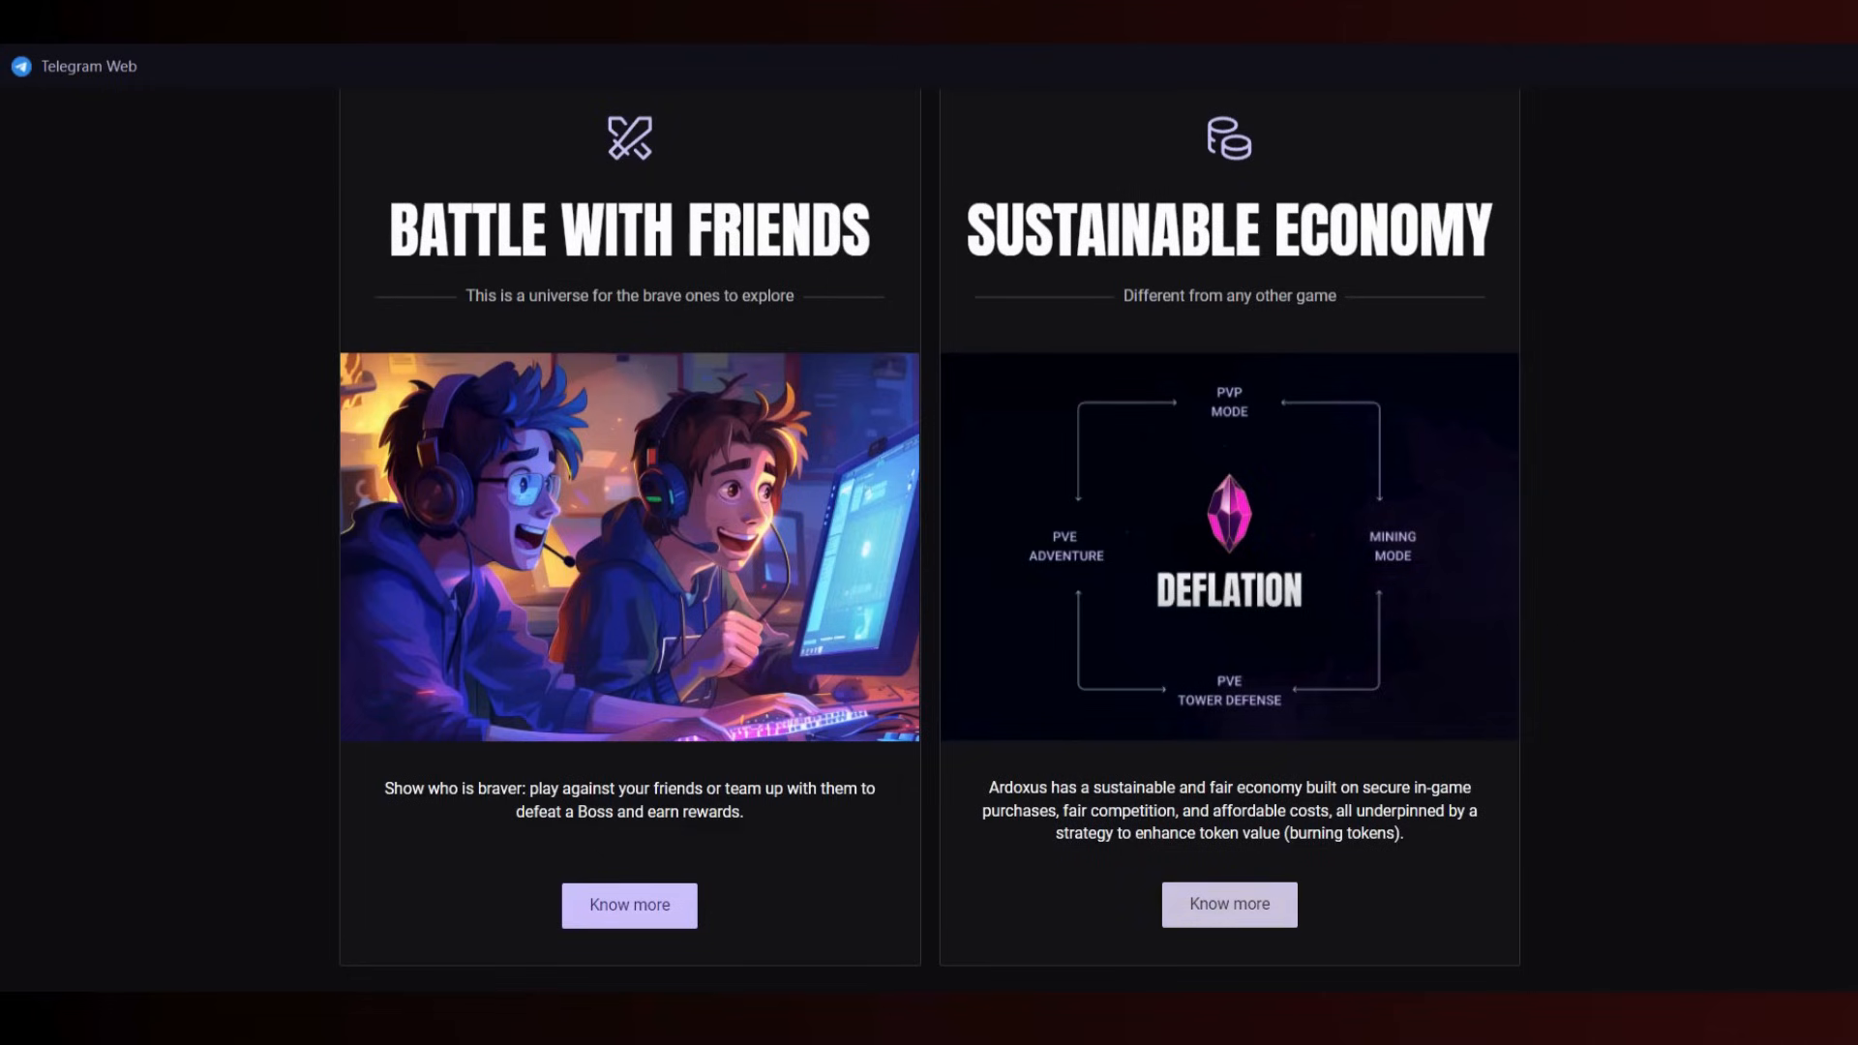
scroll(down, 3)
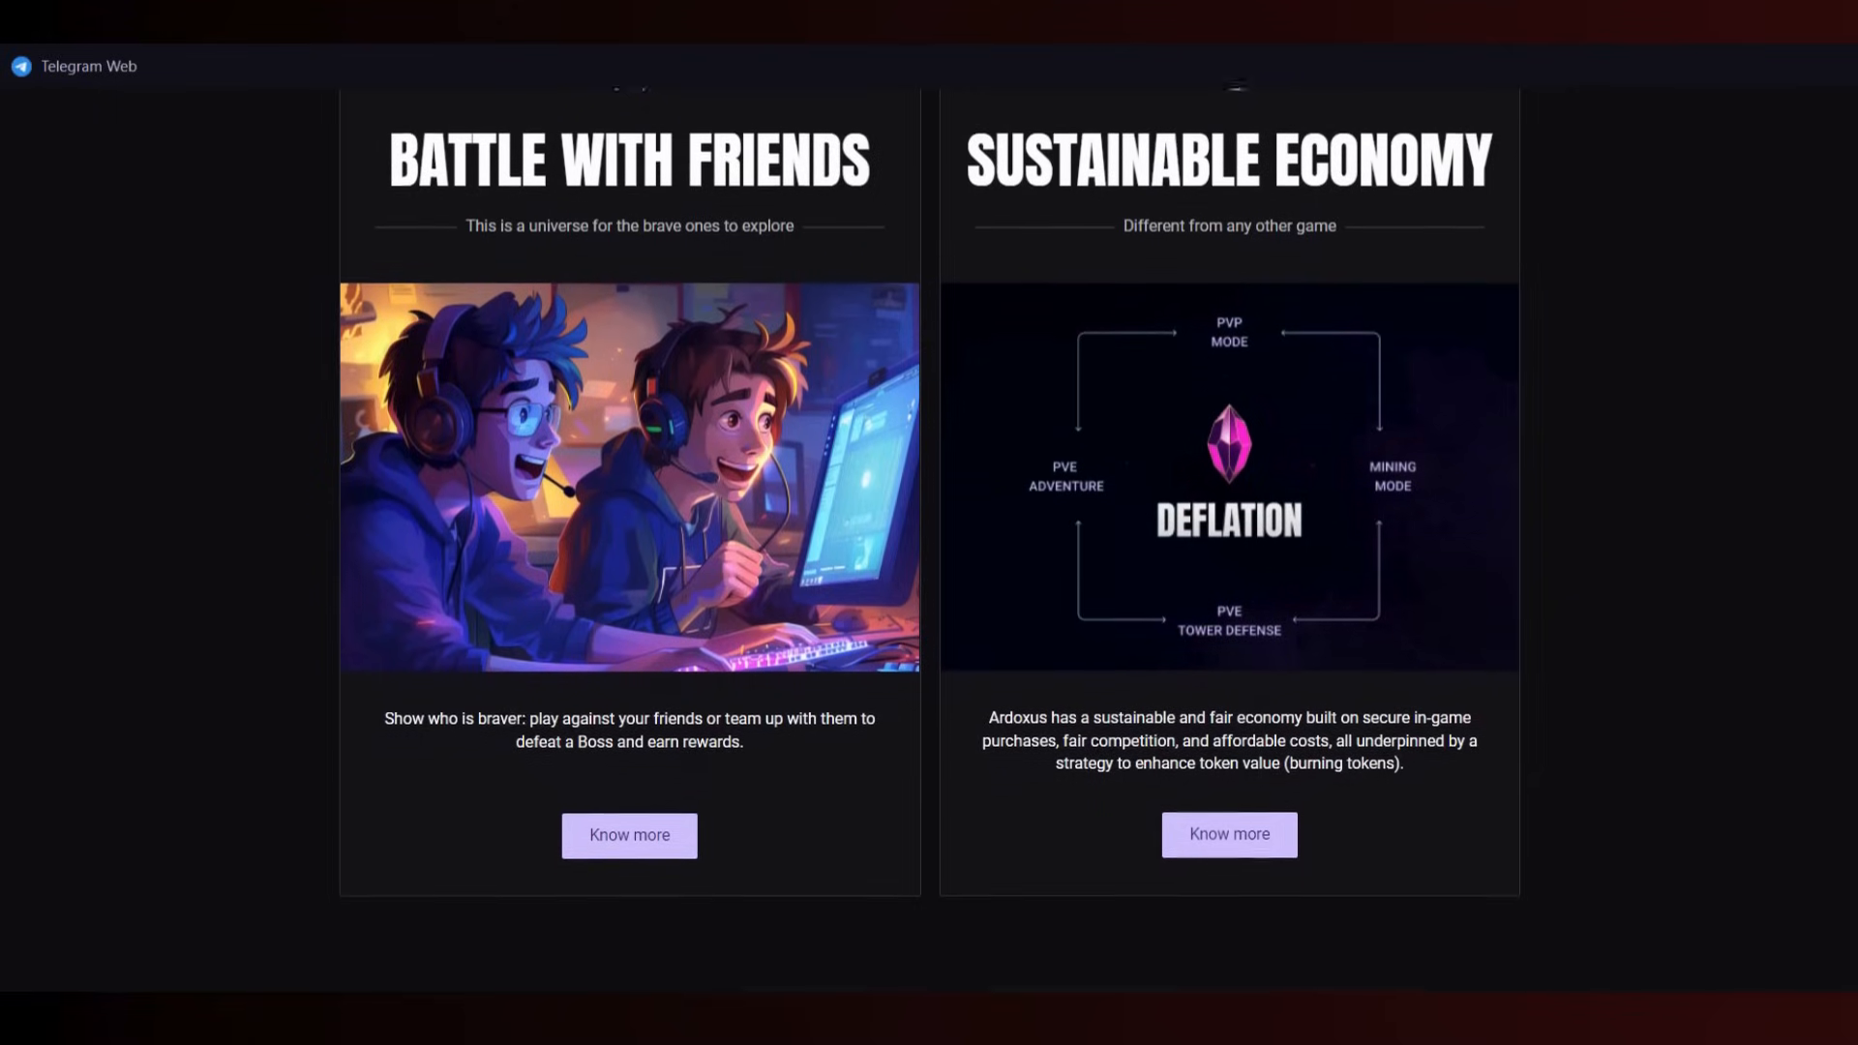
- Reach the Features Heroes carousel and show Monk, Fritz, Tammer, then Fairy
scroll(down, 3)
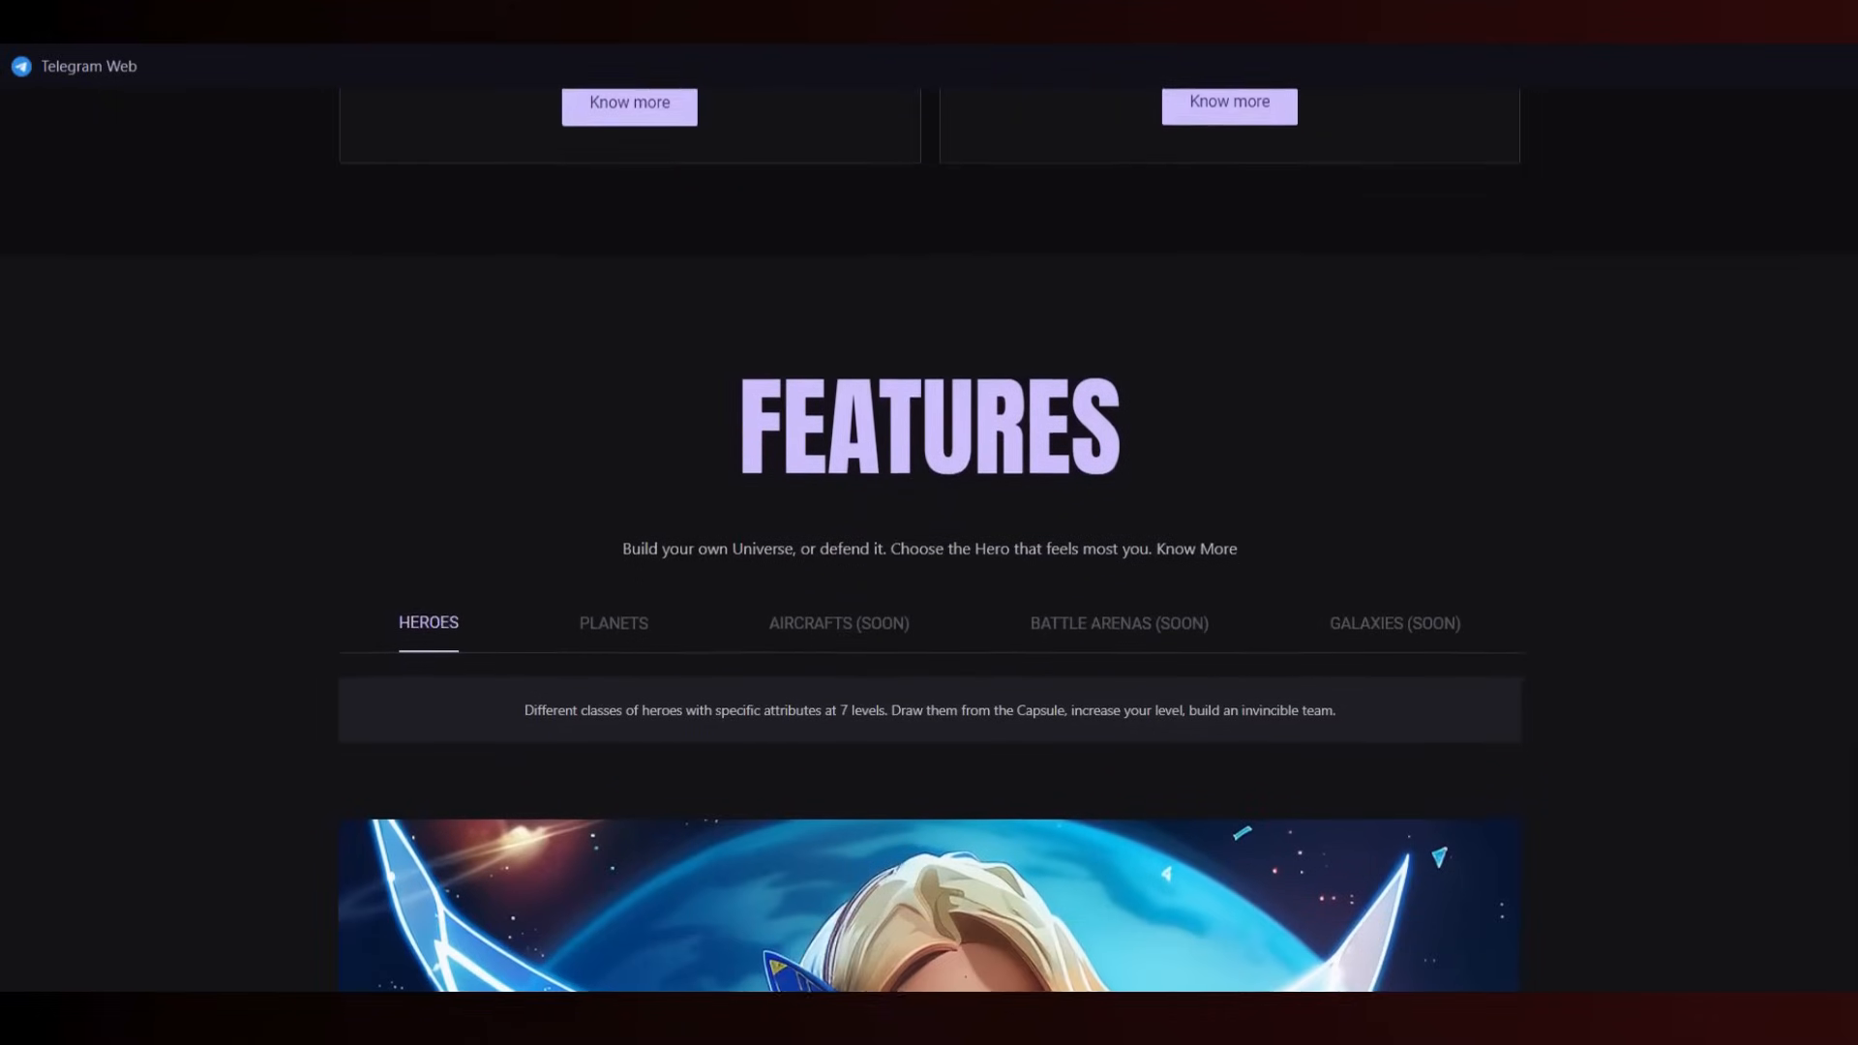
scroll(down, 3)
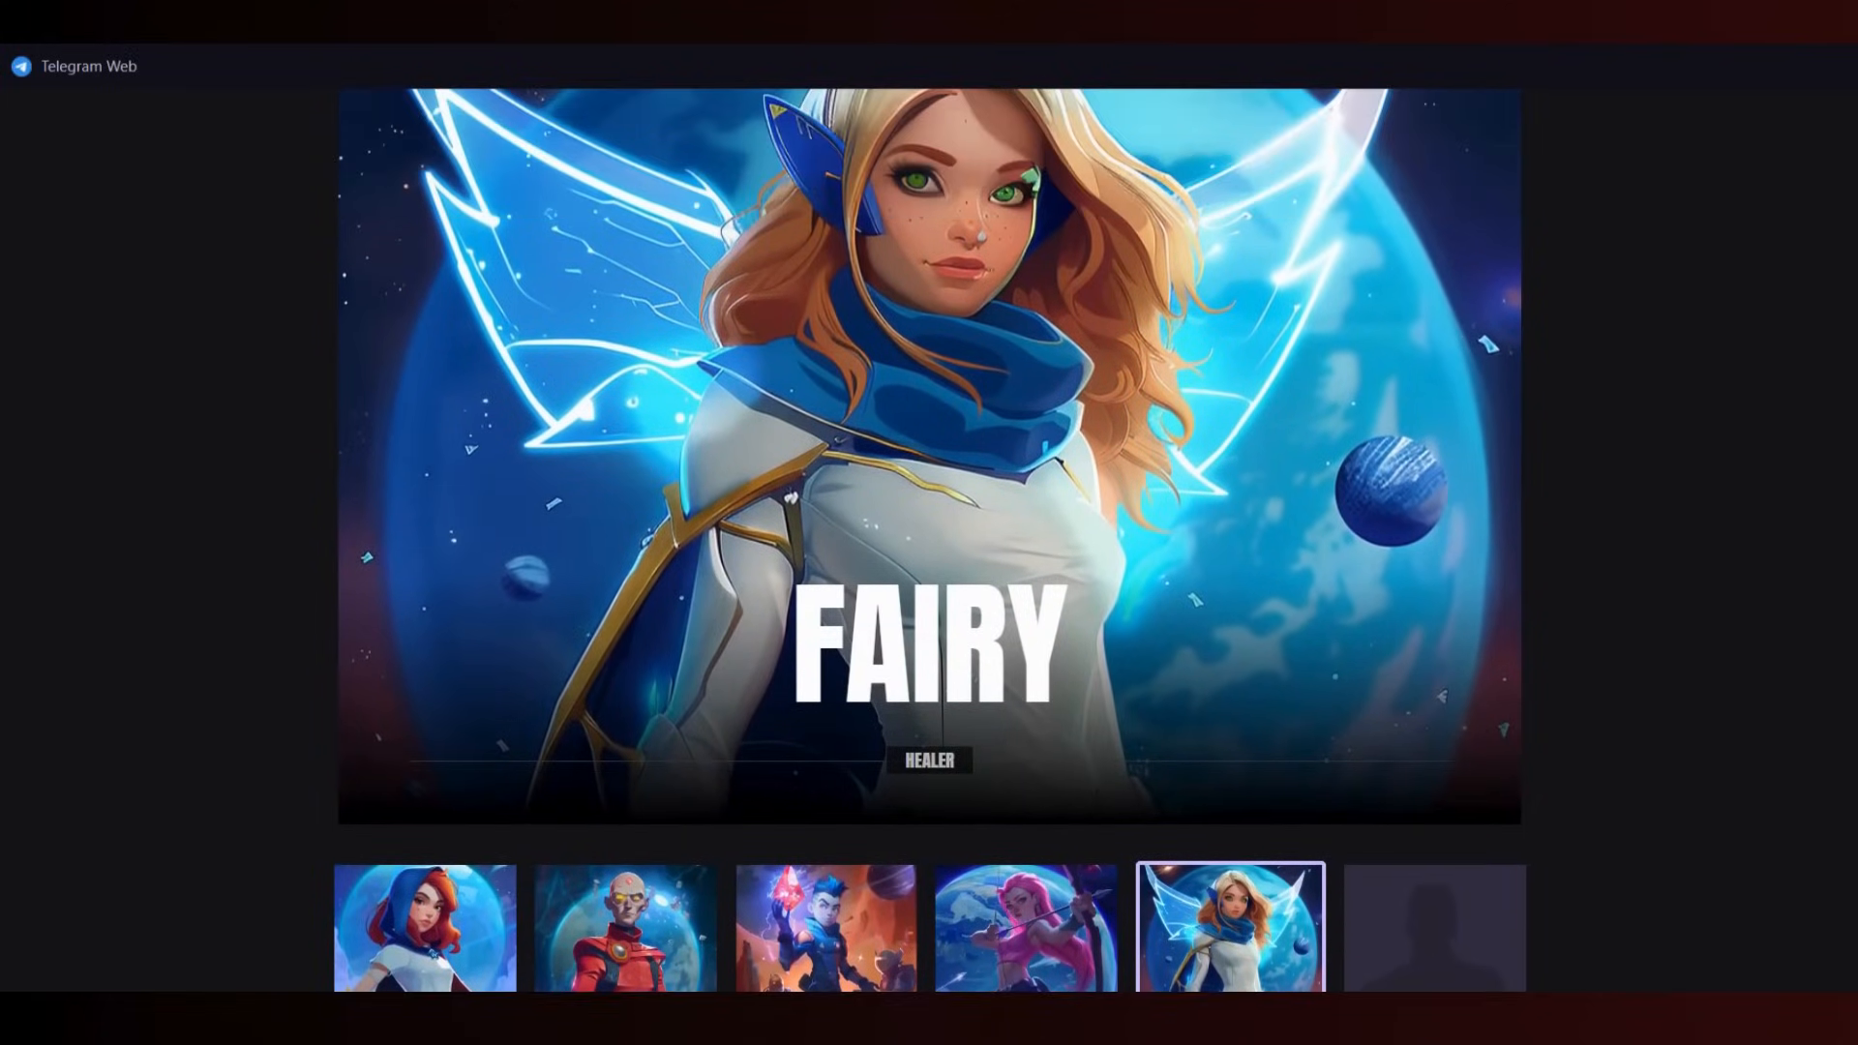
click(628, 928)
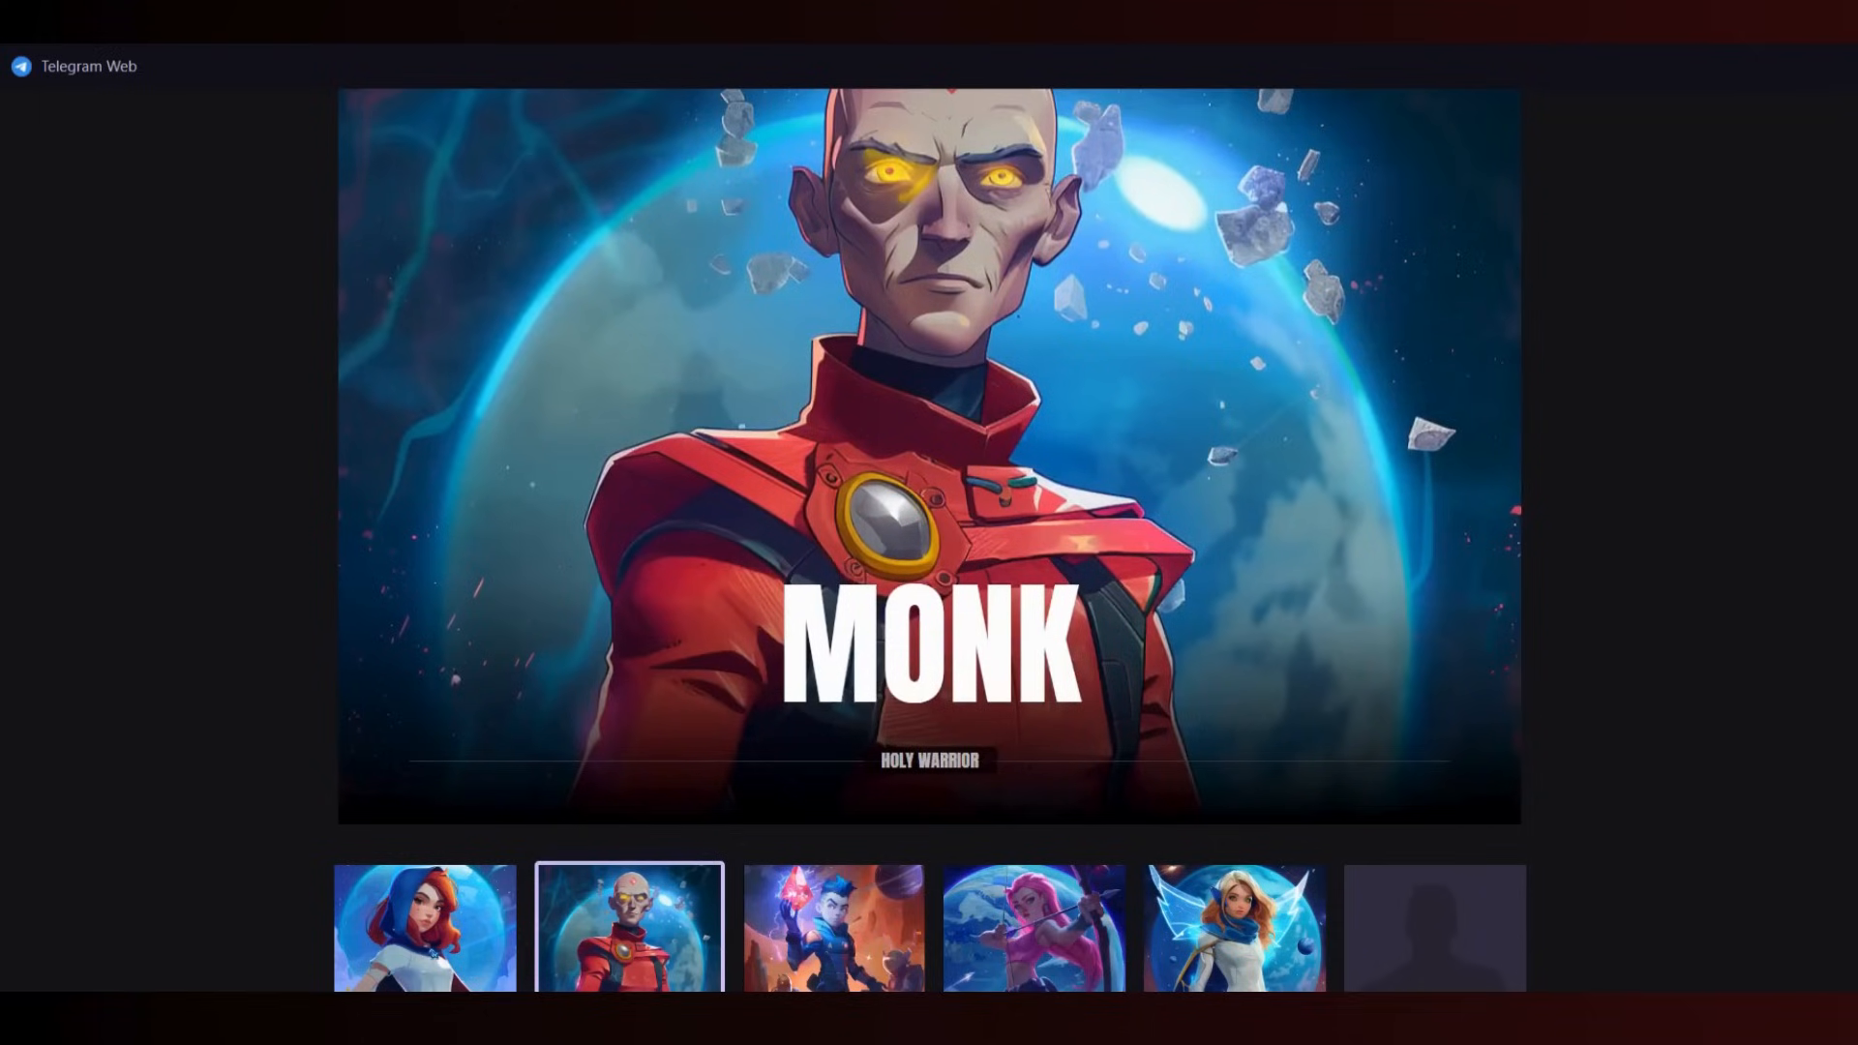
click(828, 928)
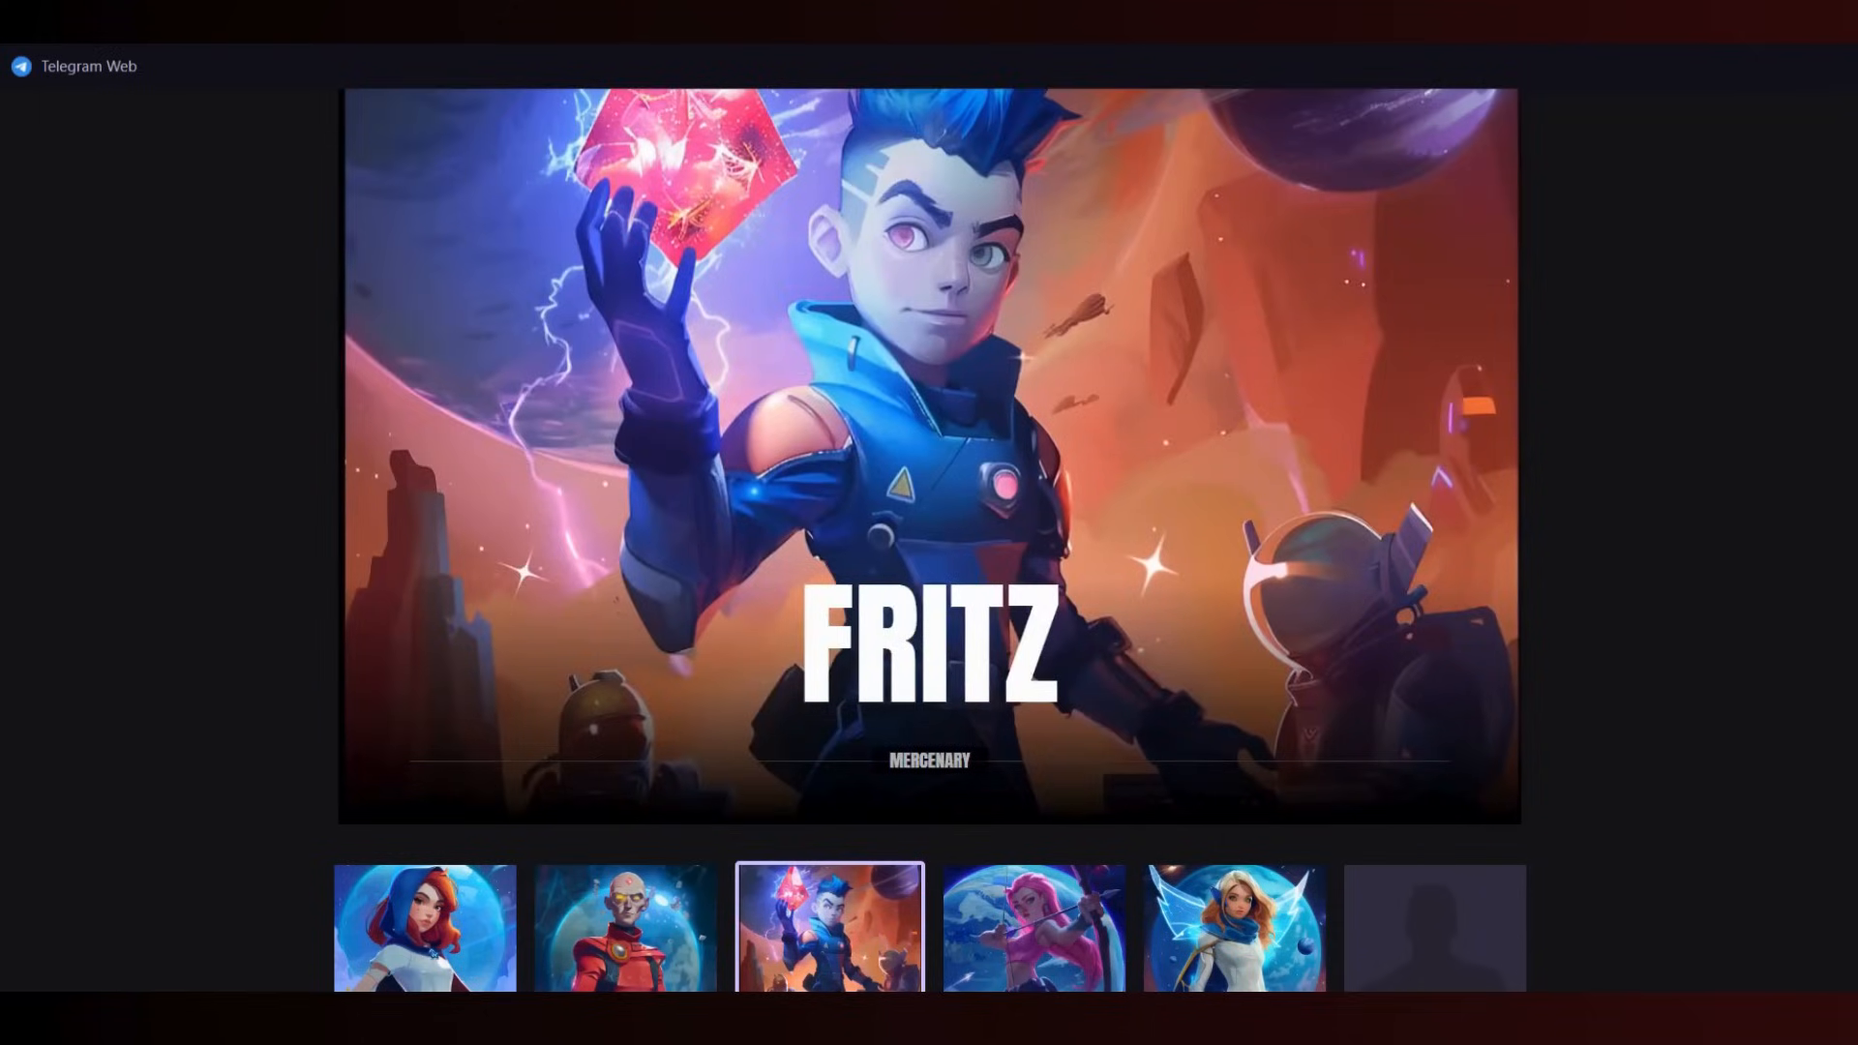
click(1028, 928)
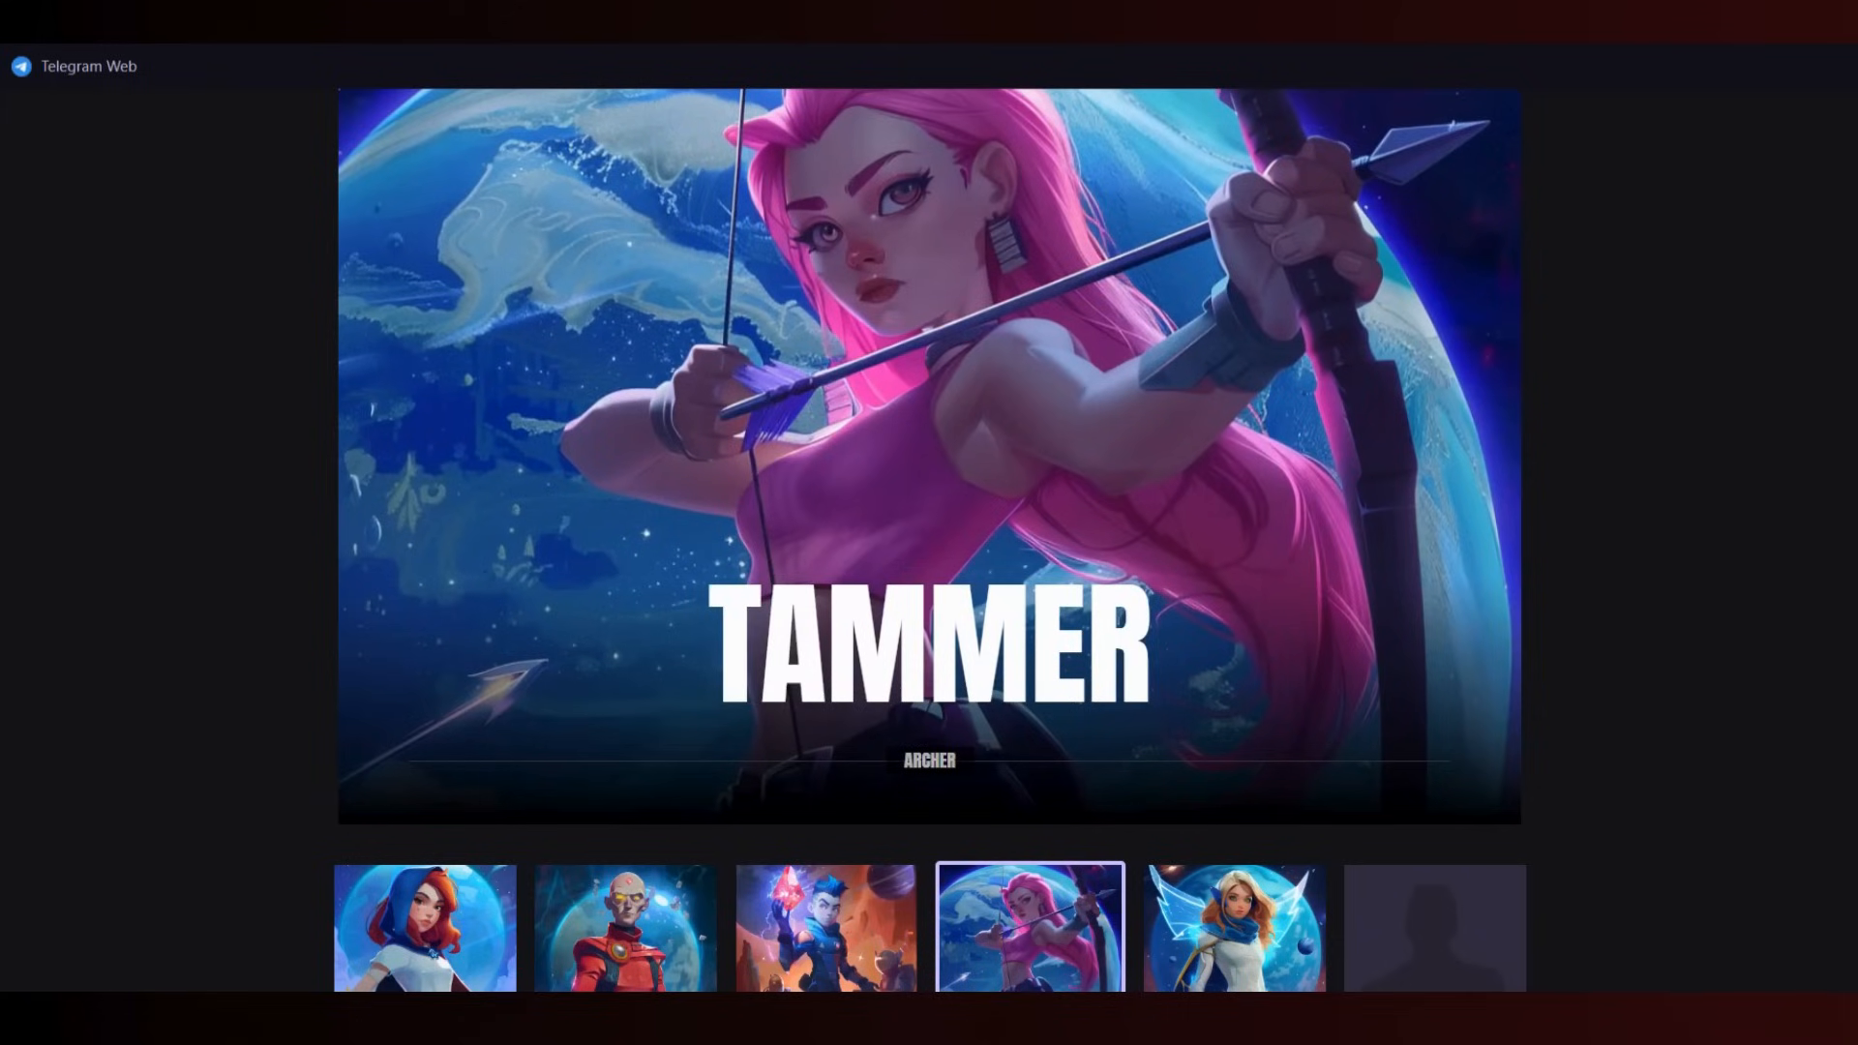
click(1230, 928)
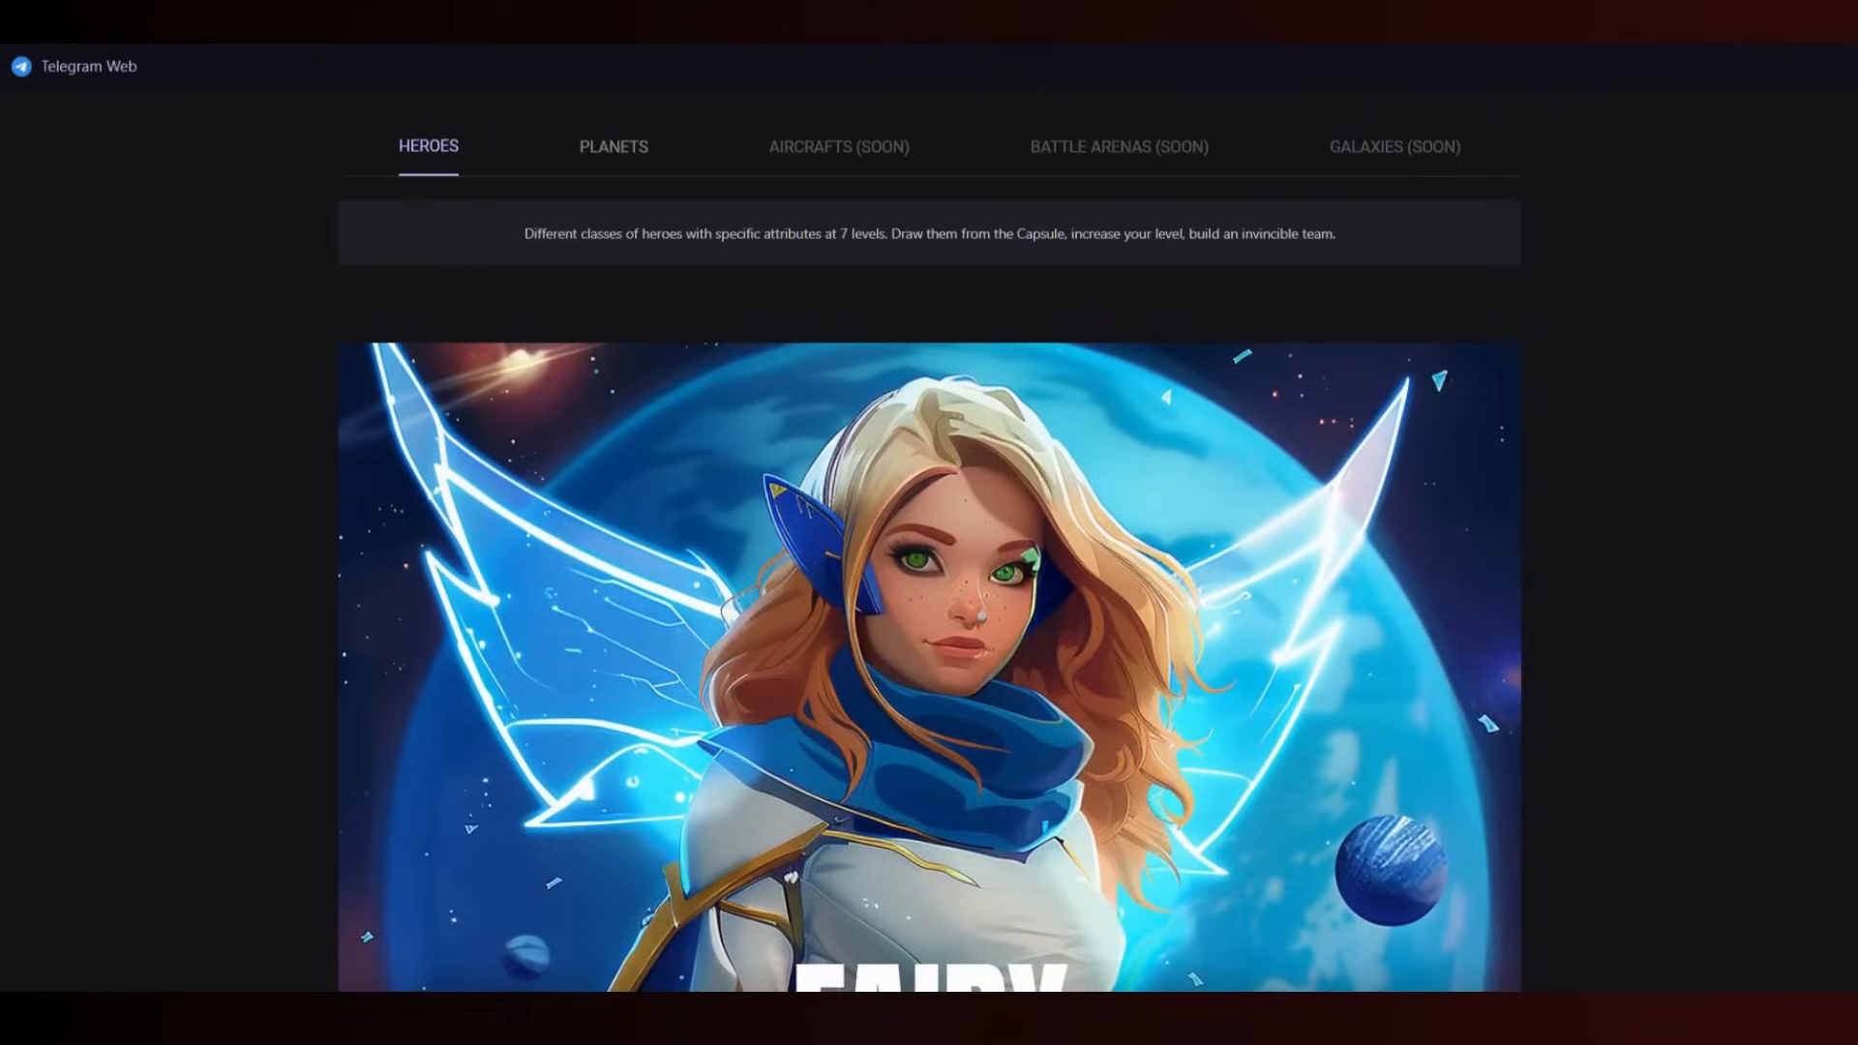
click(614, 146)
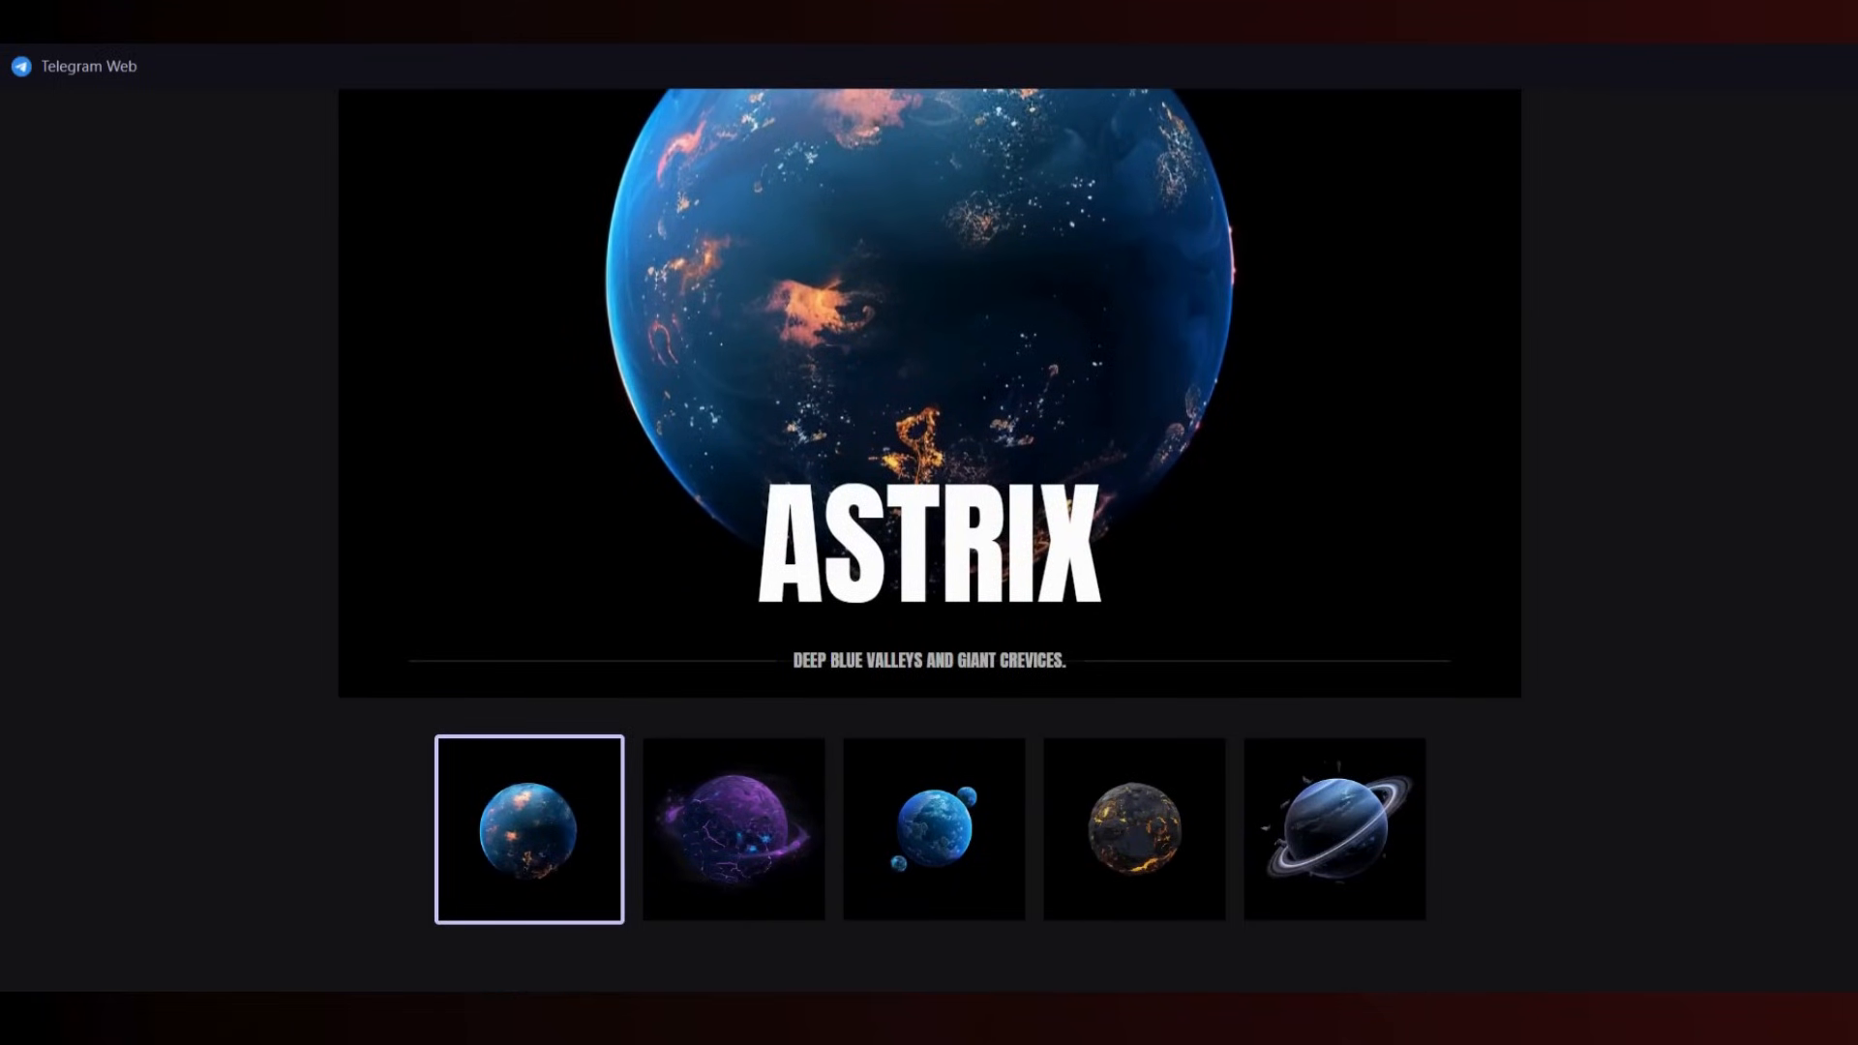
click(732, 828)
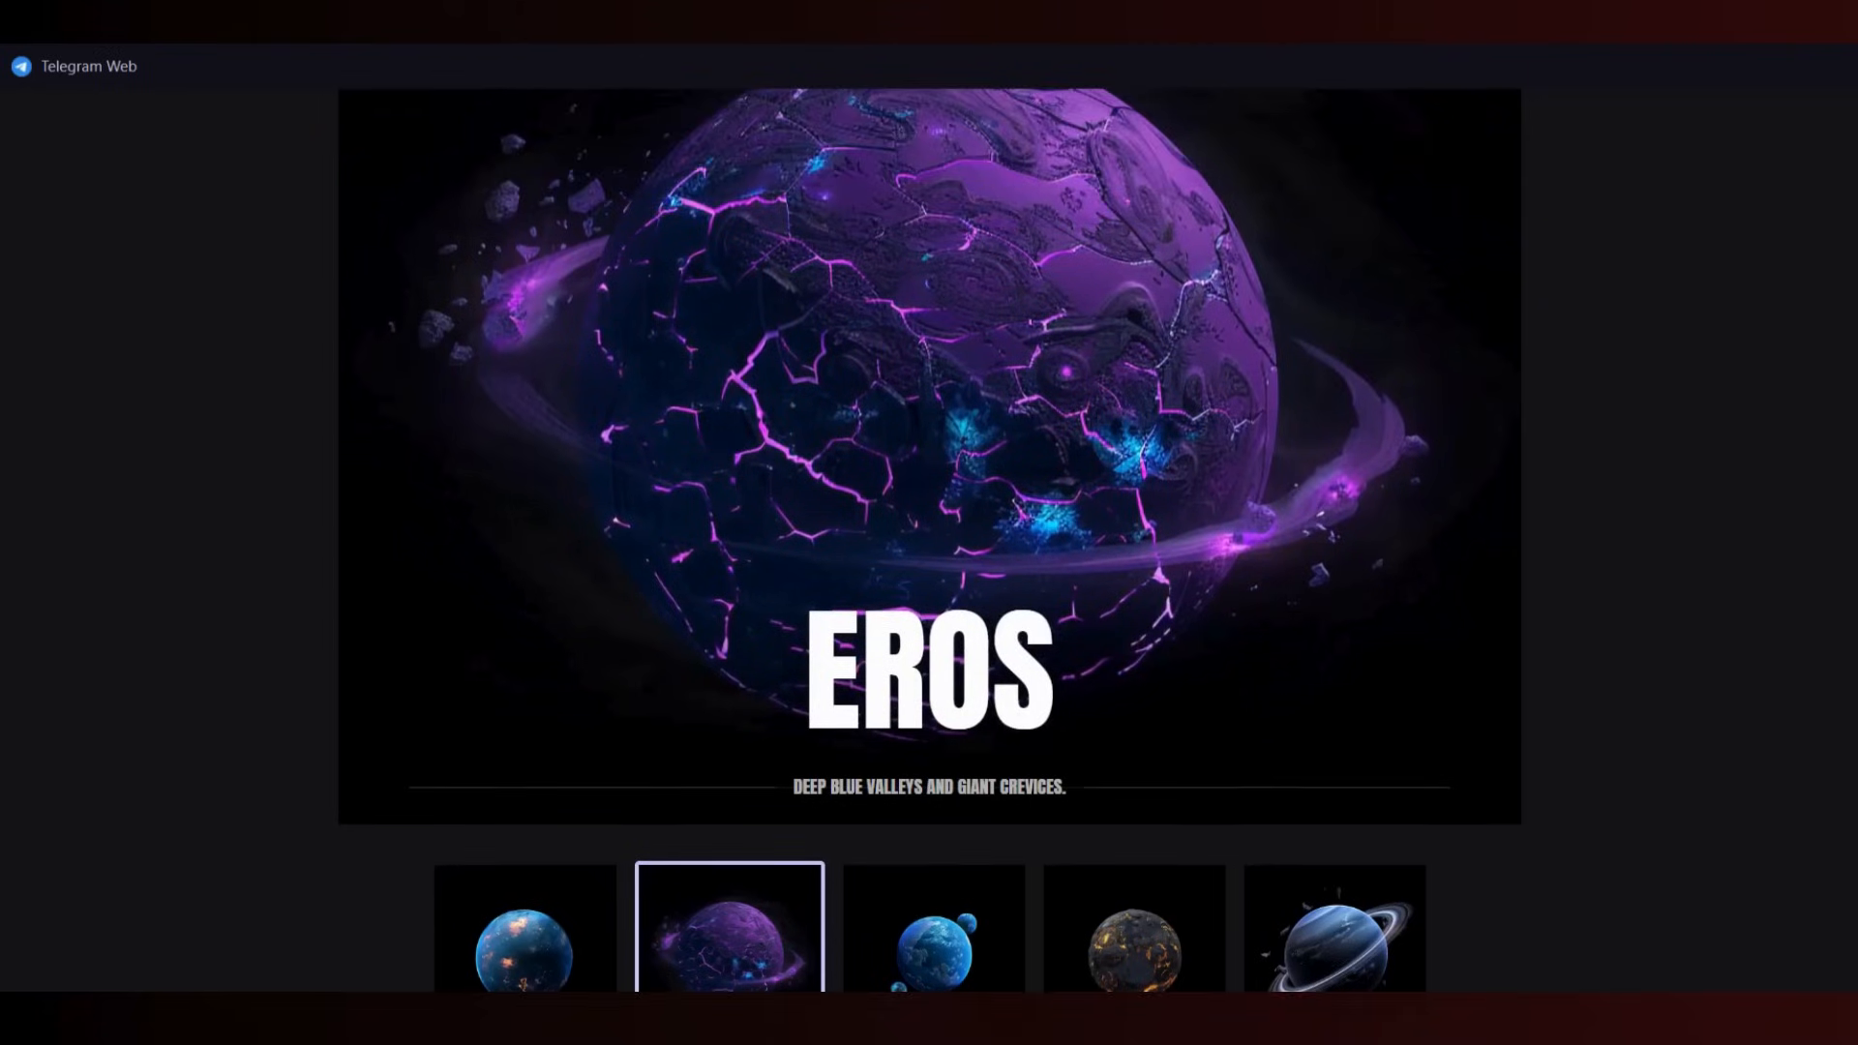
click(933, 927)
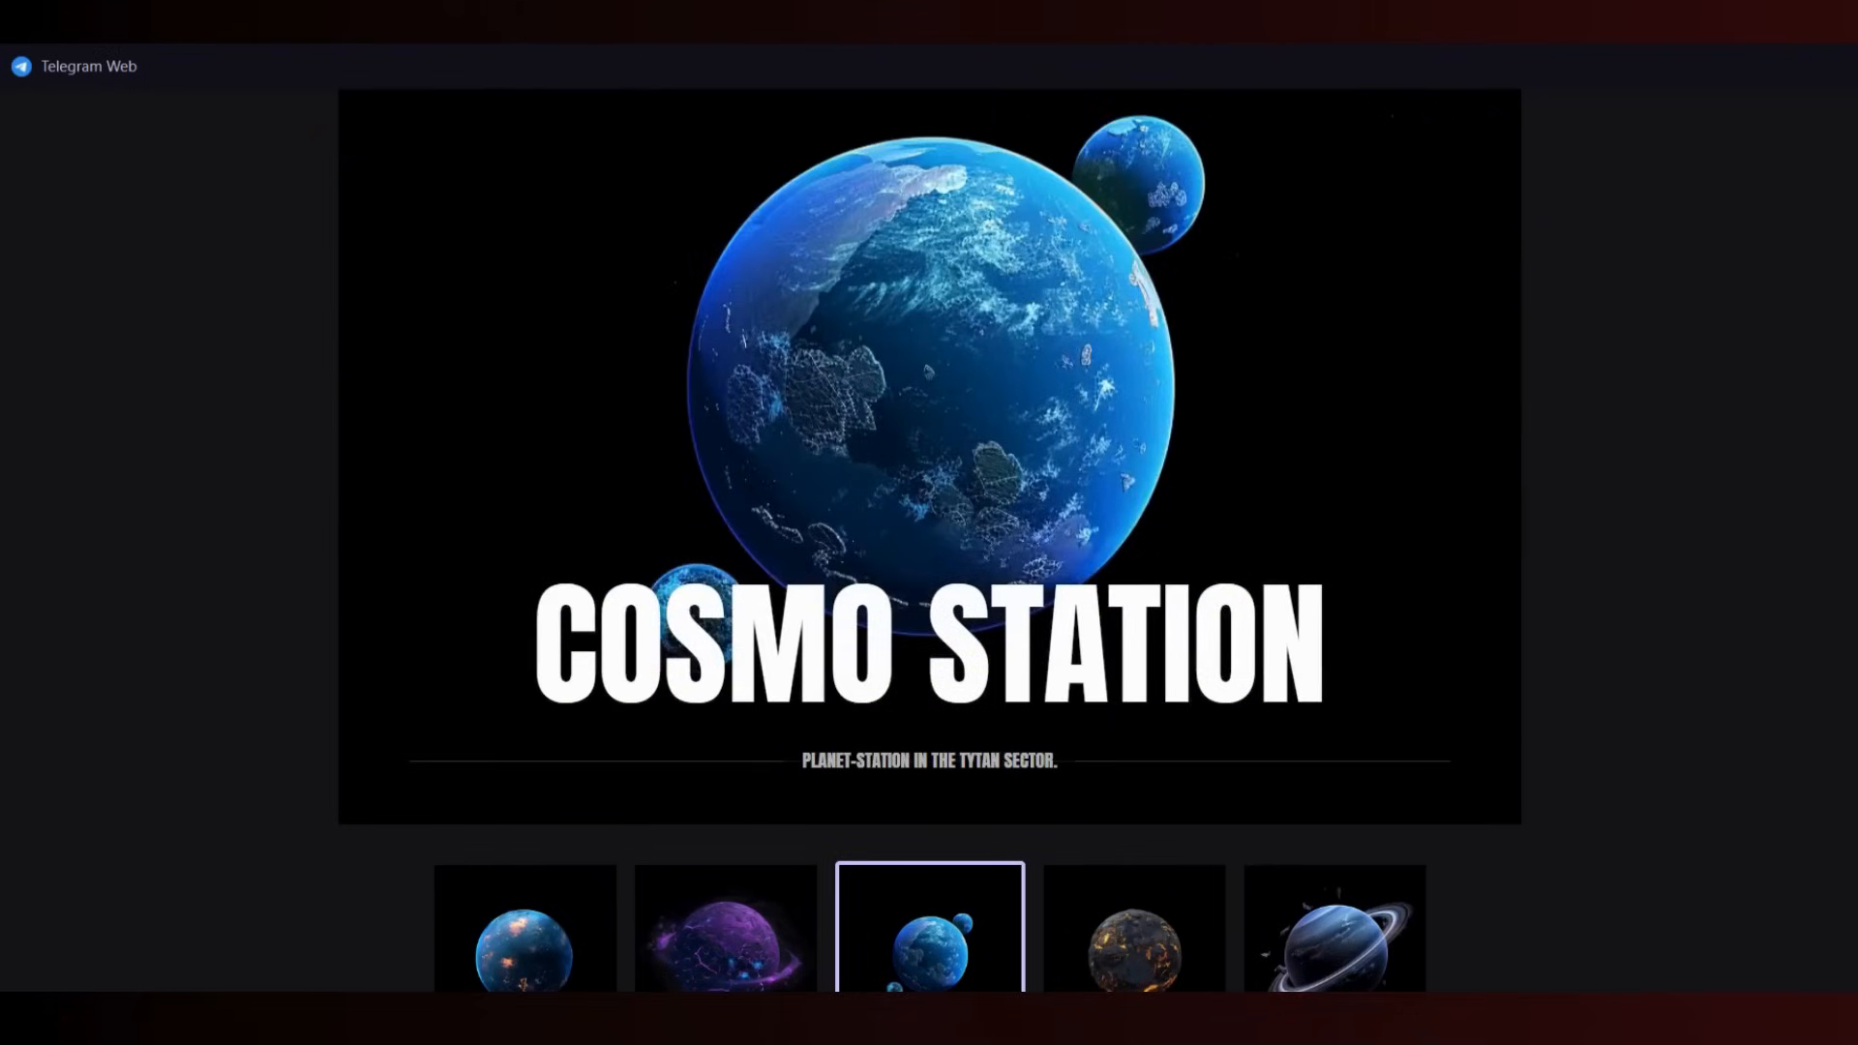
click(1332, 929)
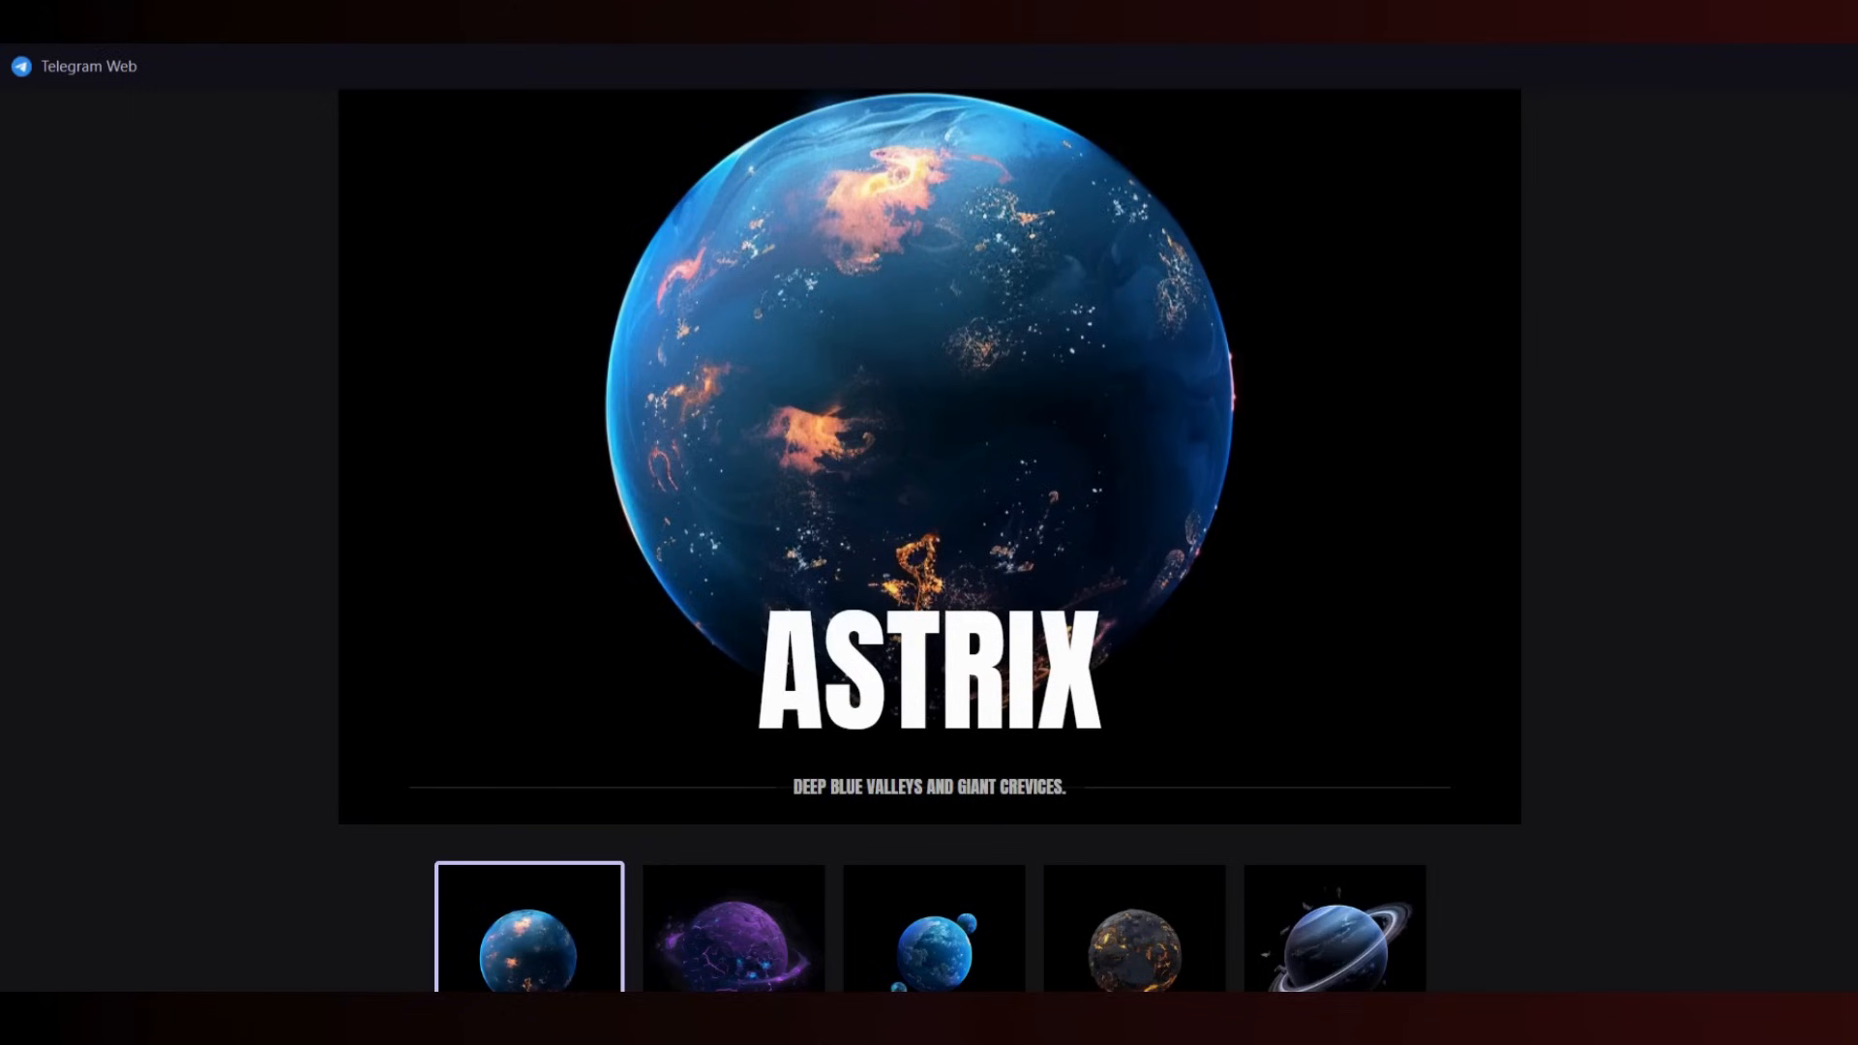
- Scroll past Game Modes to the token offer: $0.04 price, 10,000,000 $ARDX supply
scroll(down, 3)
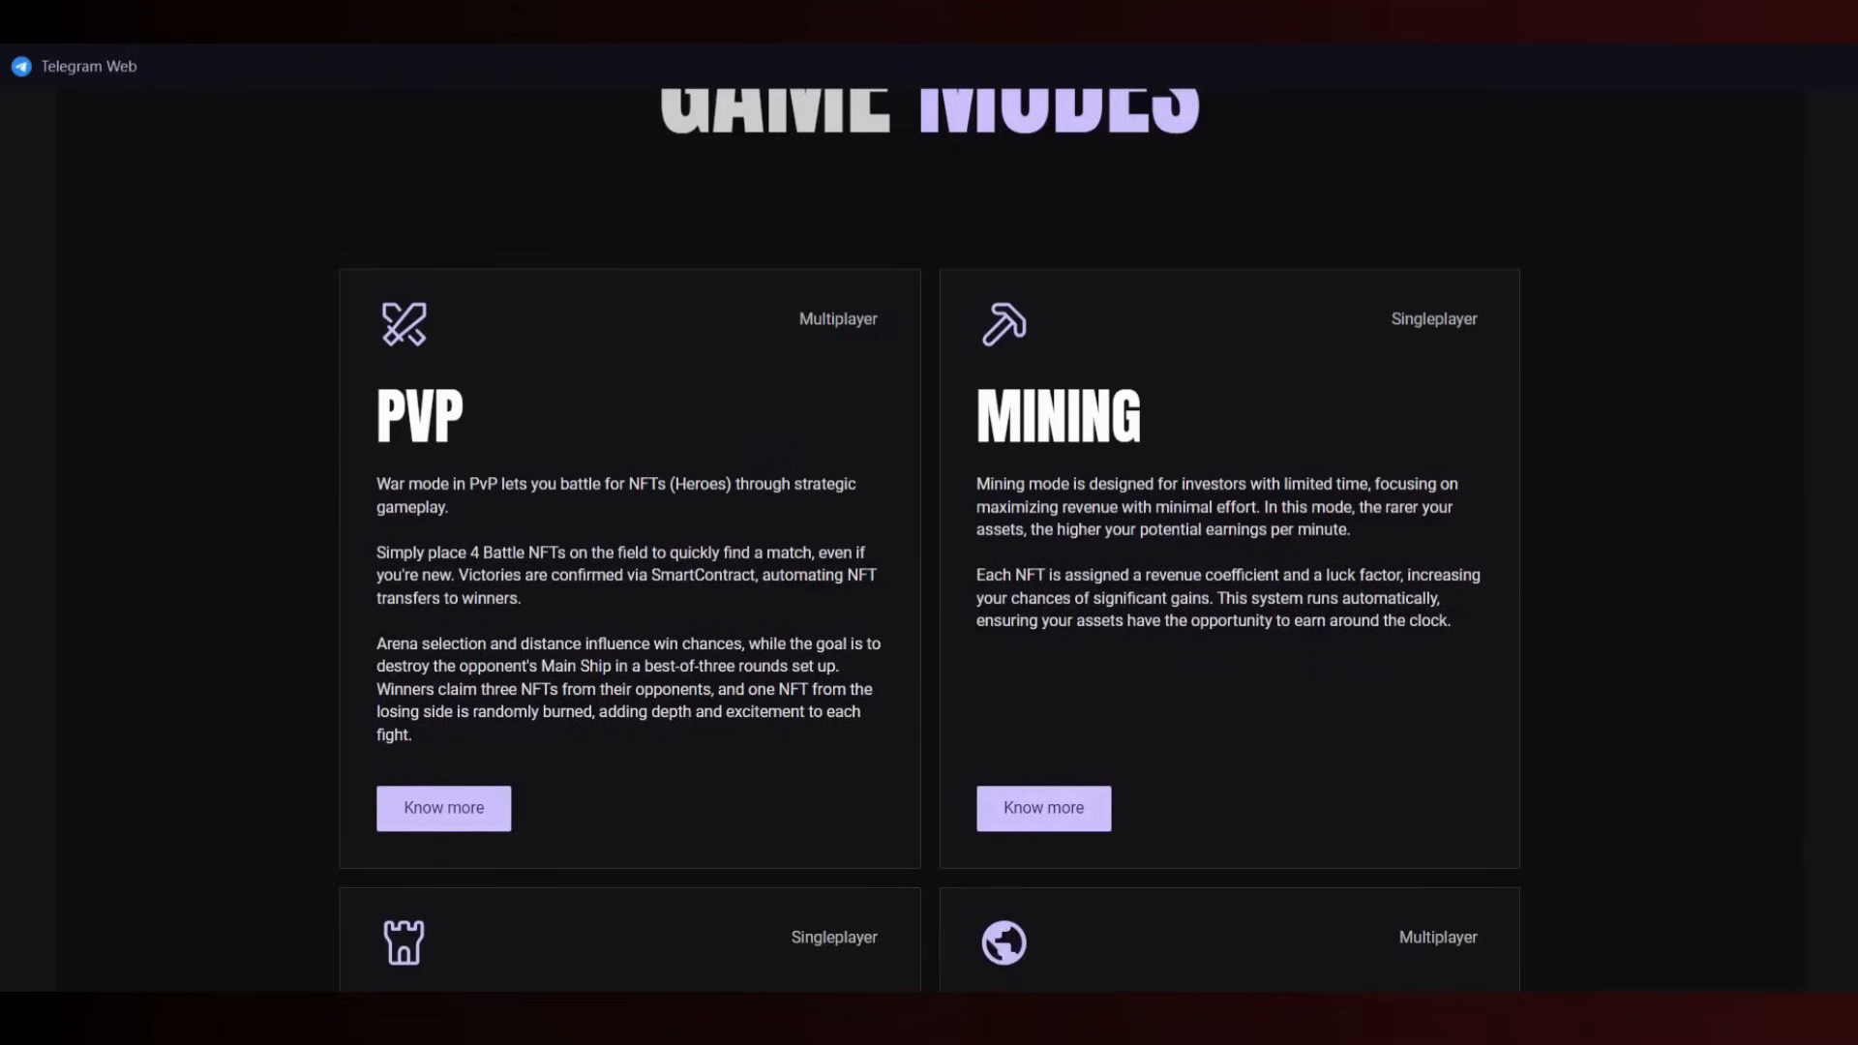
scroll(down, 3)
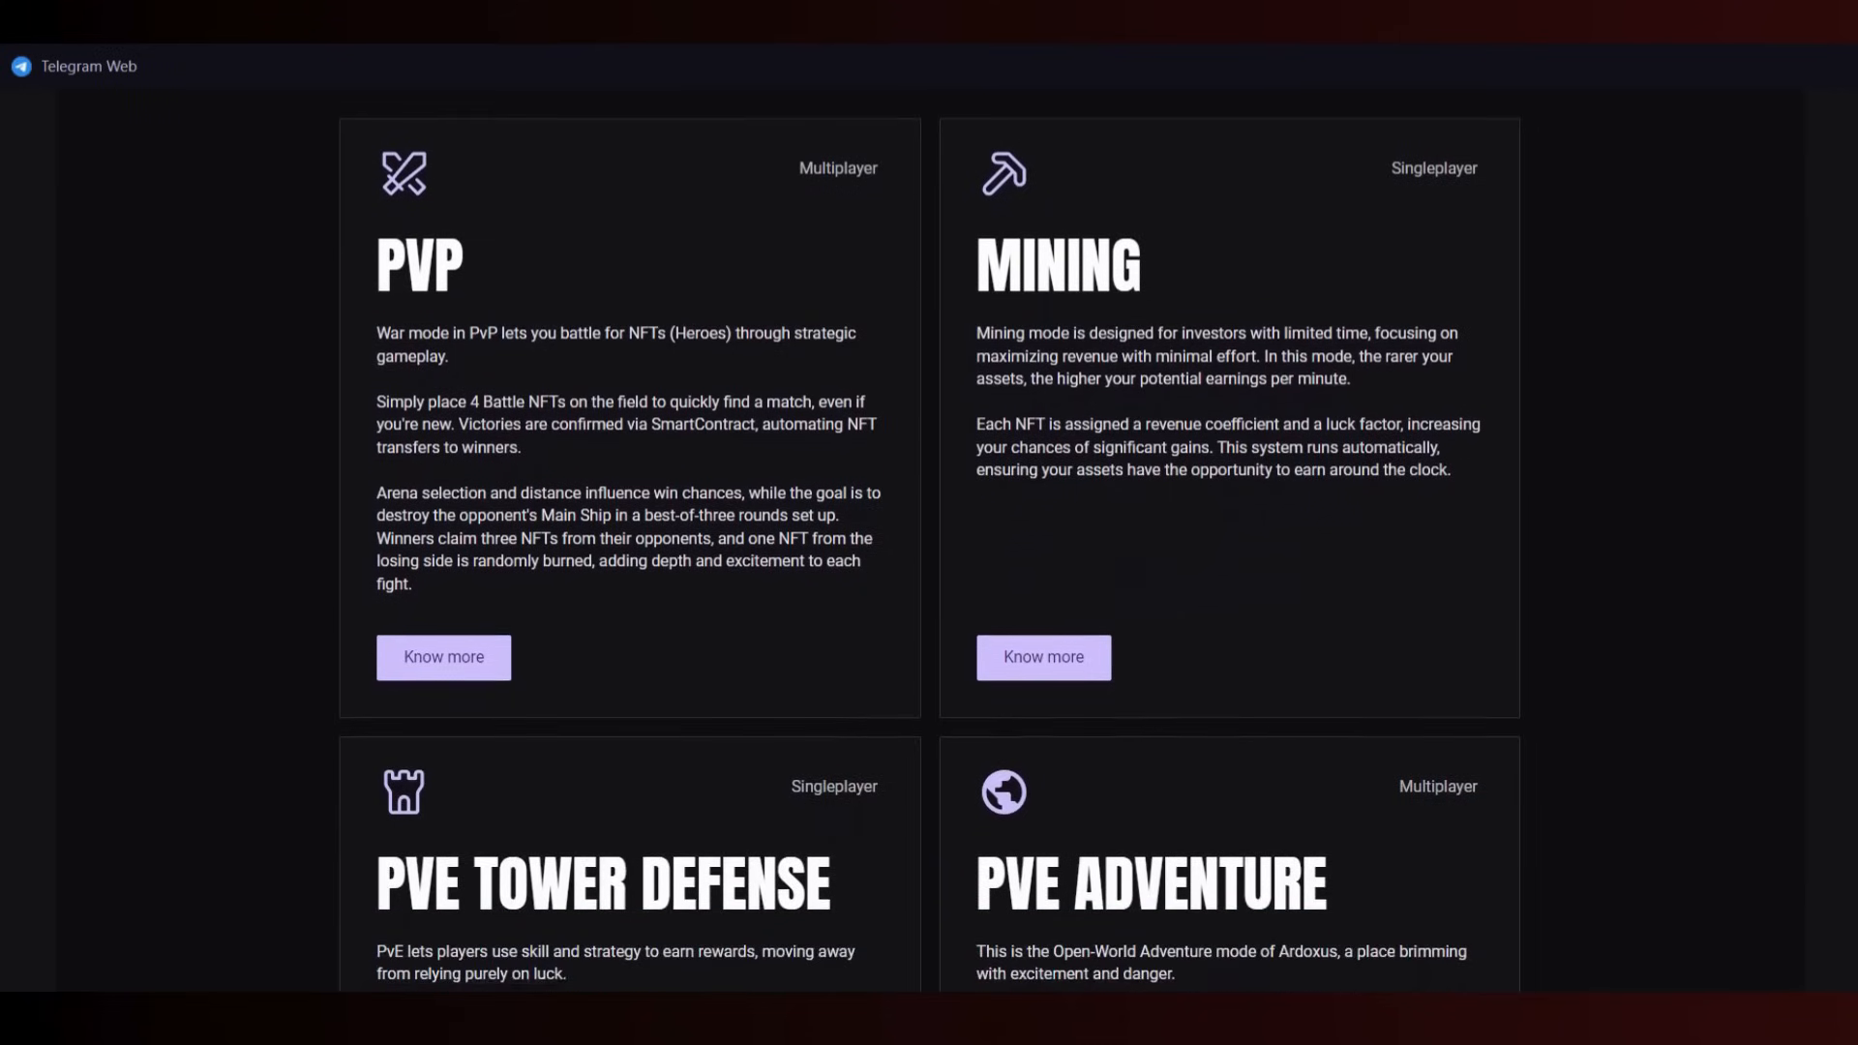
scroll(down, 3)
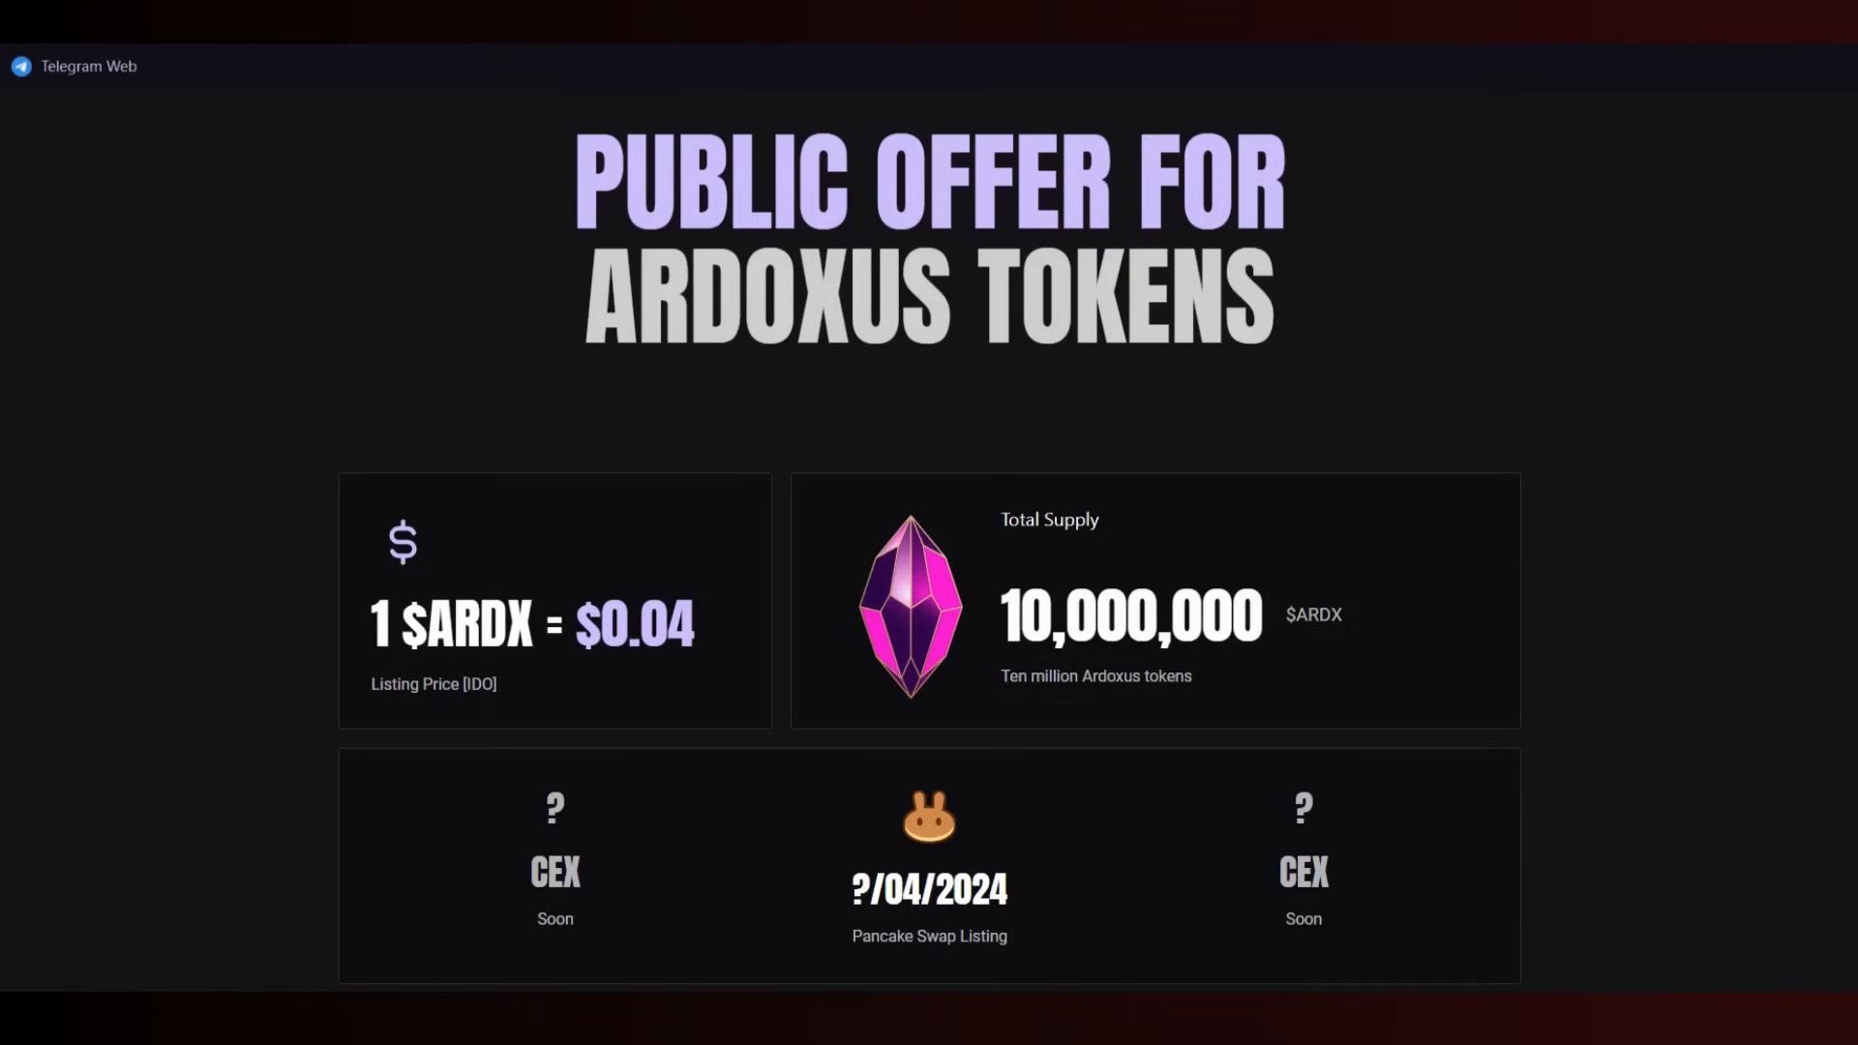
scroll(down, 3)
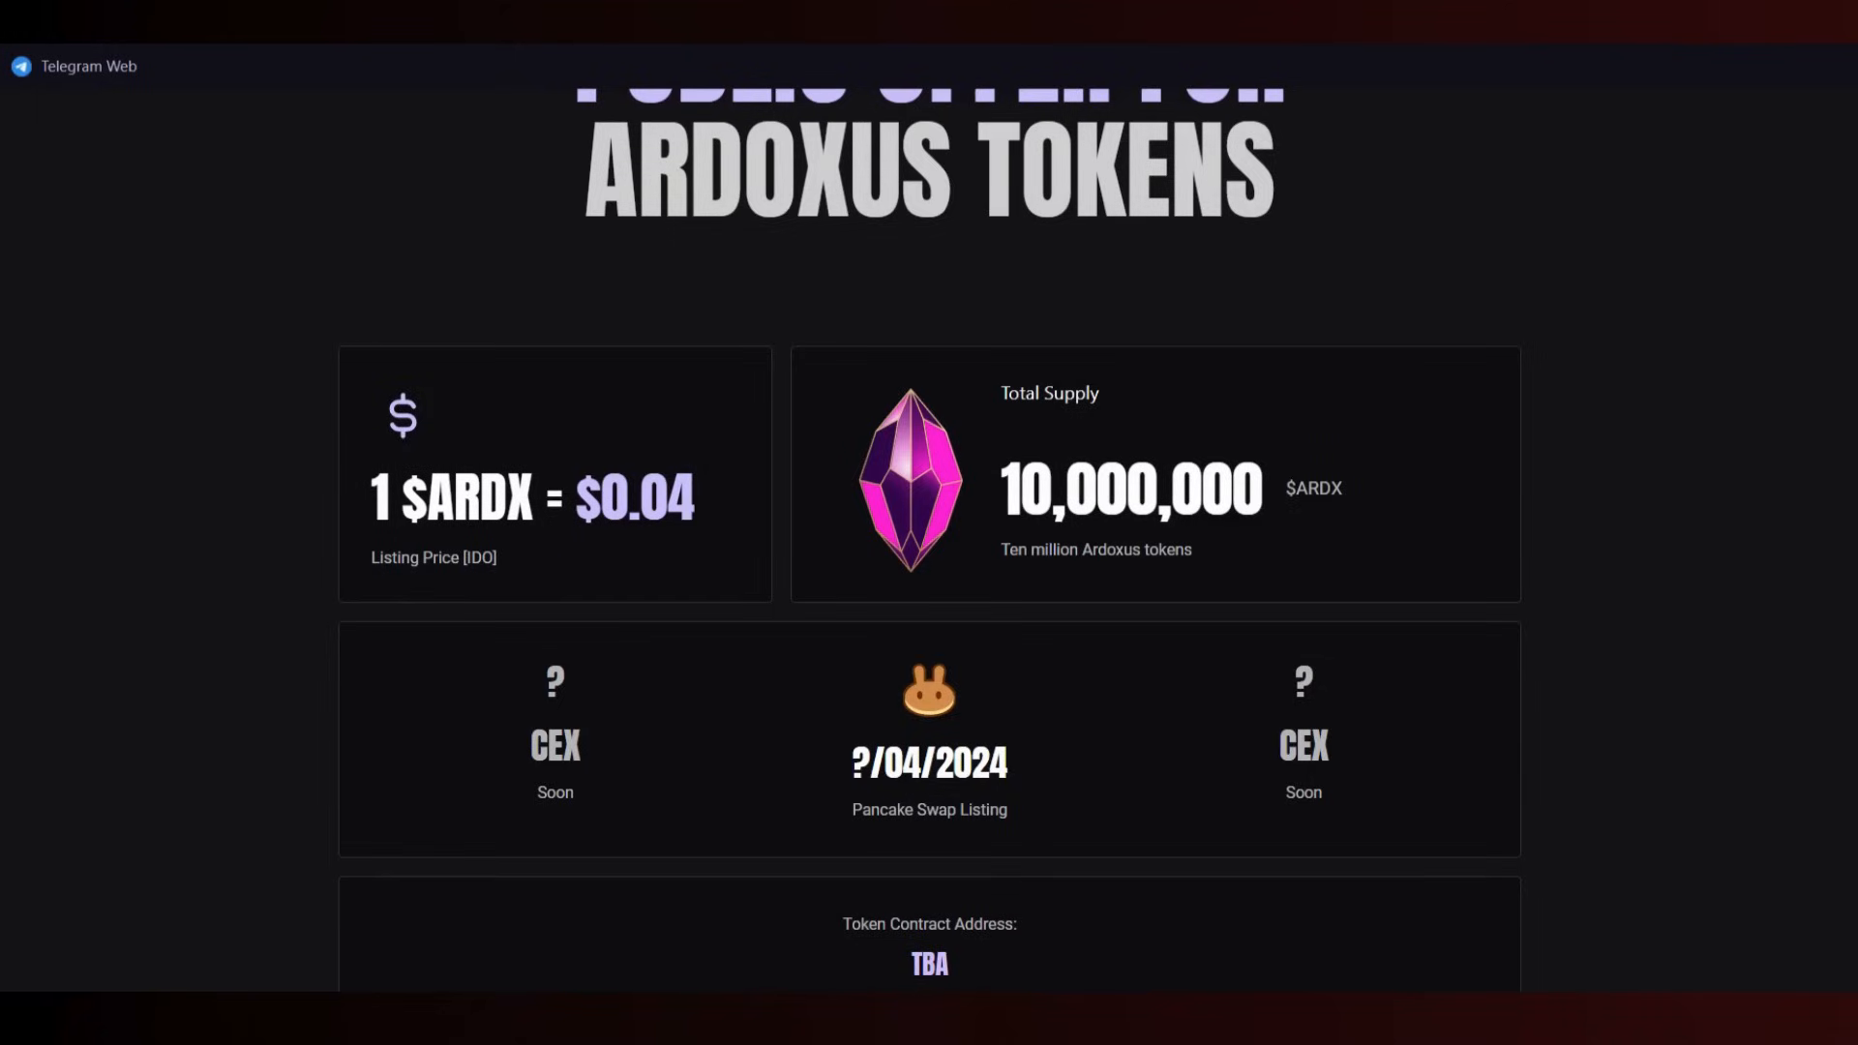
scroll(down, 3)
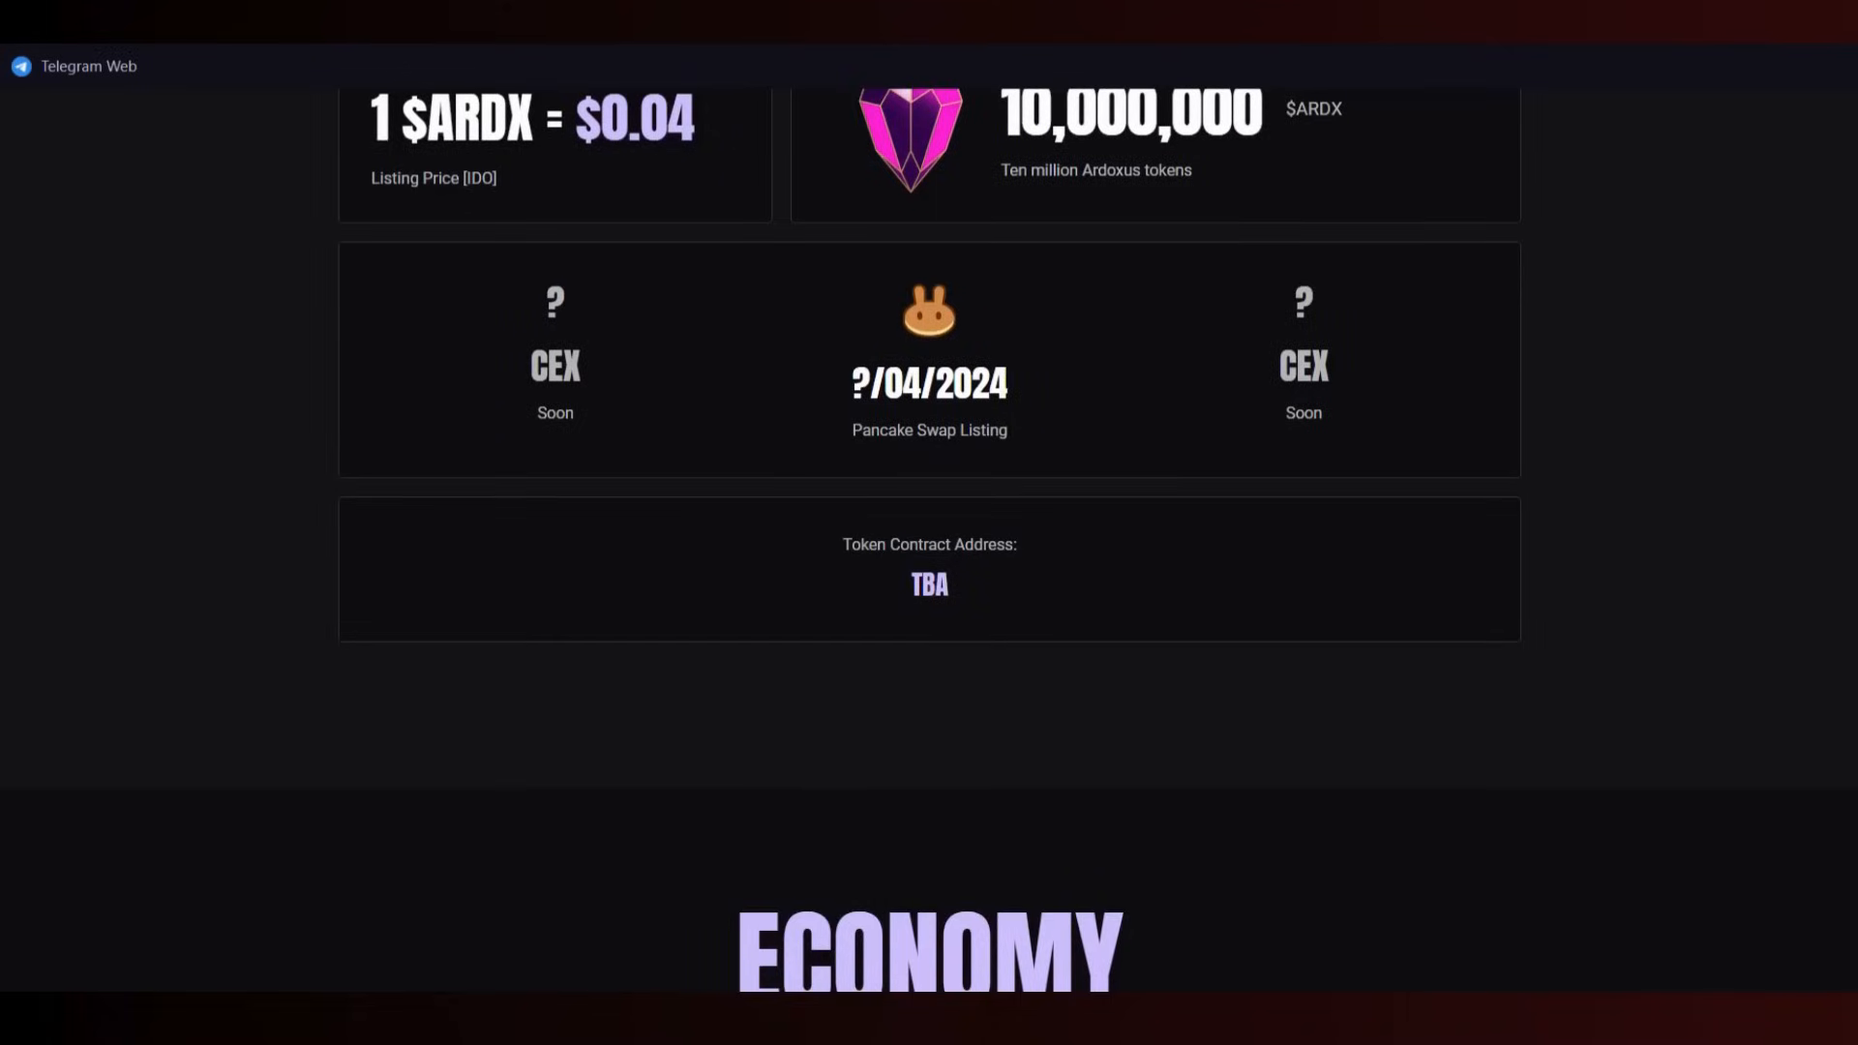
- Scroll through Economy, Tokenomics and Roadmap Phases 1–6, ending at Phase 6 (Apr 2024)
scroll(down, 3)
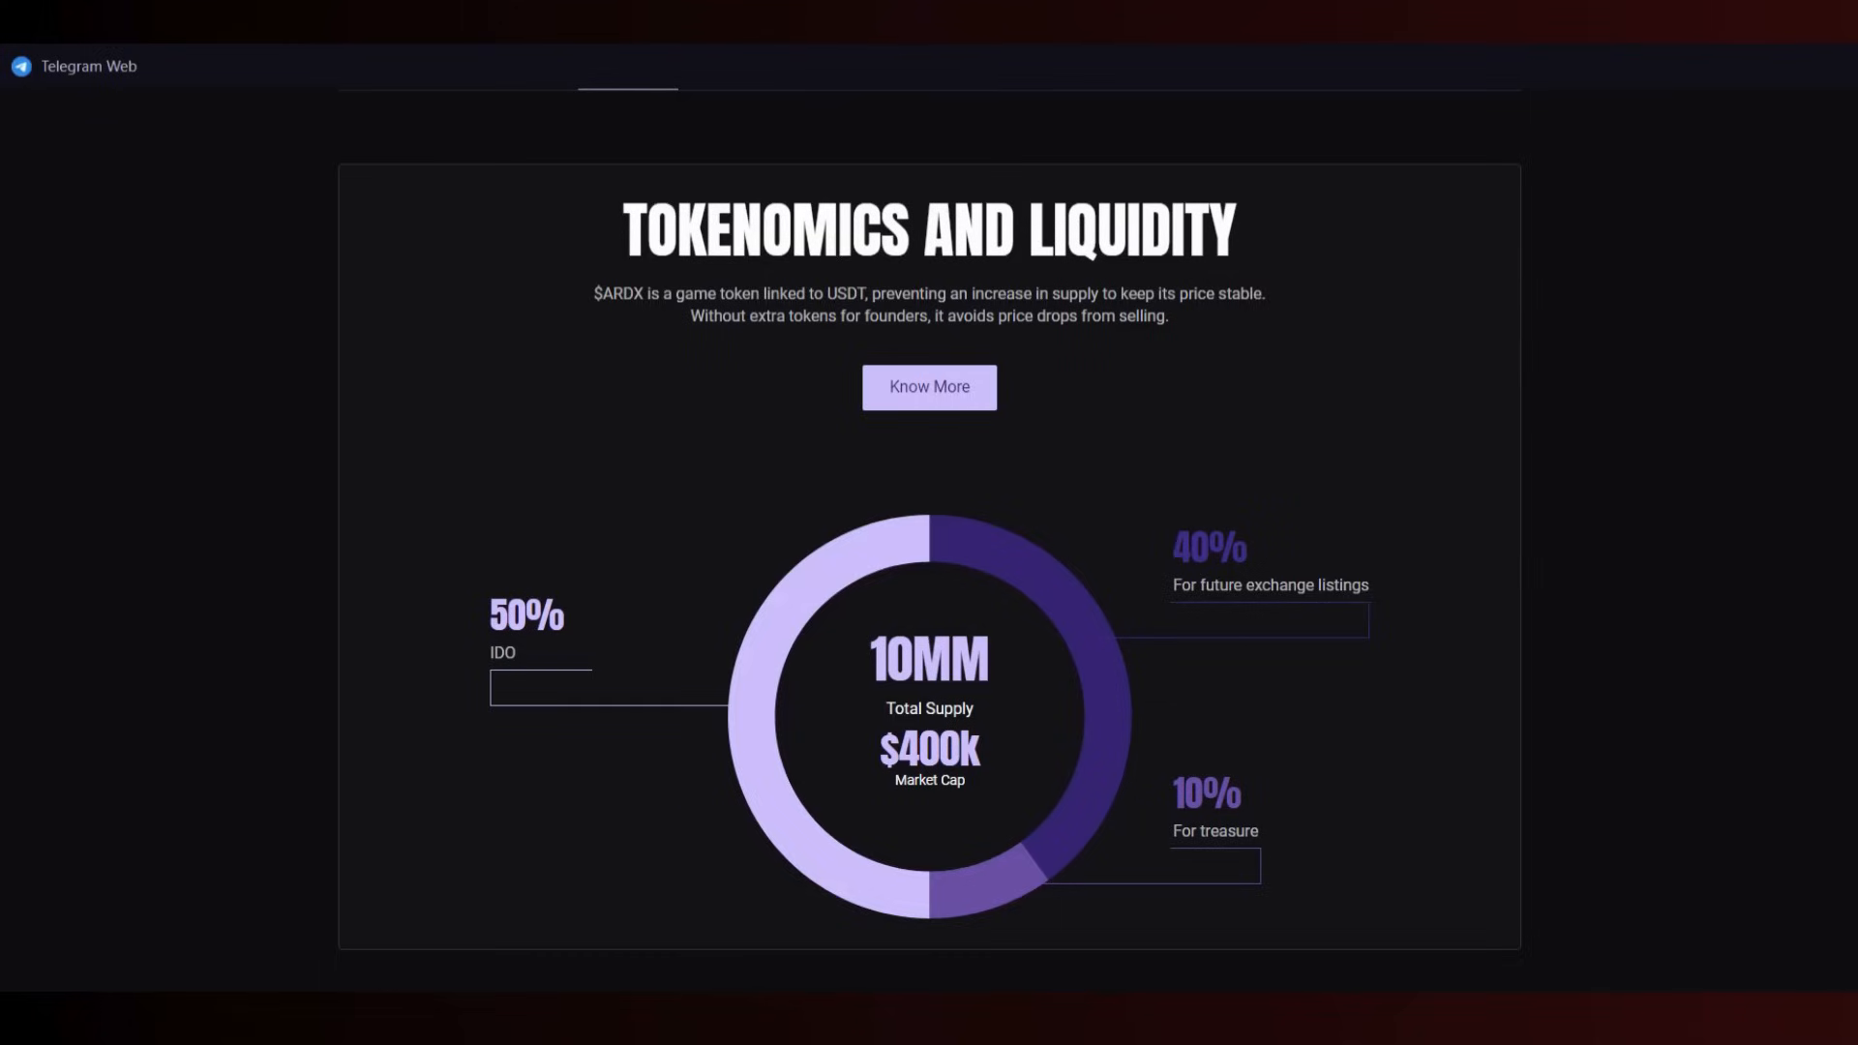
scroll(down, 3)
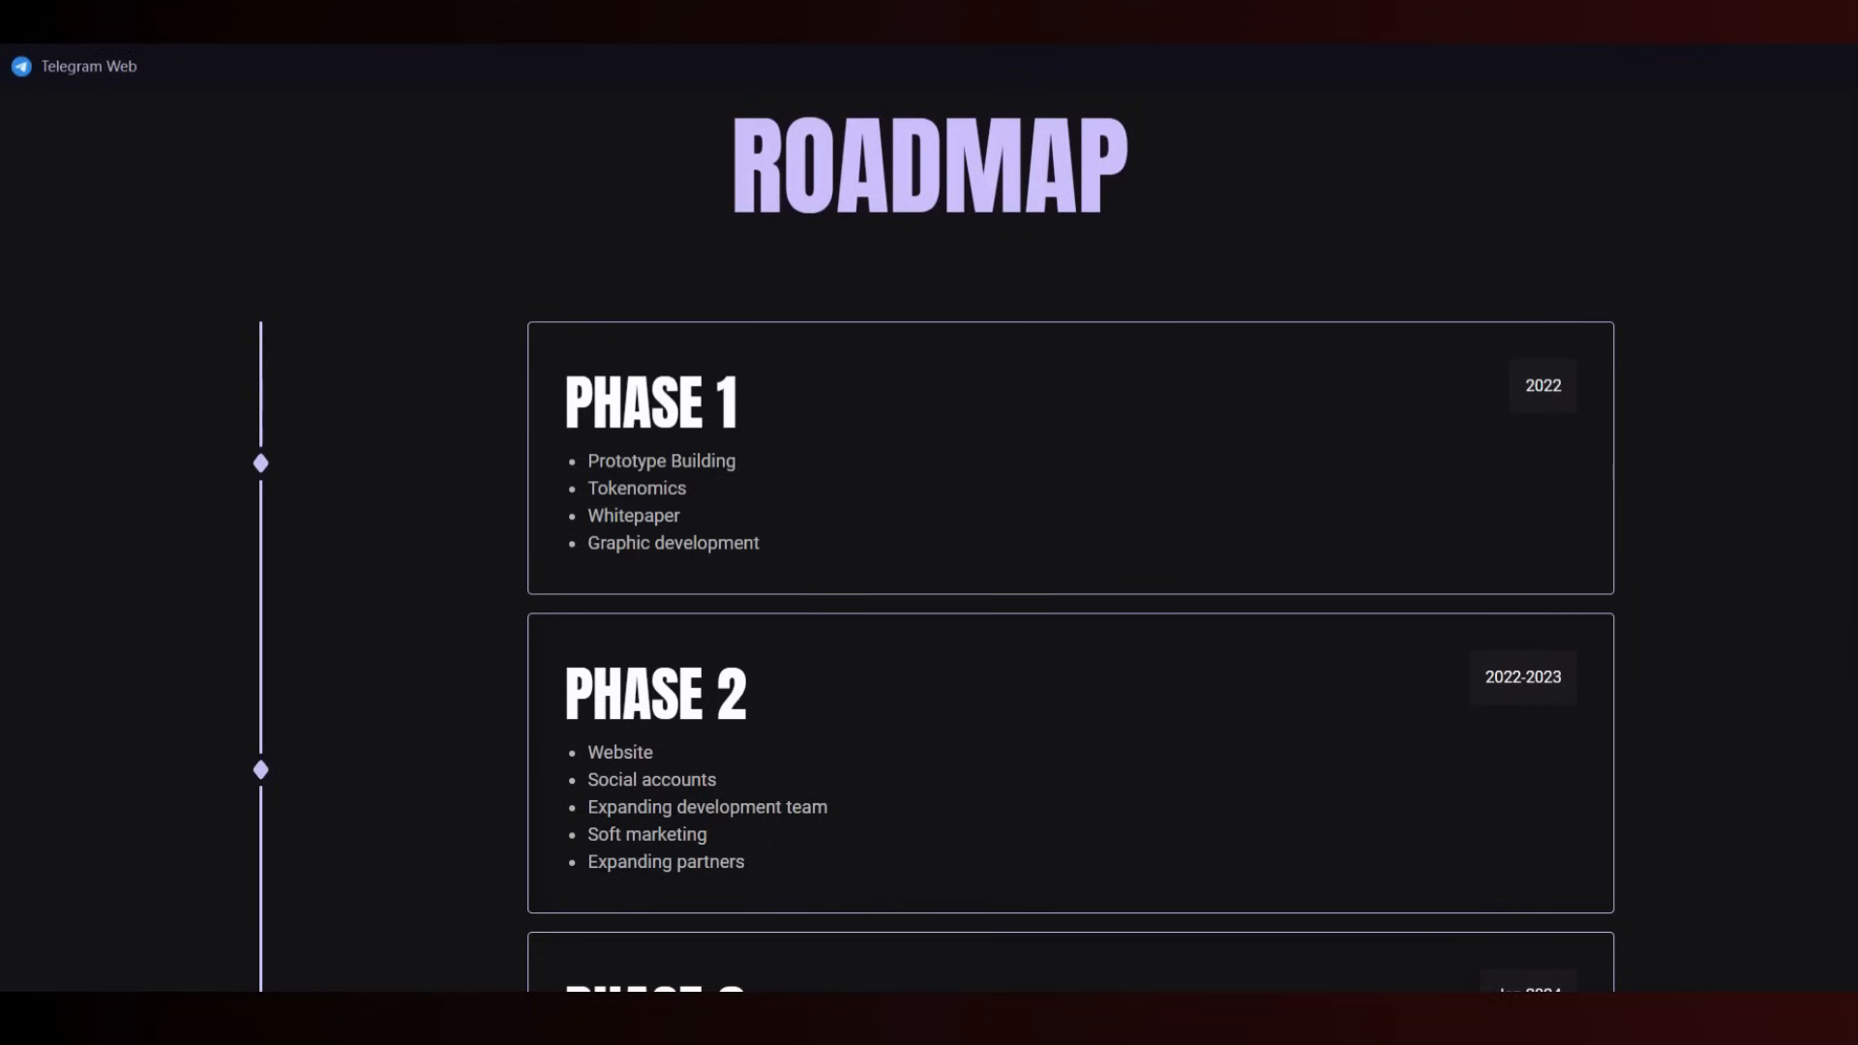
scroll(down, 3)
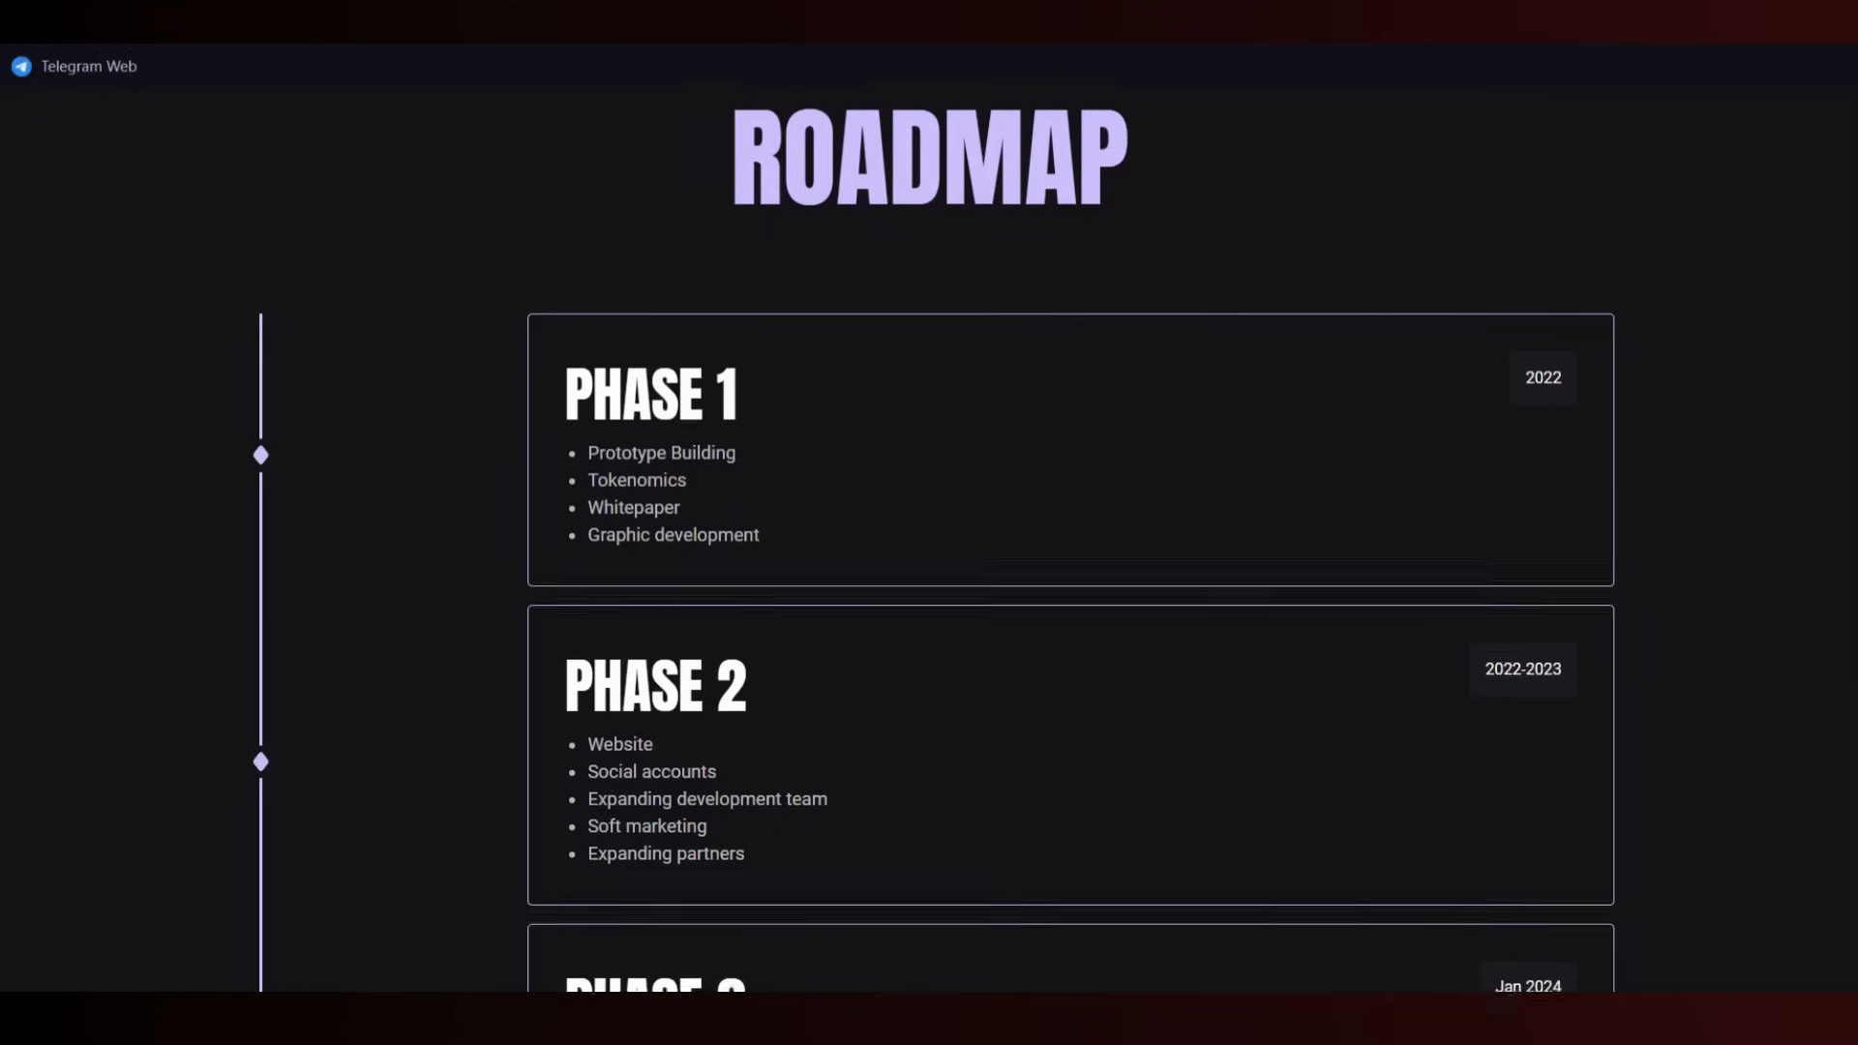
scroll(down, 3)
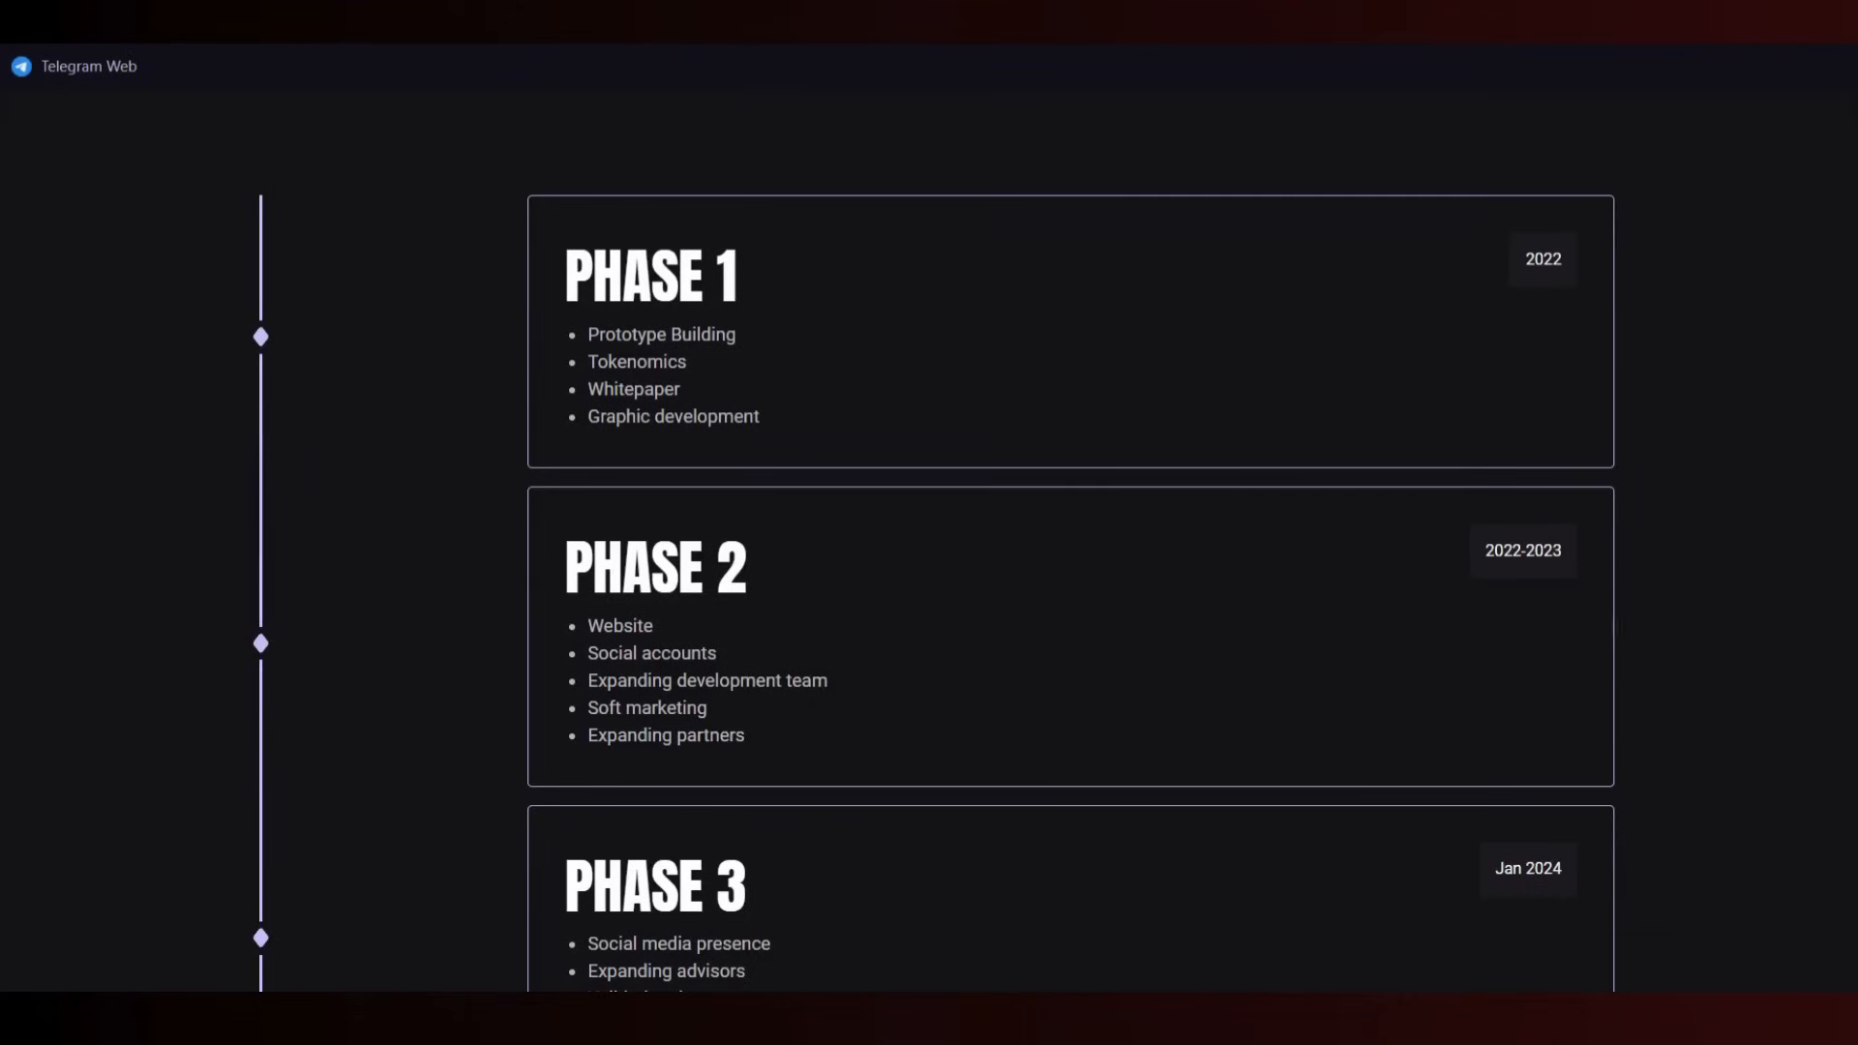
scroll(down, 3)
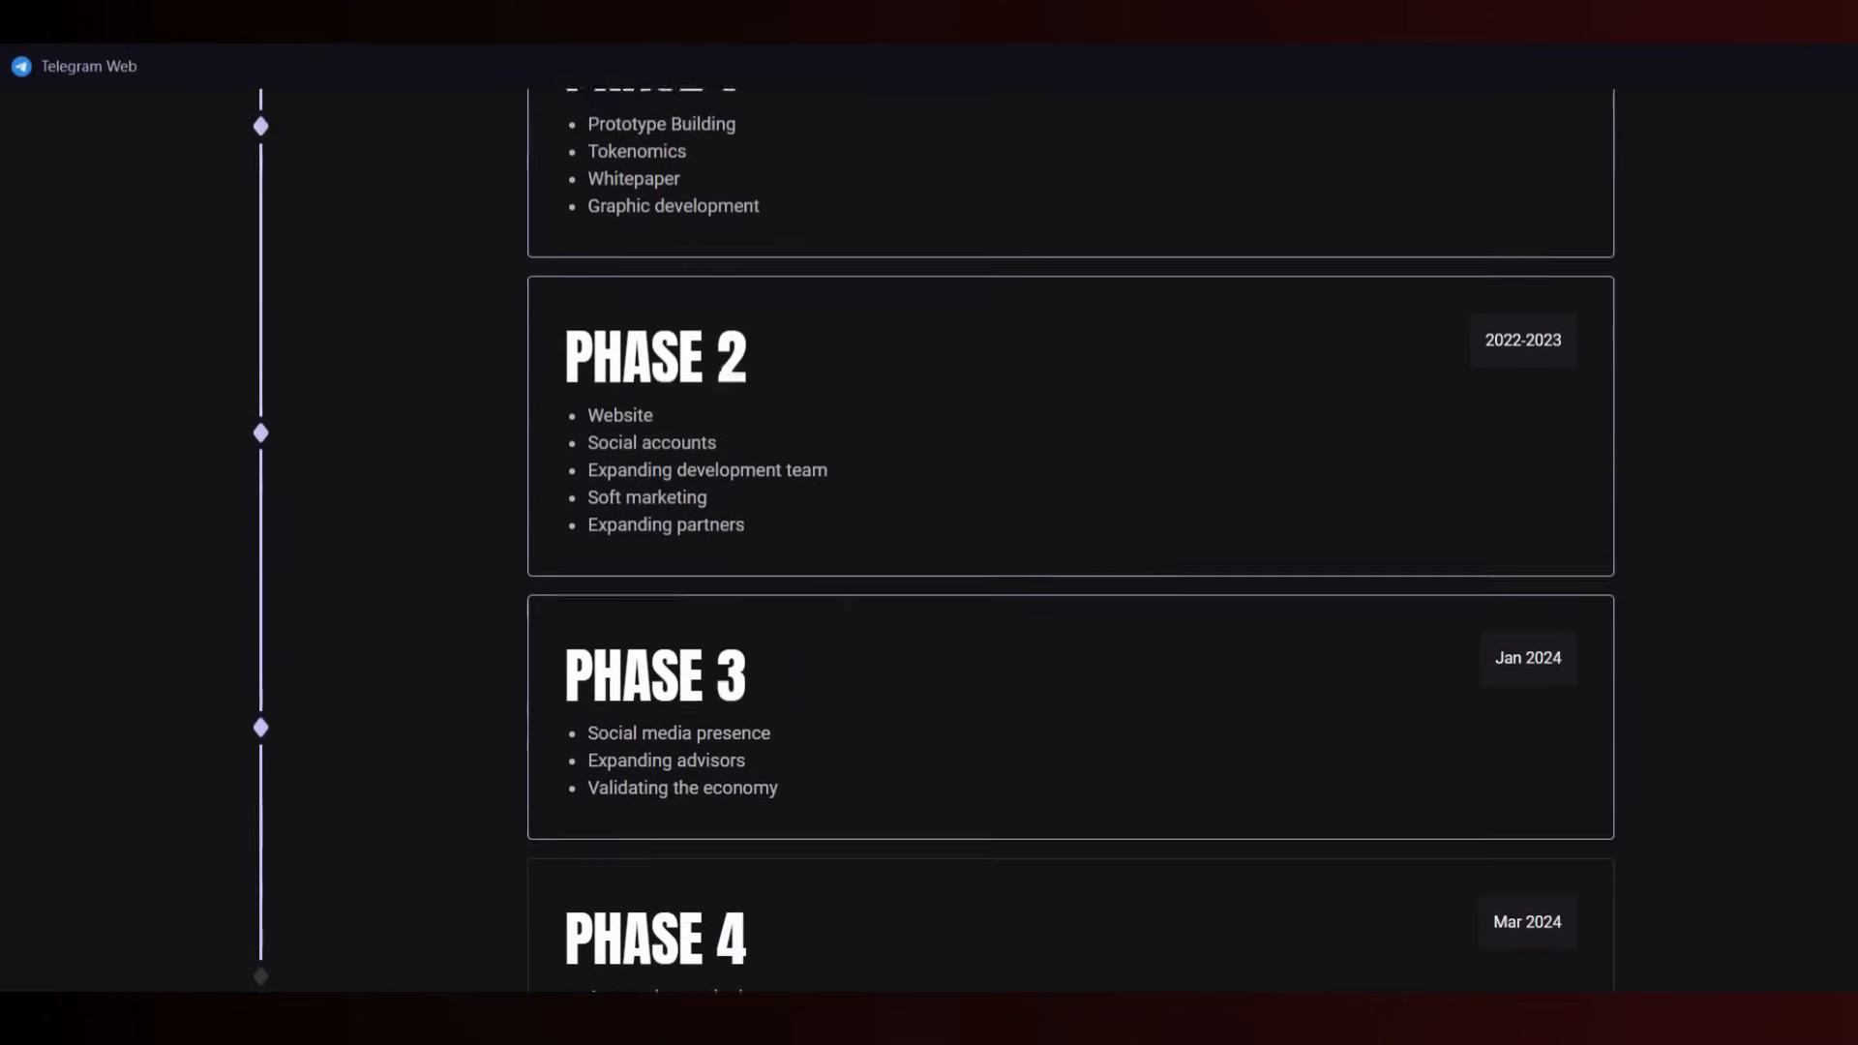
scroll(down, 3)
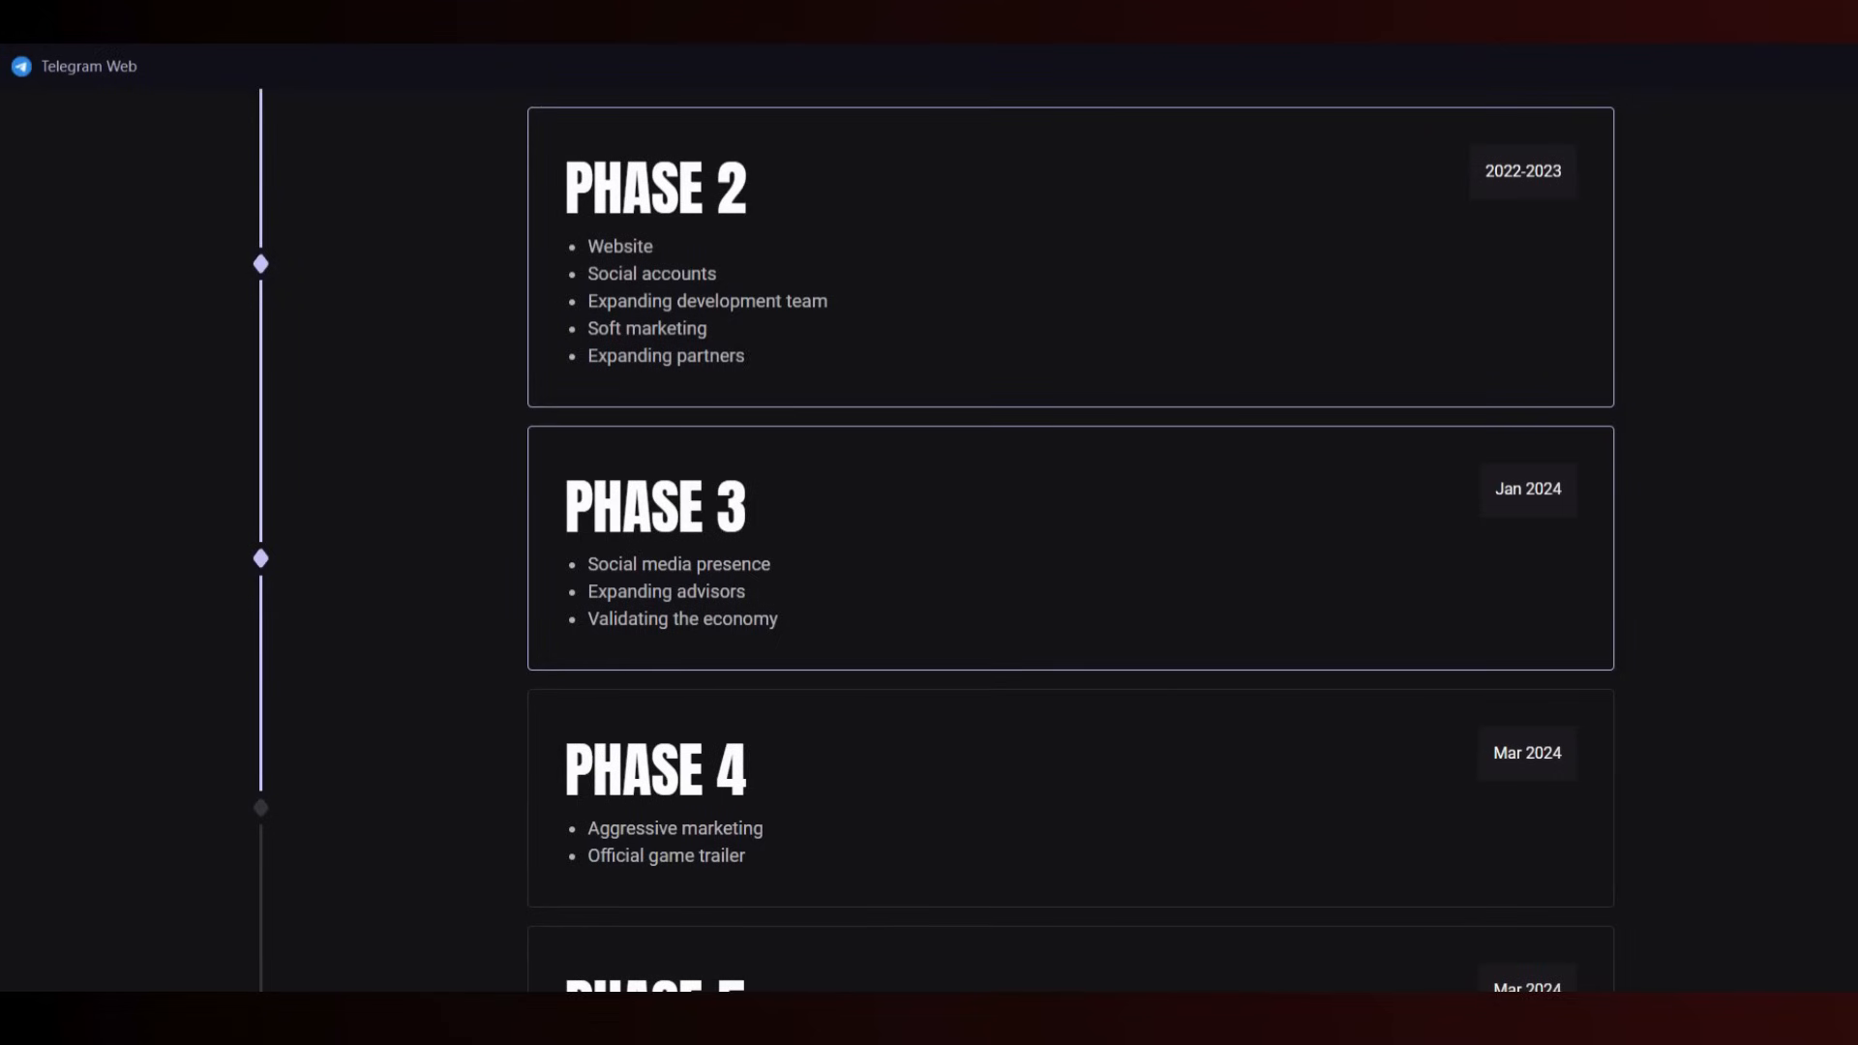
scroll(down, 3)
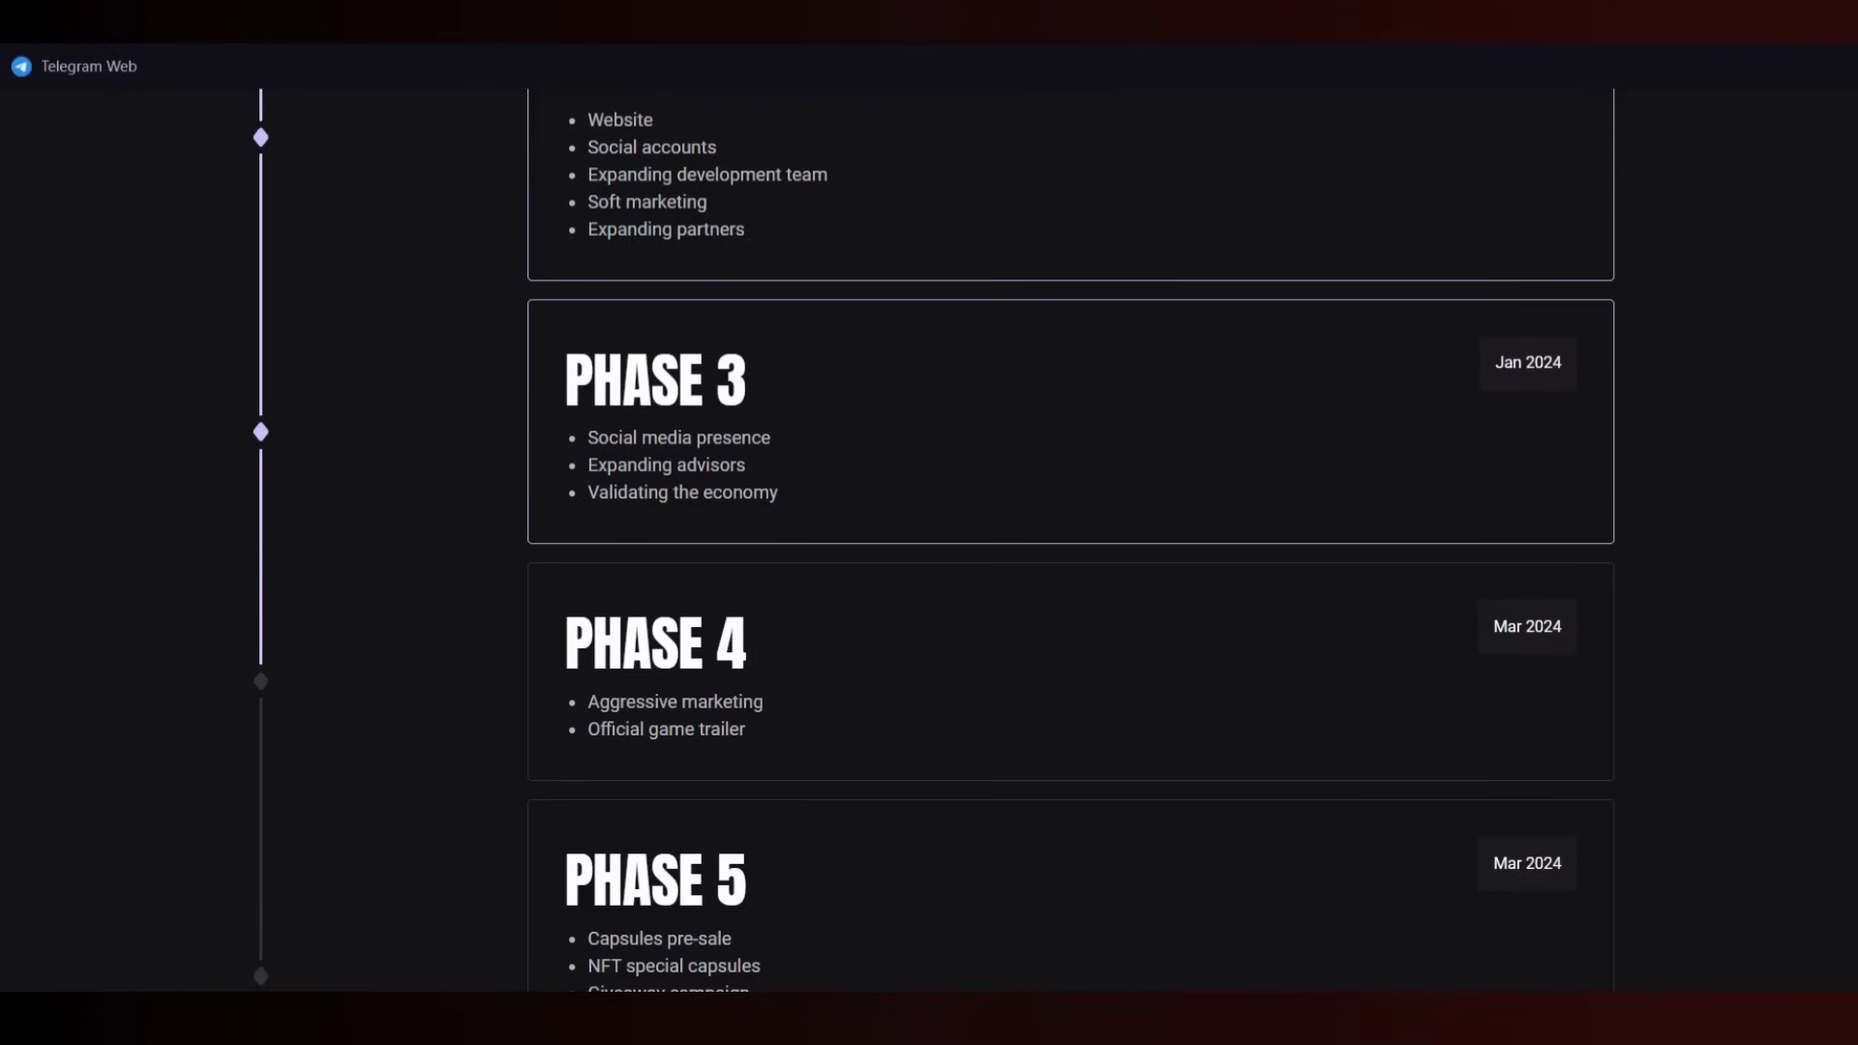
scroll(down, 3)
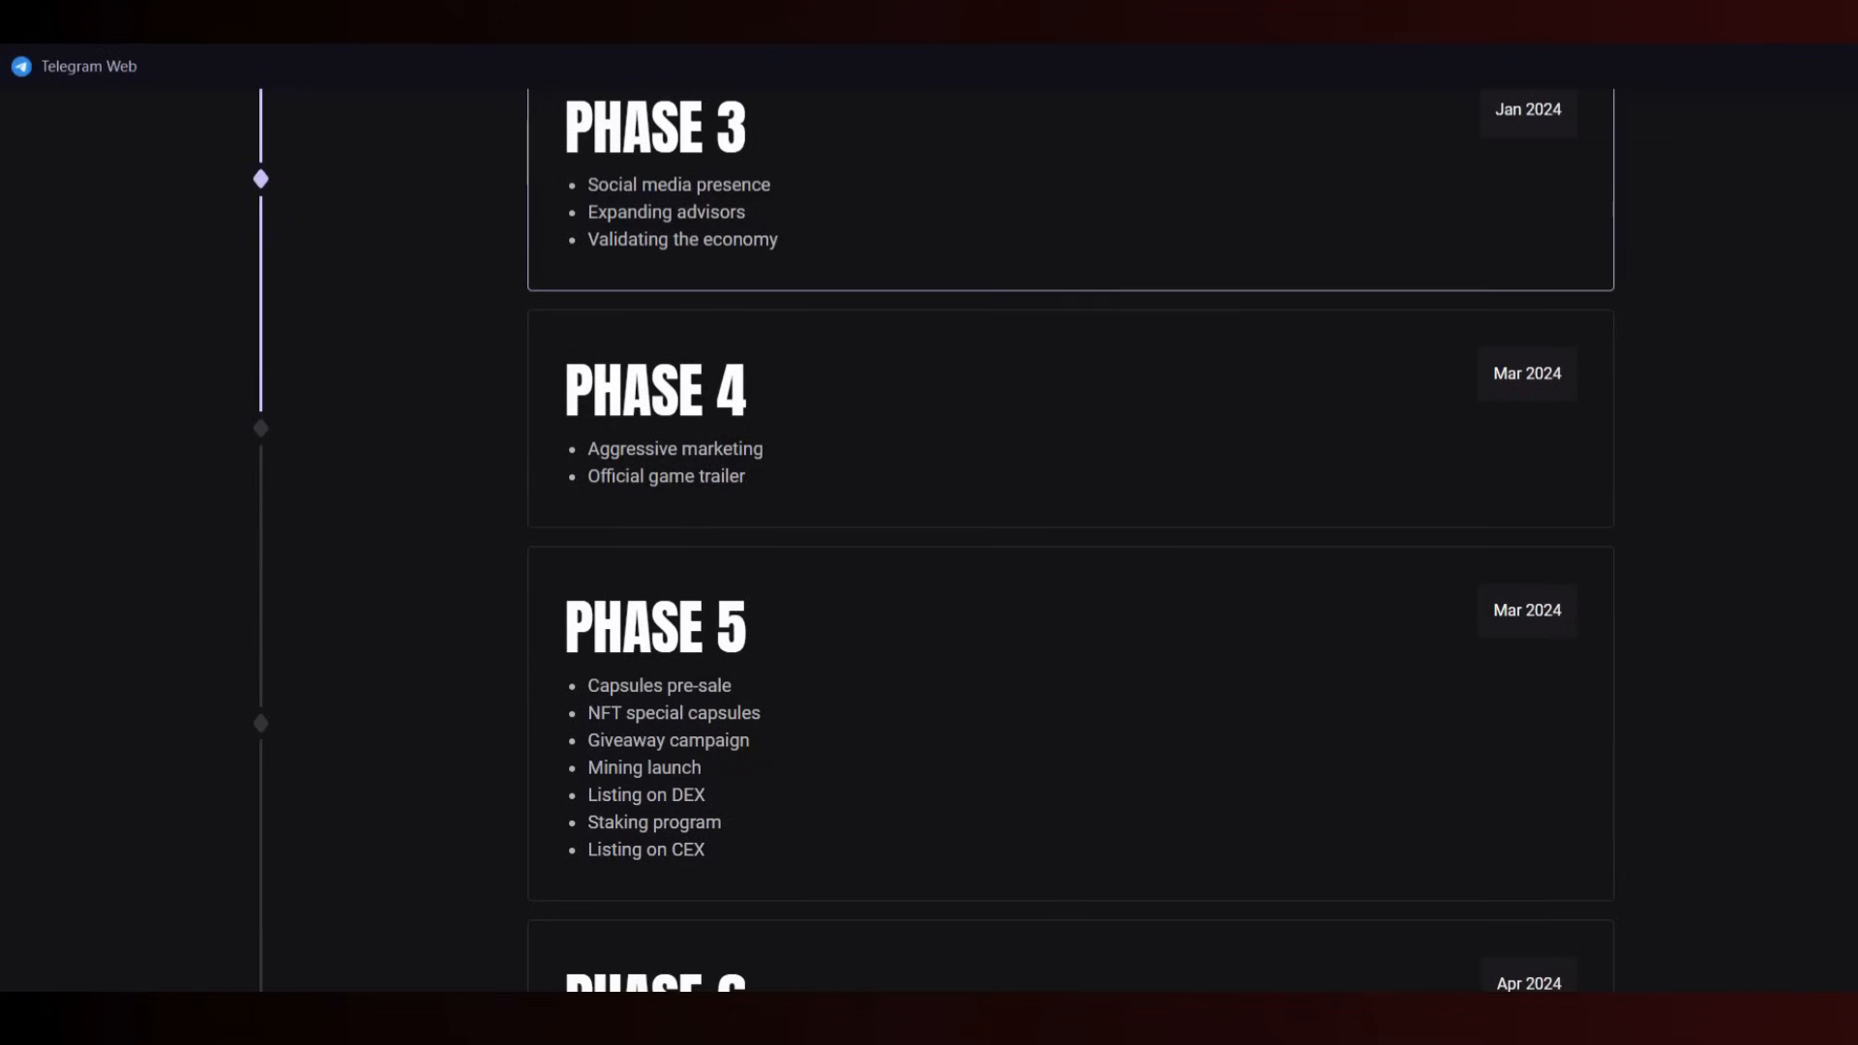
scroll(down, 3)
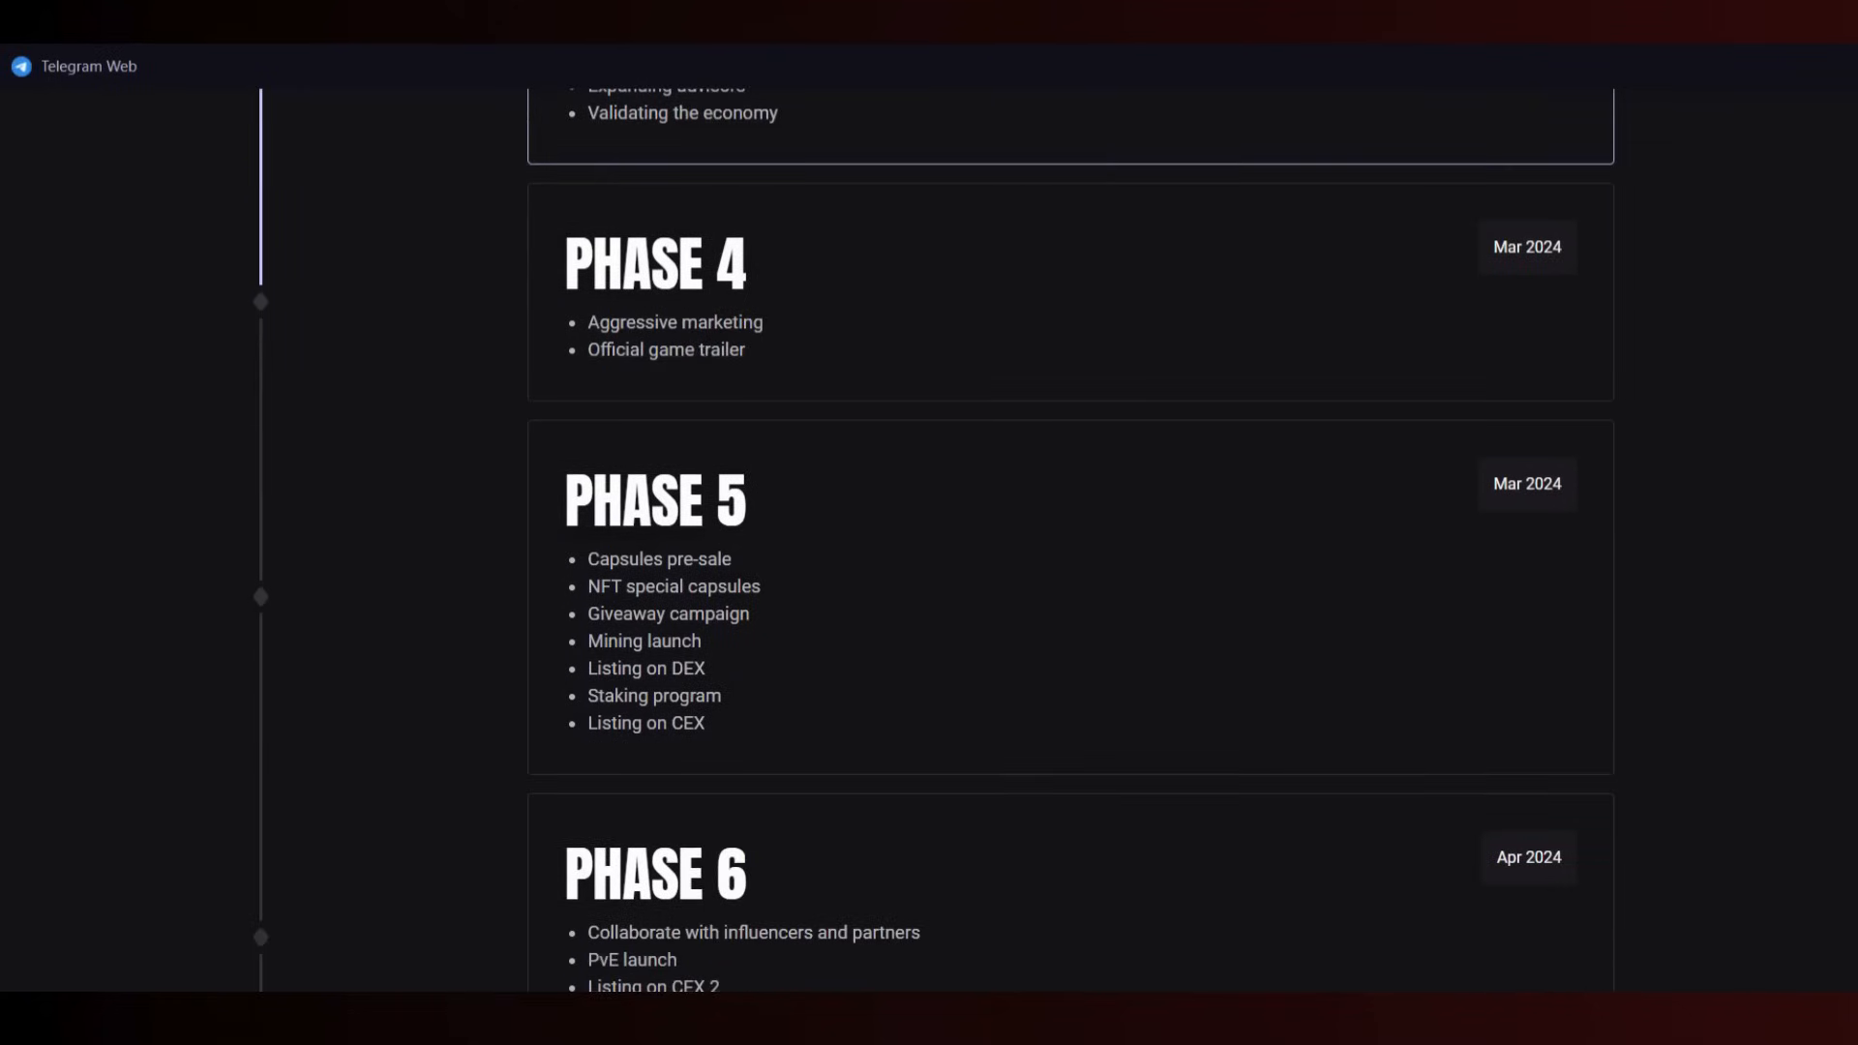
scroll(down, 3)
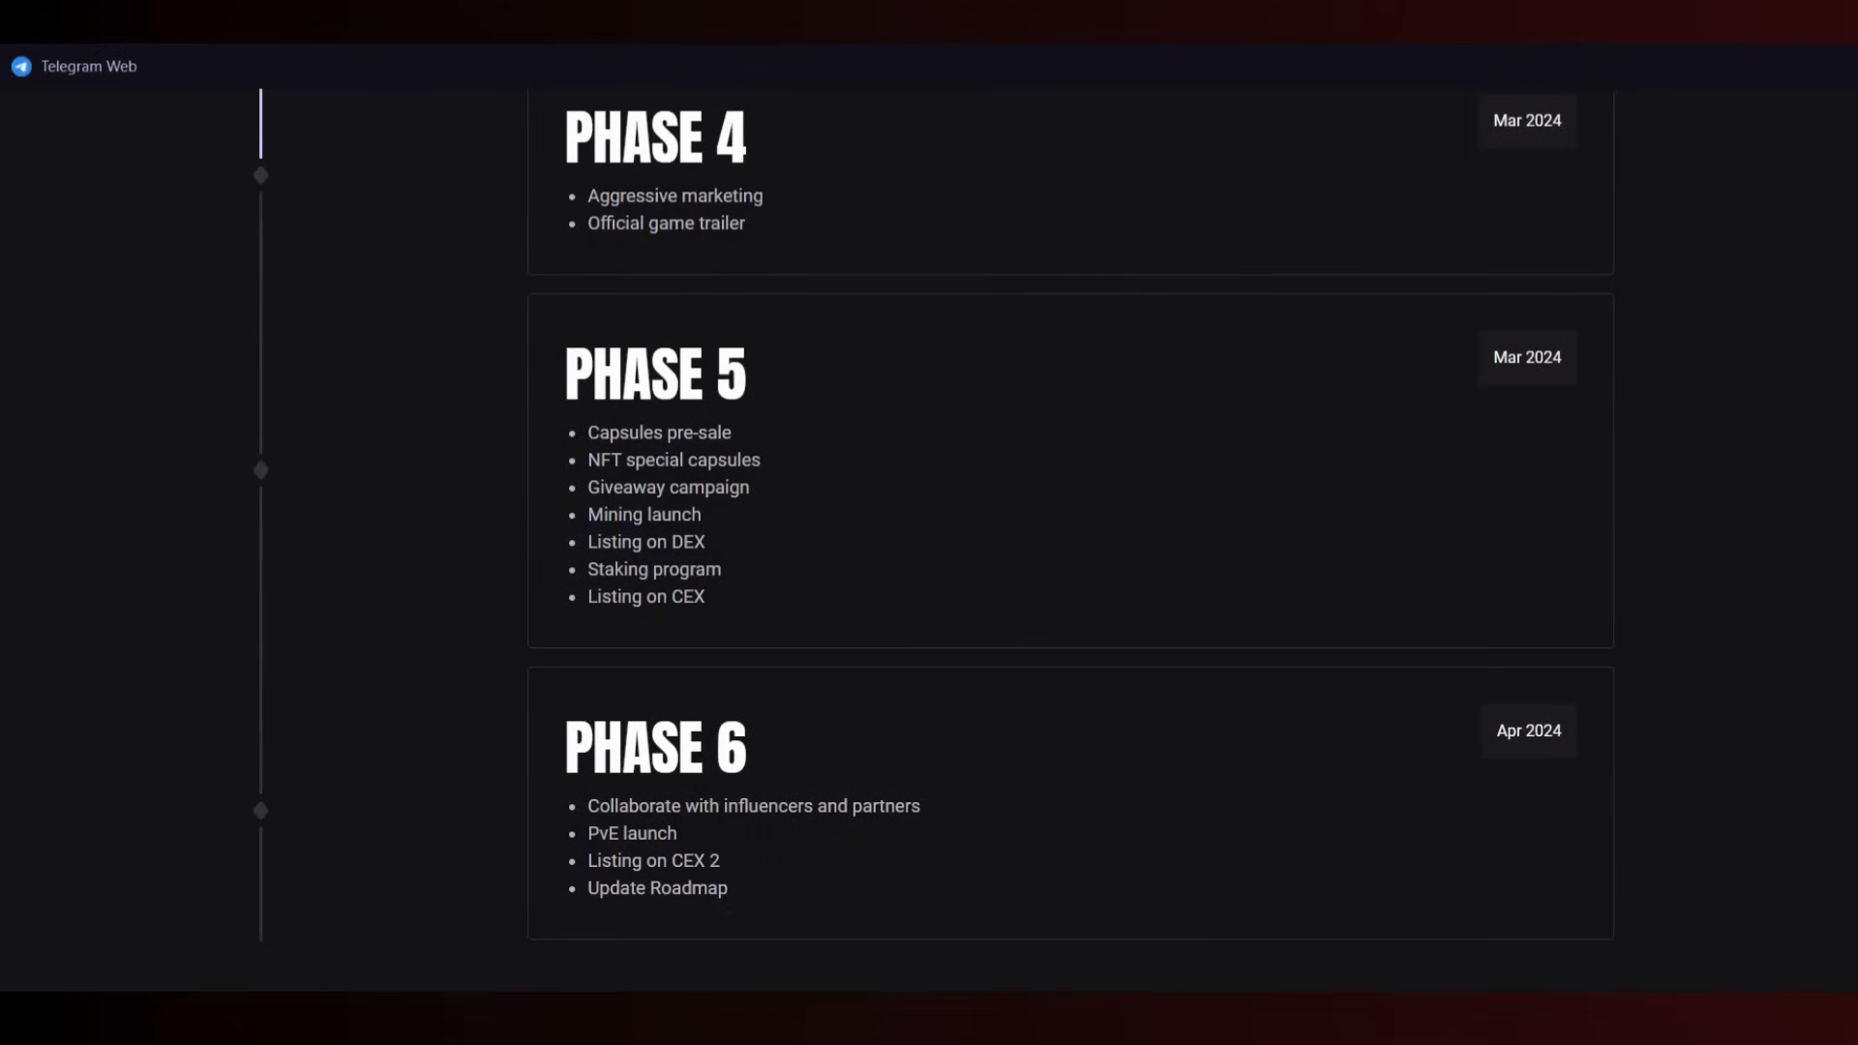
scroll(down, 3)
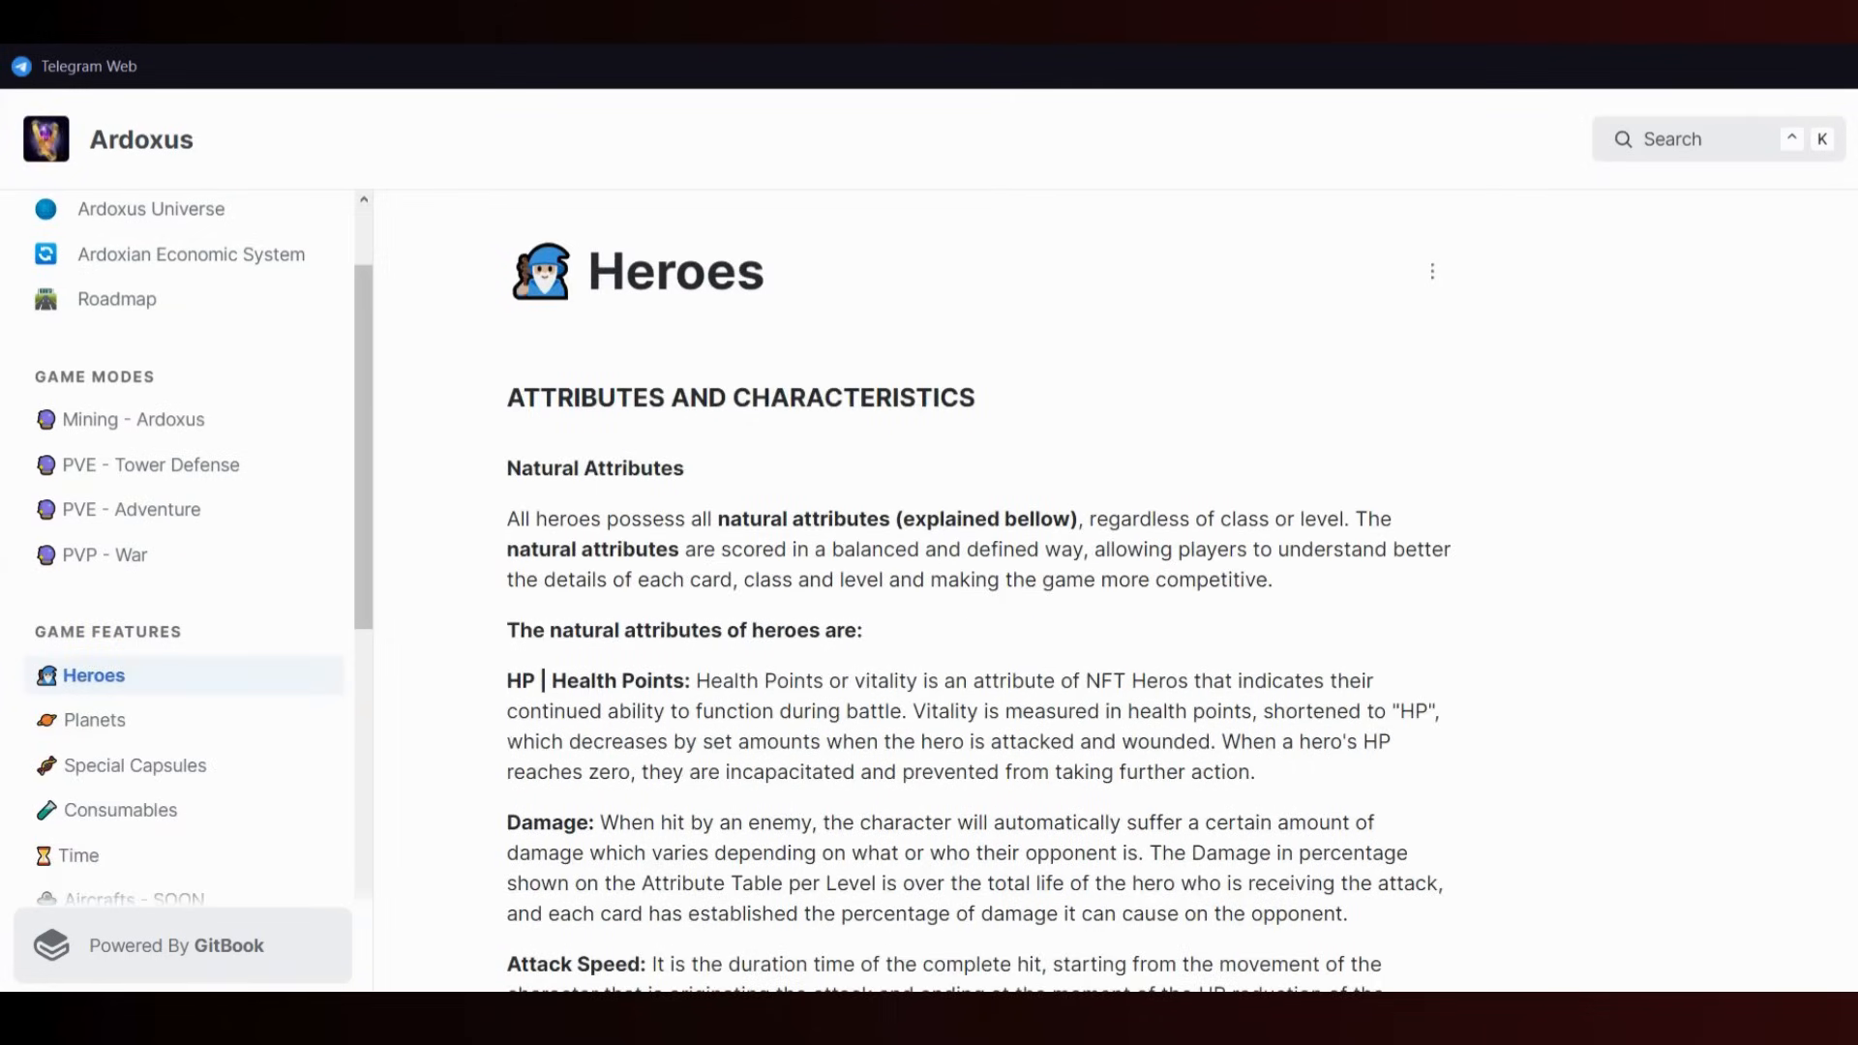
- Scroll the Heroes page past per-level stat tables and Special features to Gameplay Setting
scroll(down, 3)
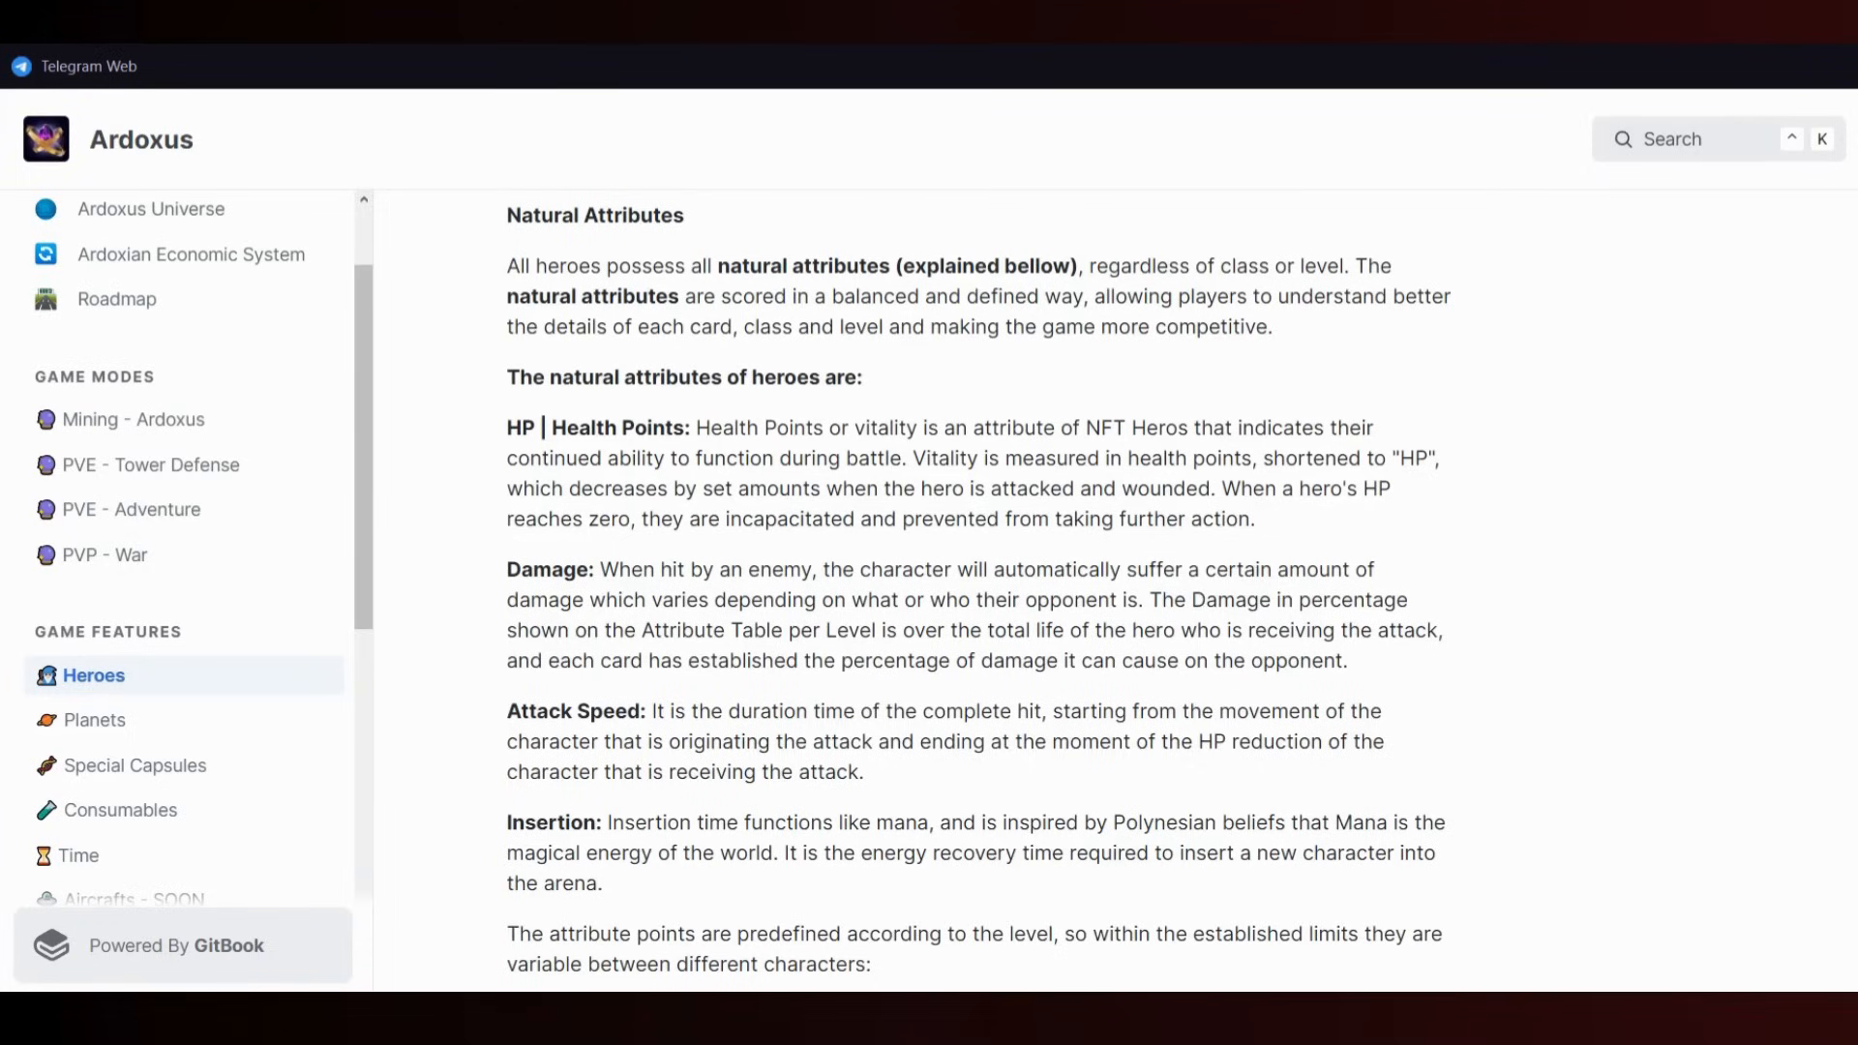
scroll(down, 3)
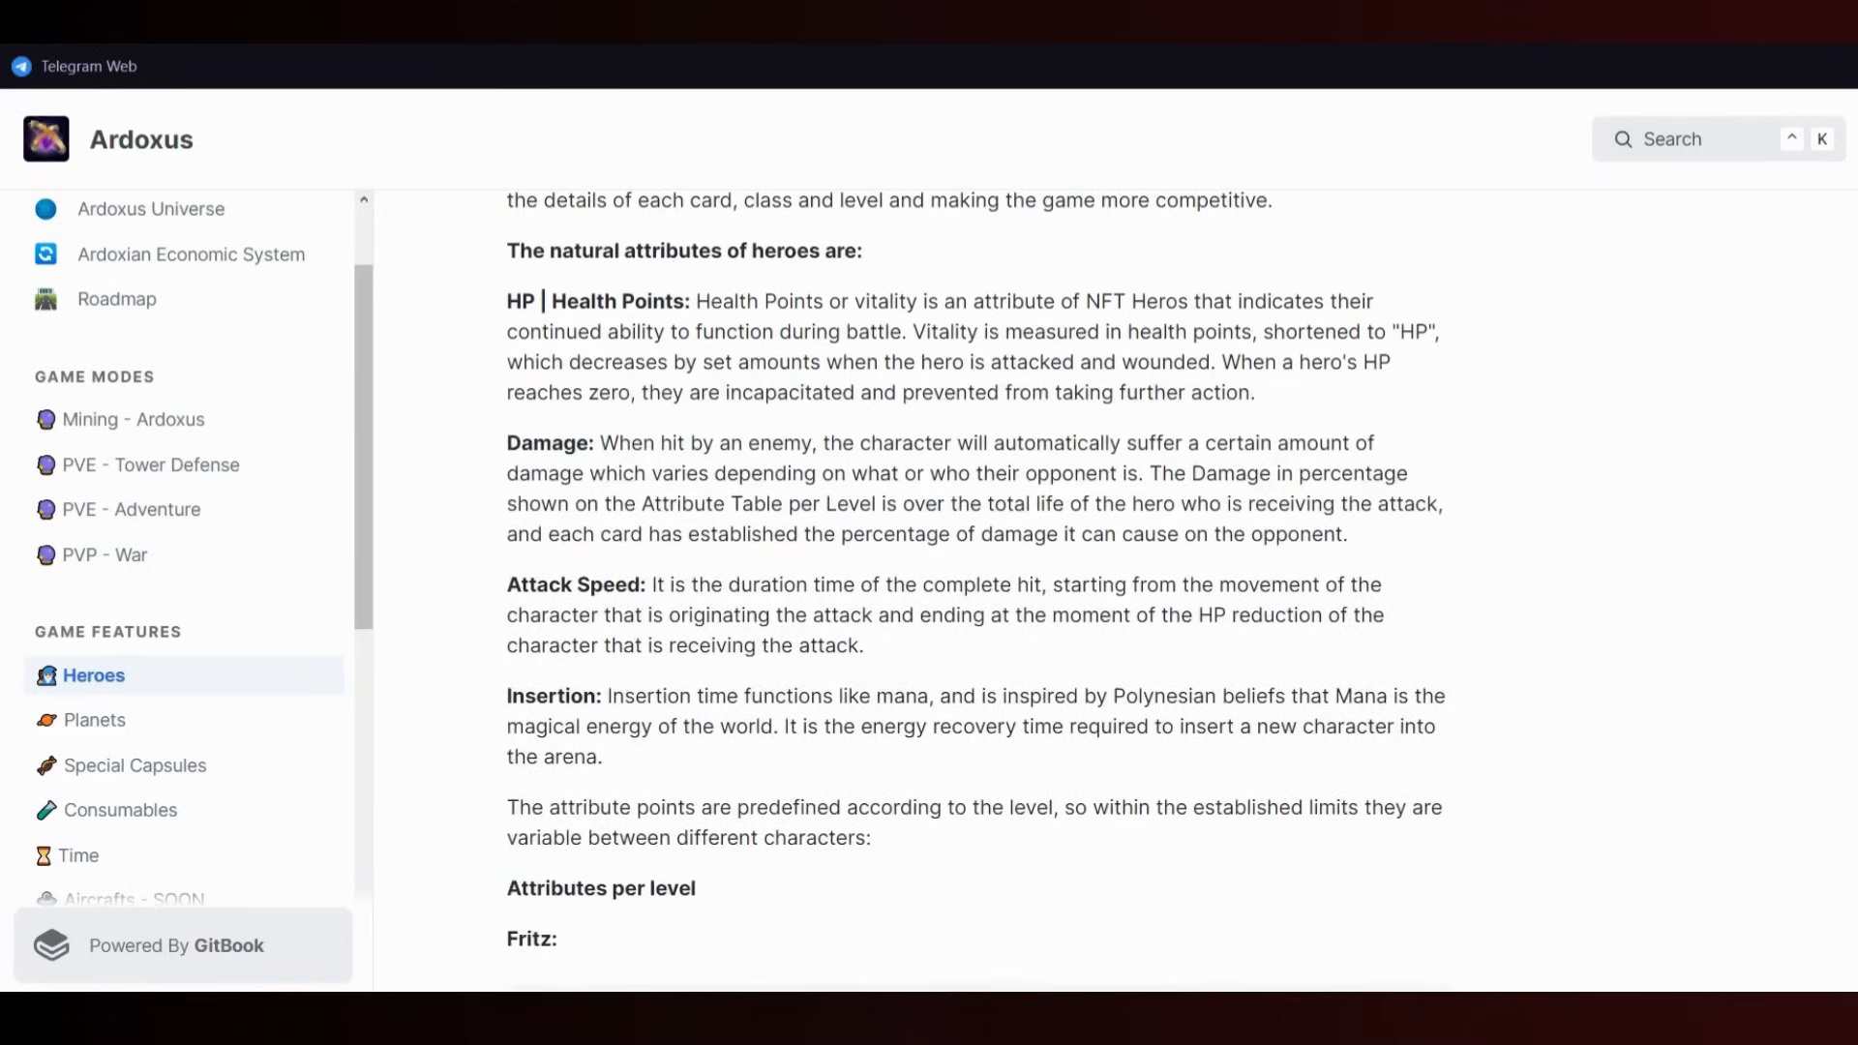
scroll(down, 3)
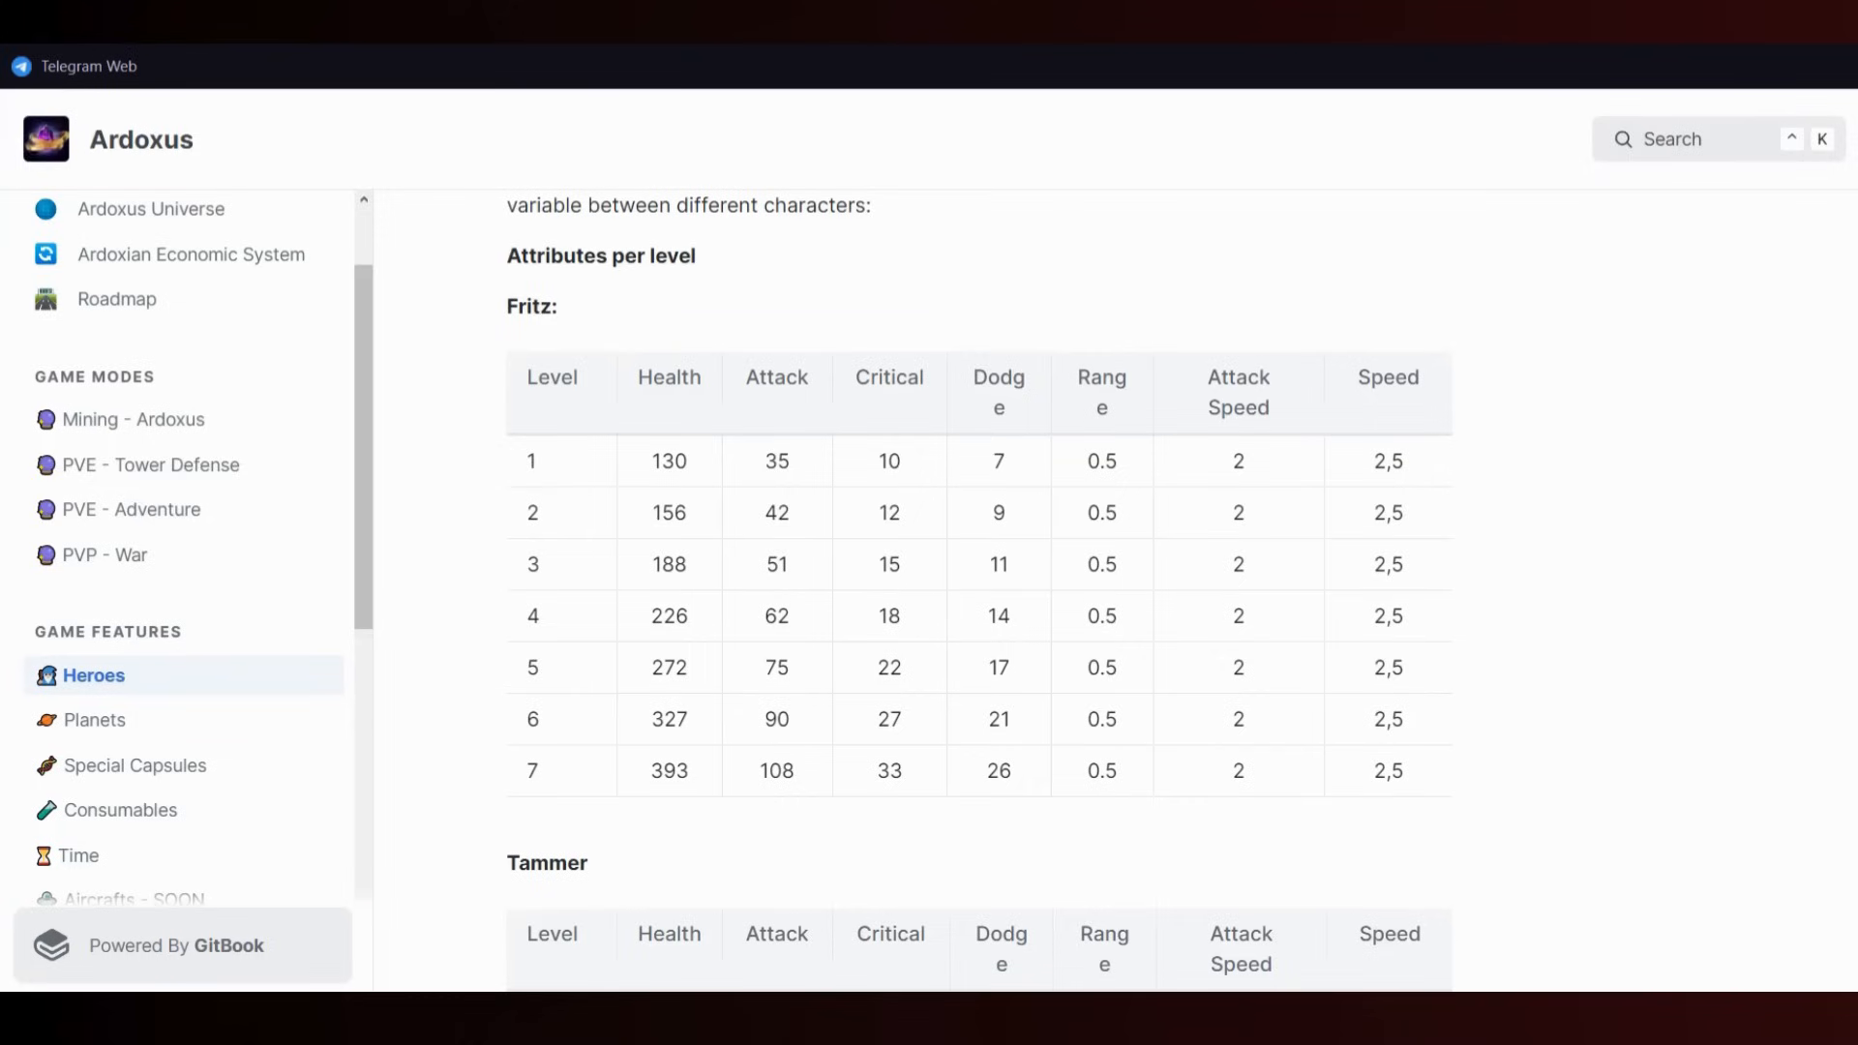
scroll(down, 3)
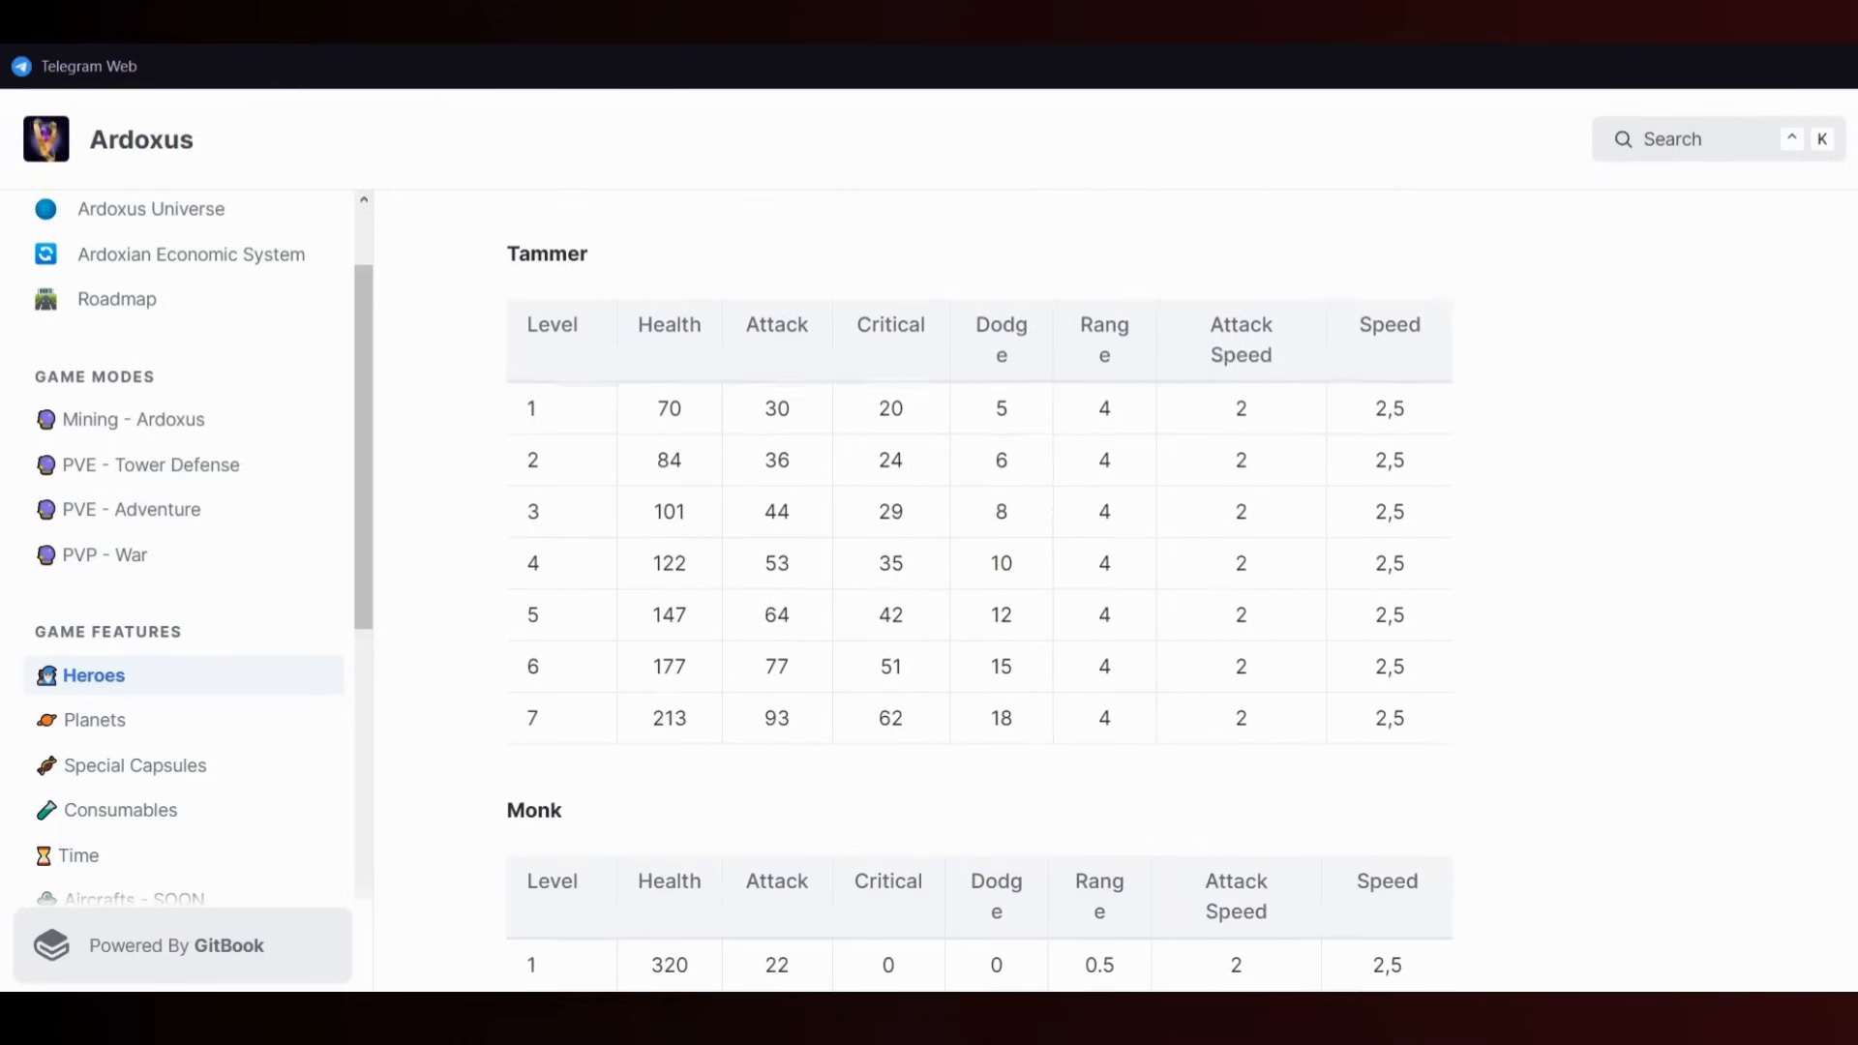
scroll(down, 3)
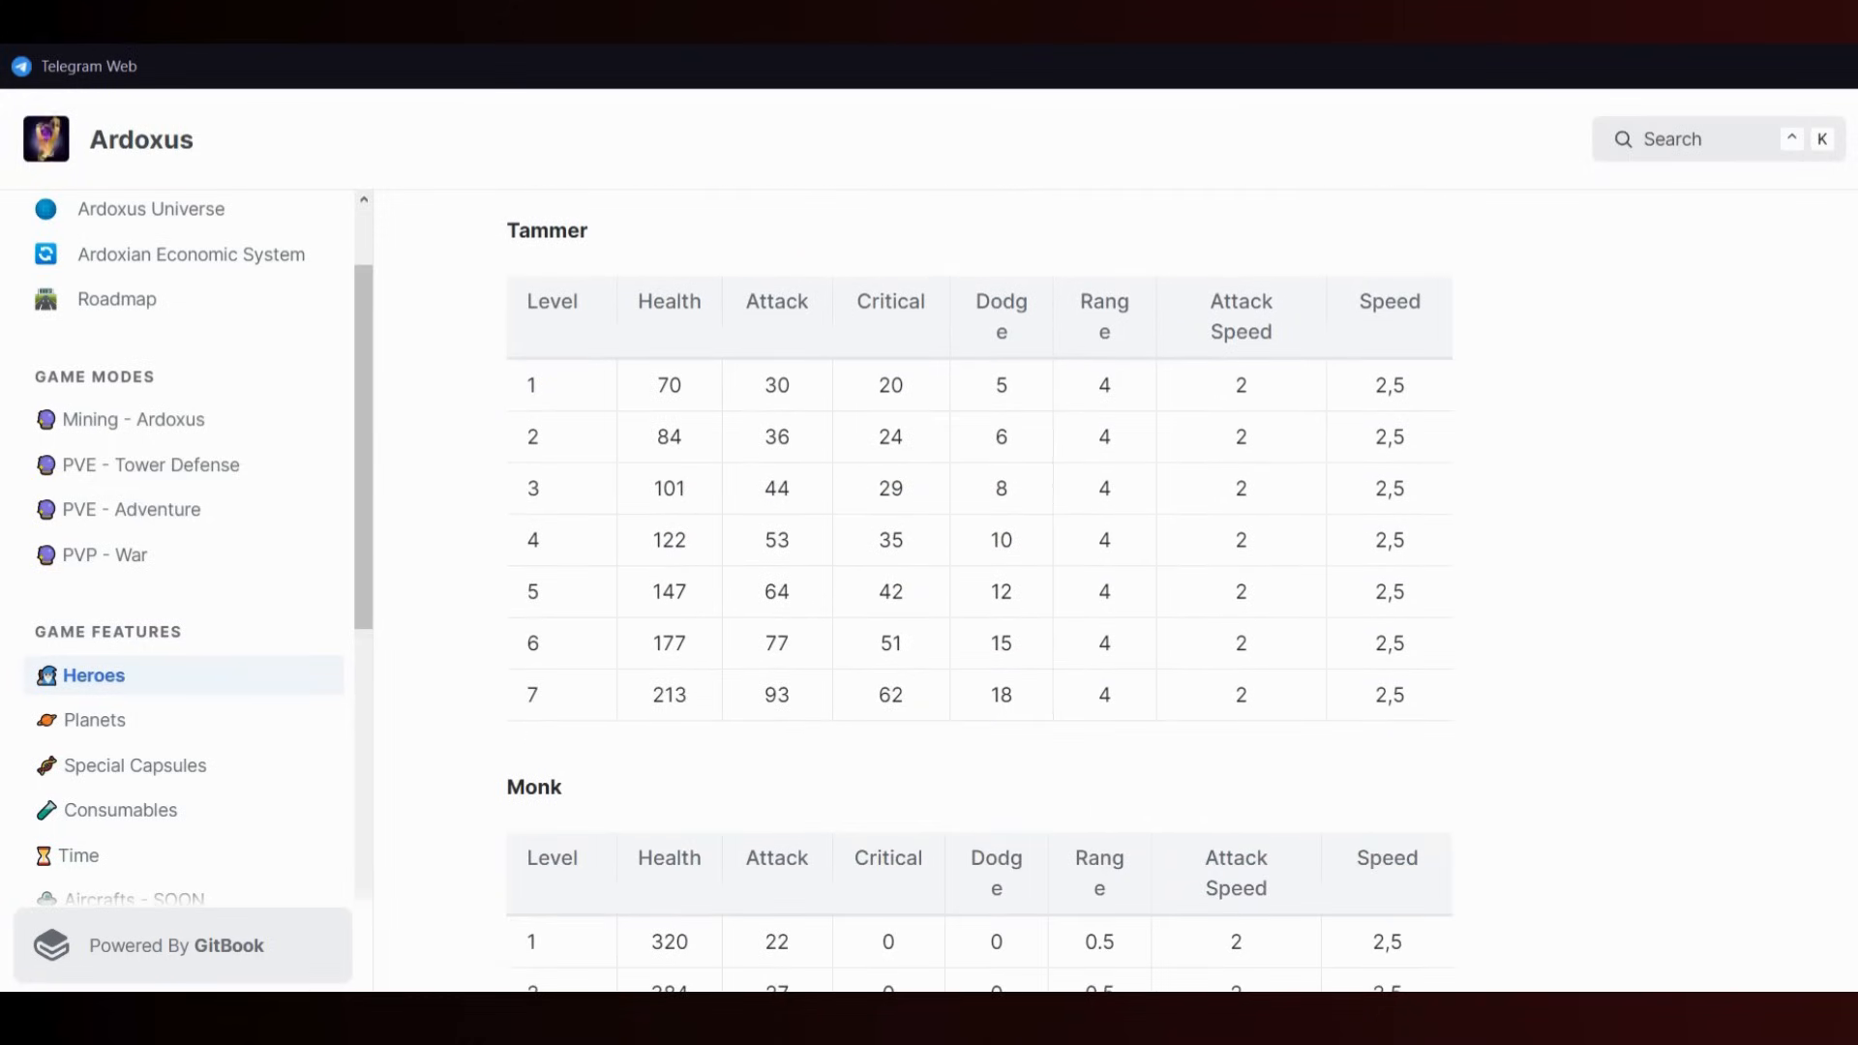
scroll(down, 3)
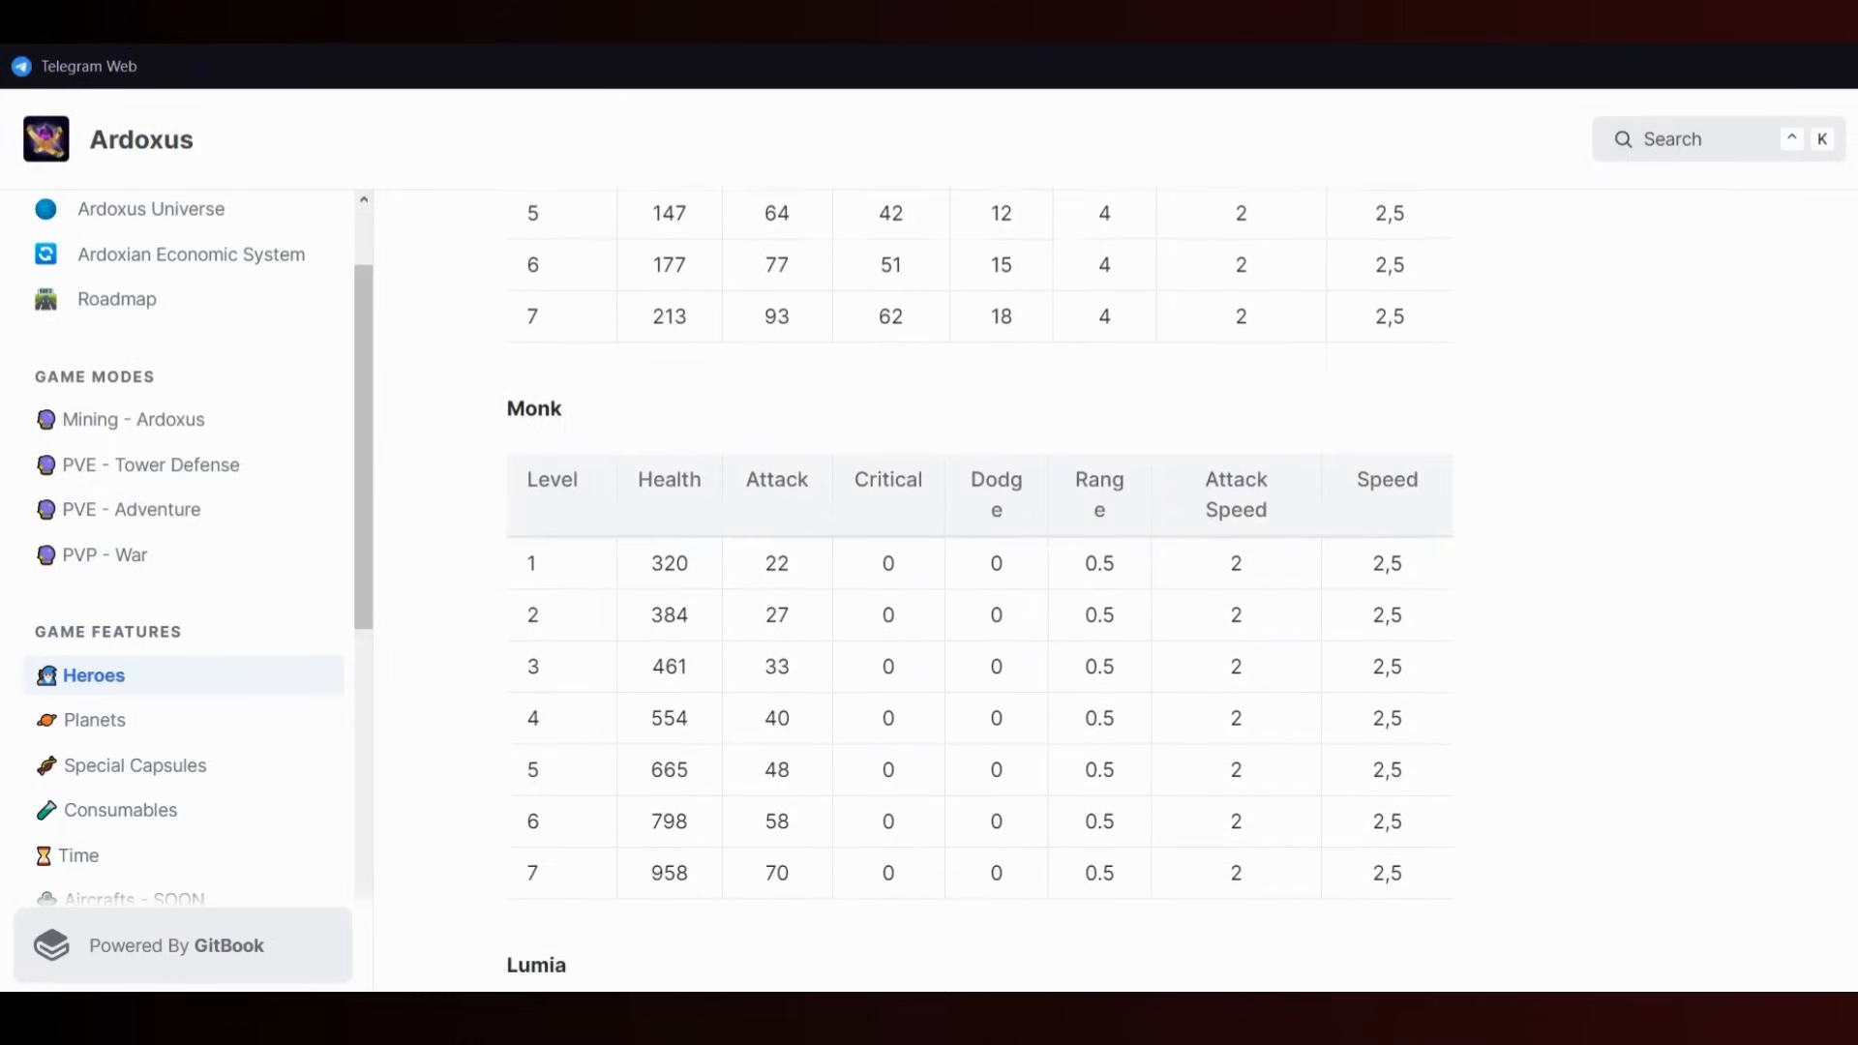
scroll(down, 3)
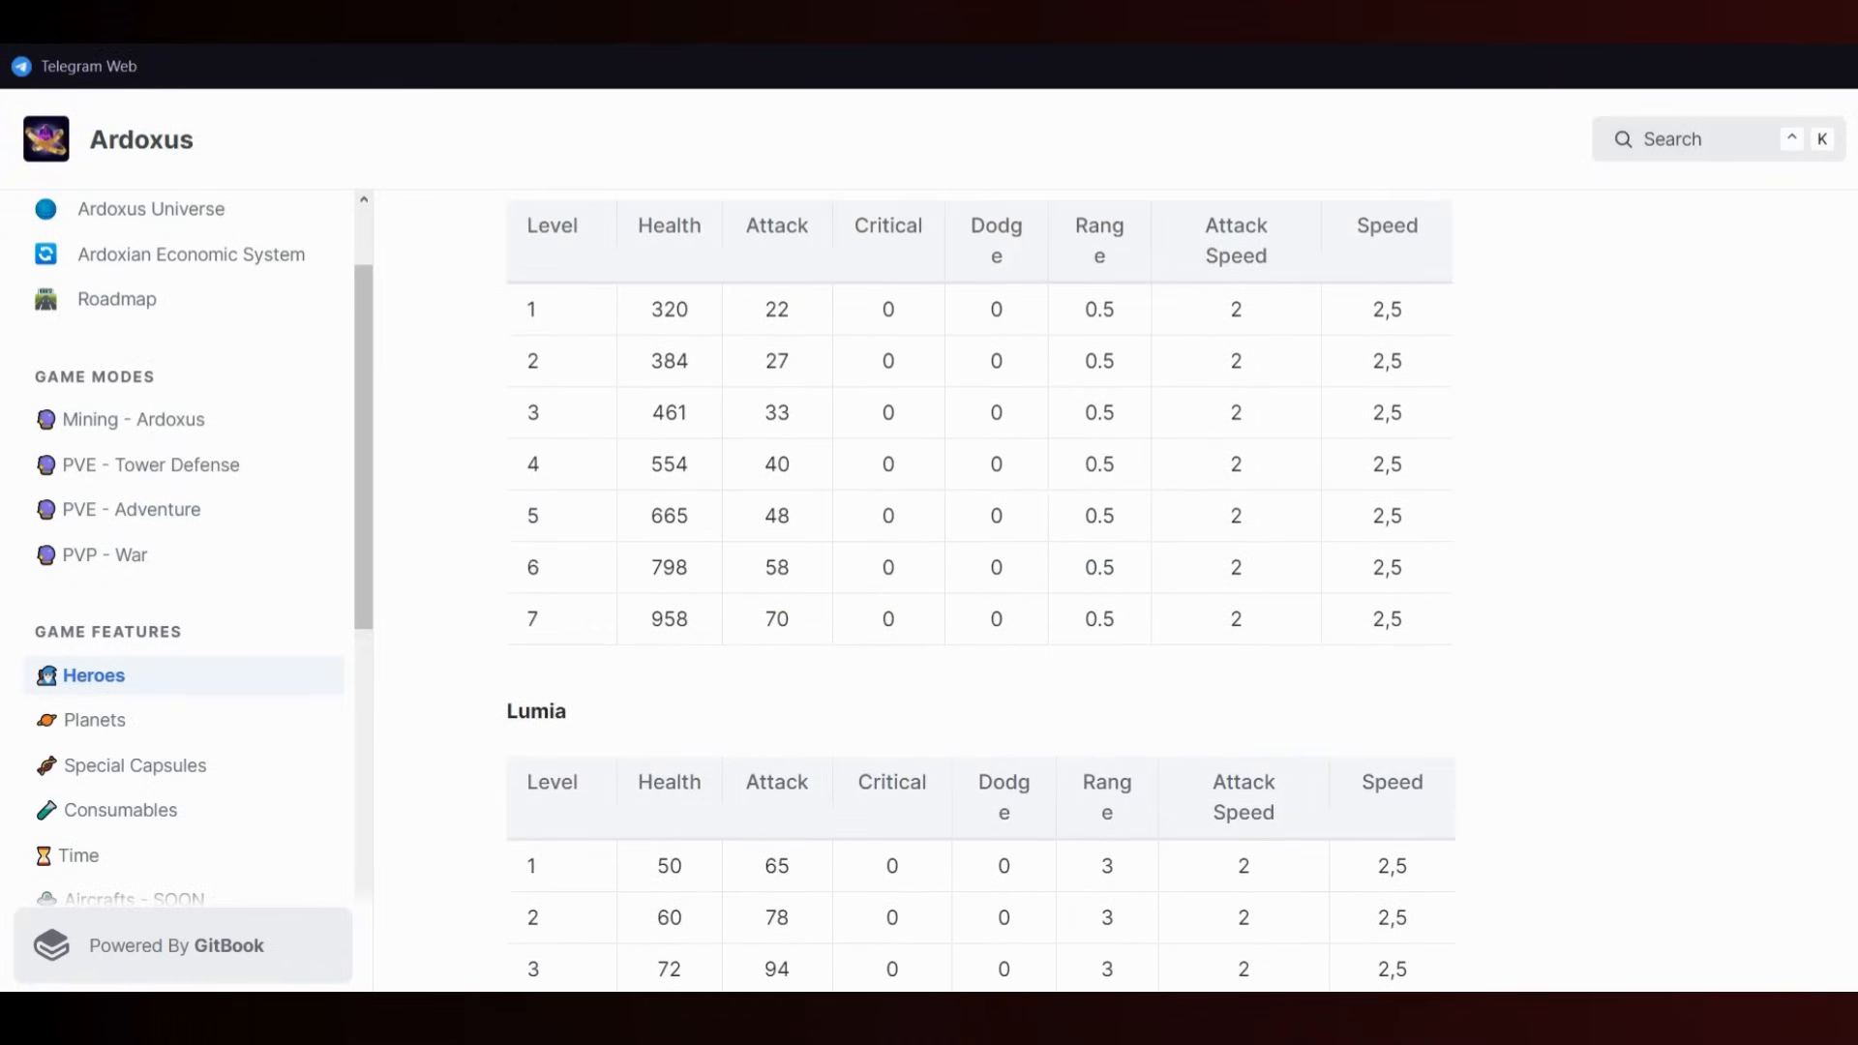
scroll(down, 3)
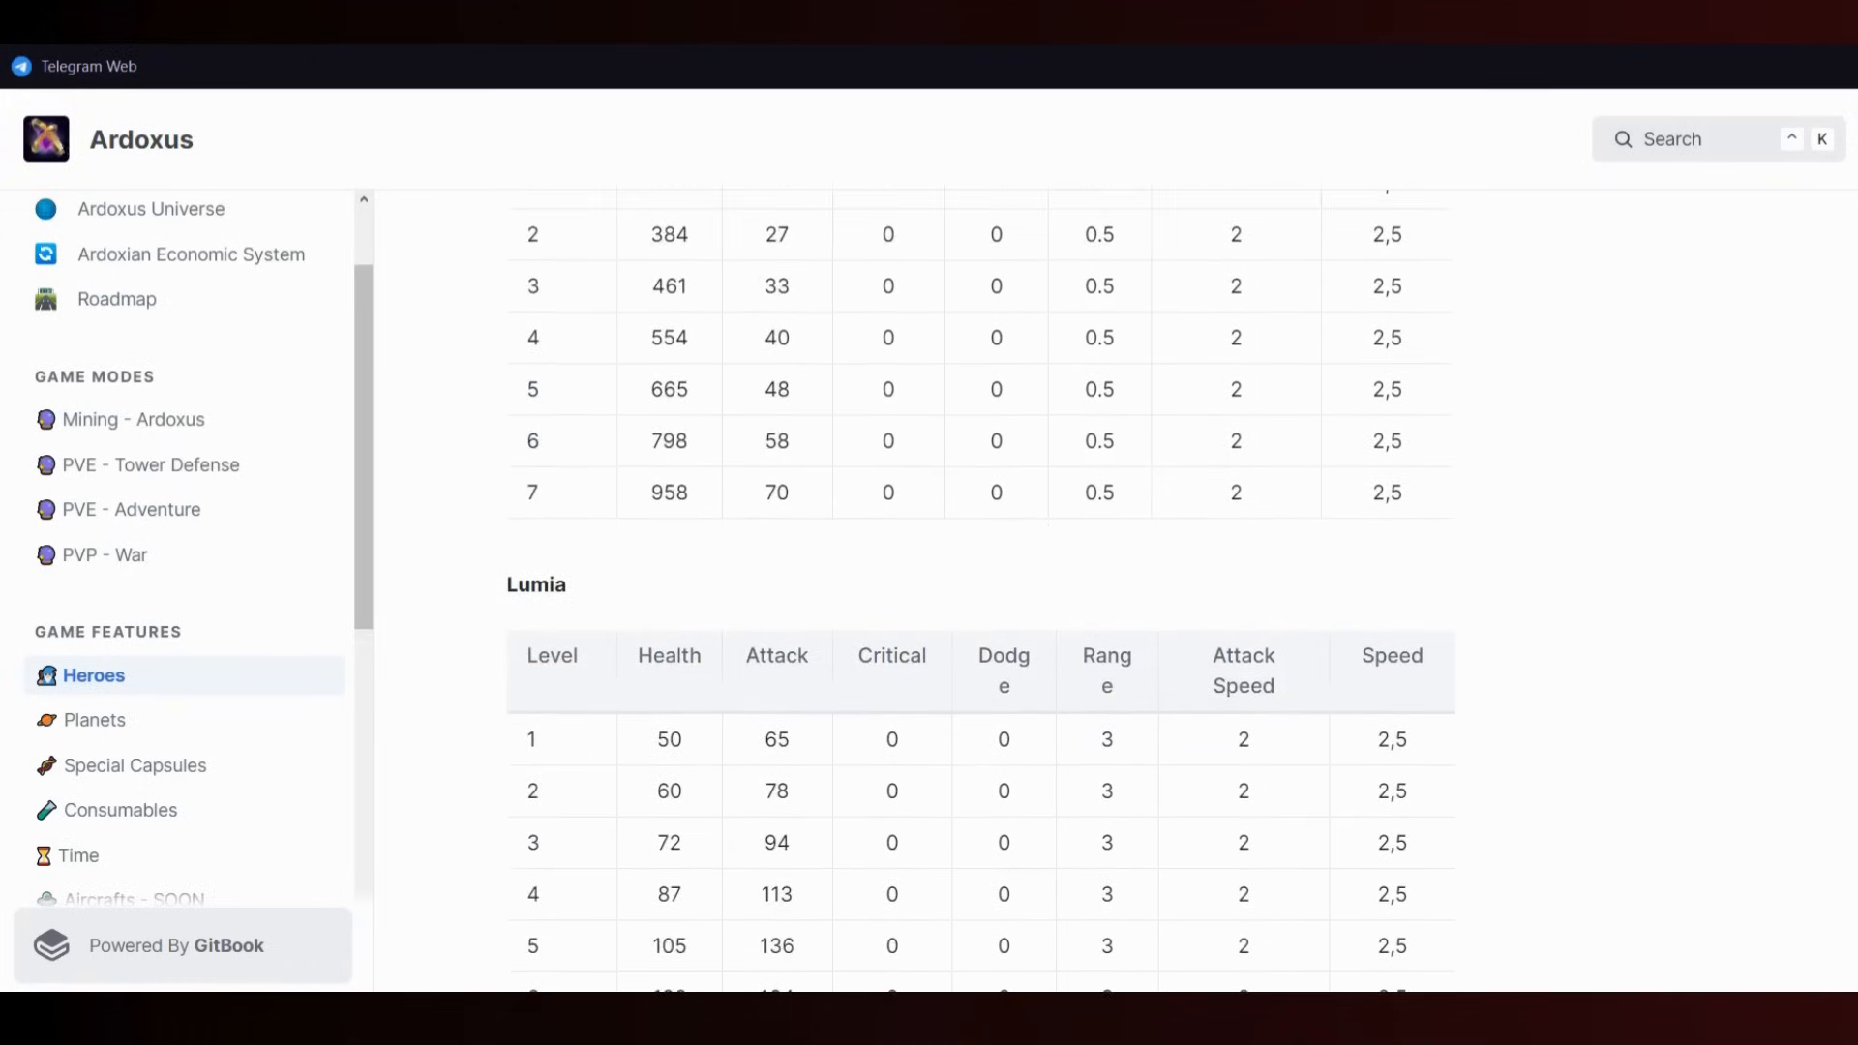
scroll(down, 3)
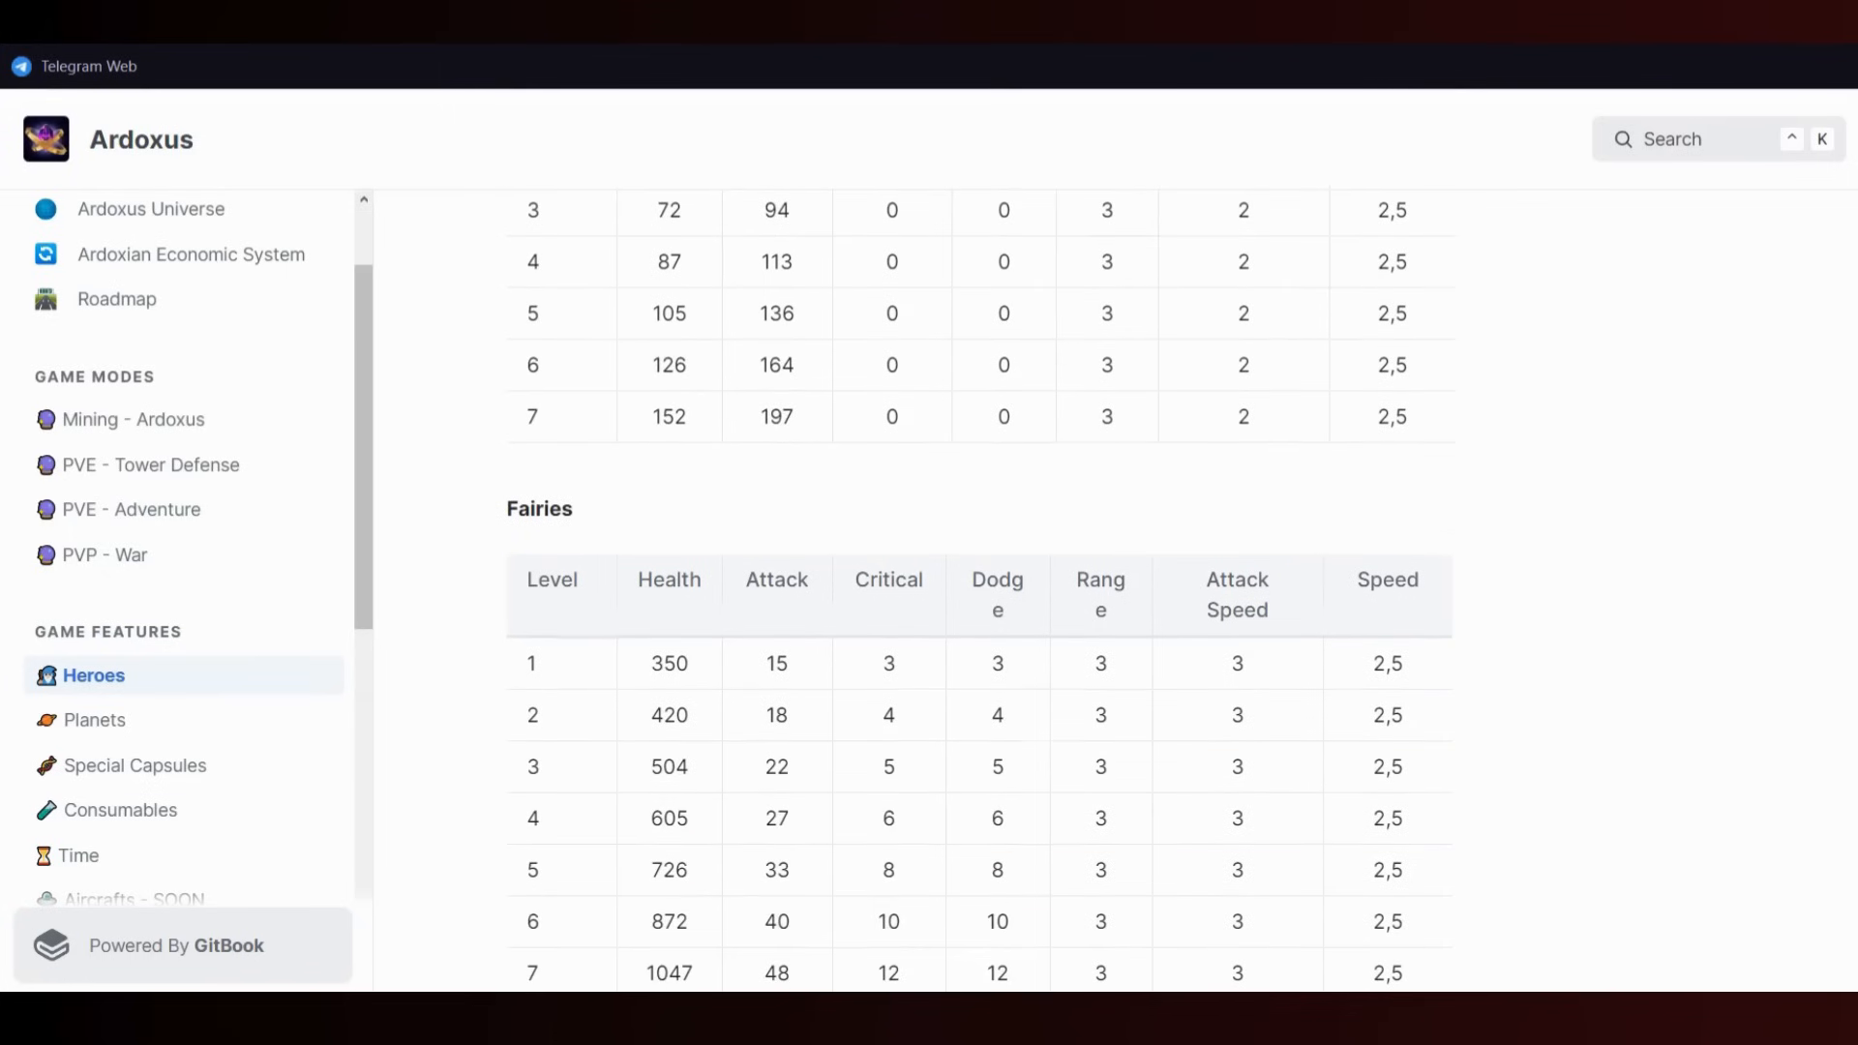
scroll(down, 3)
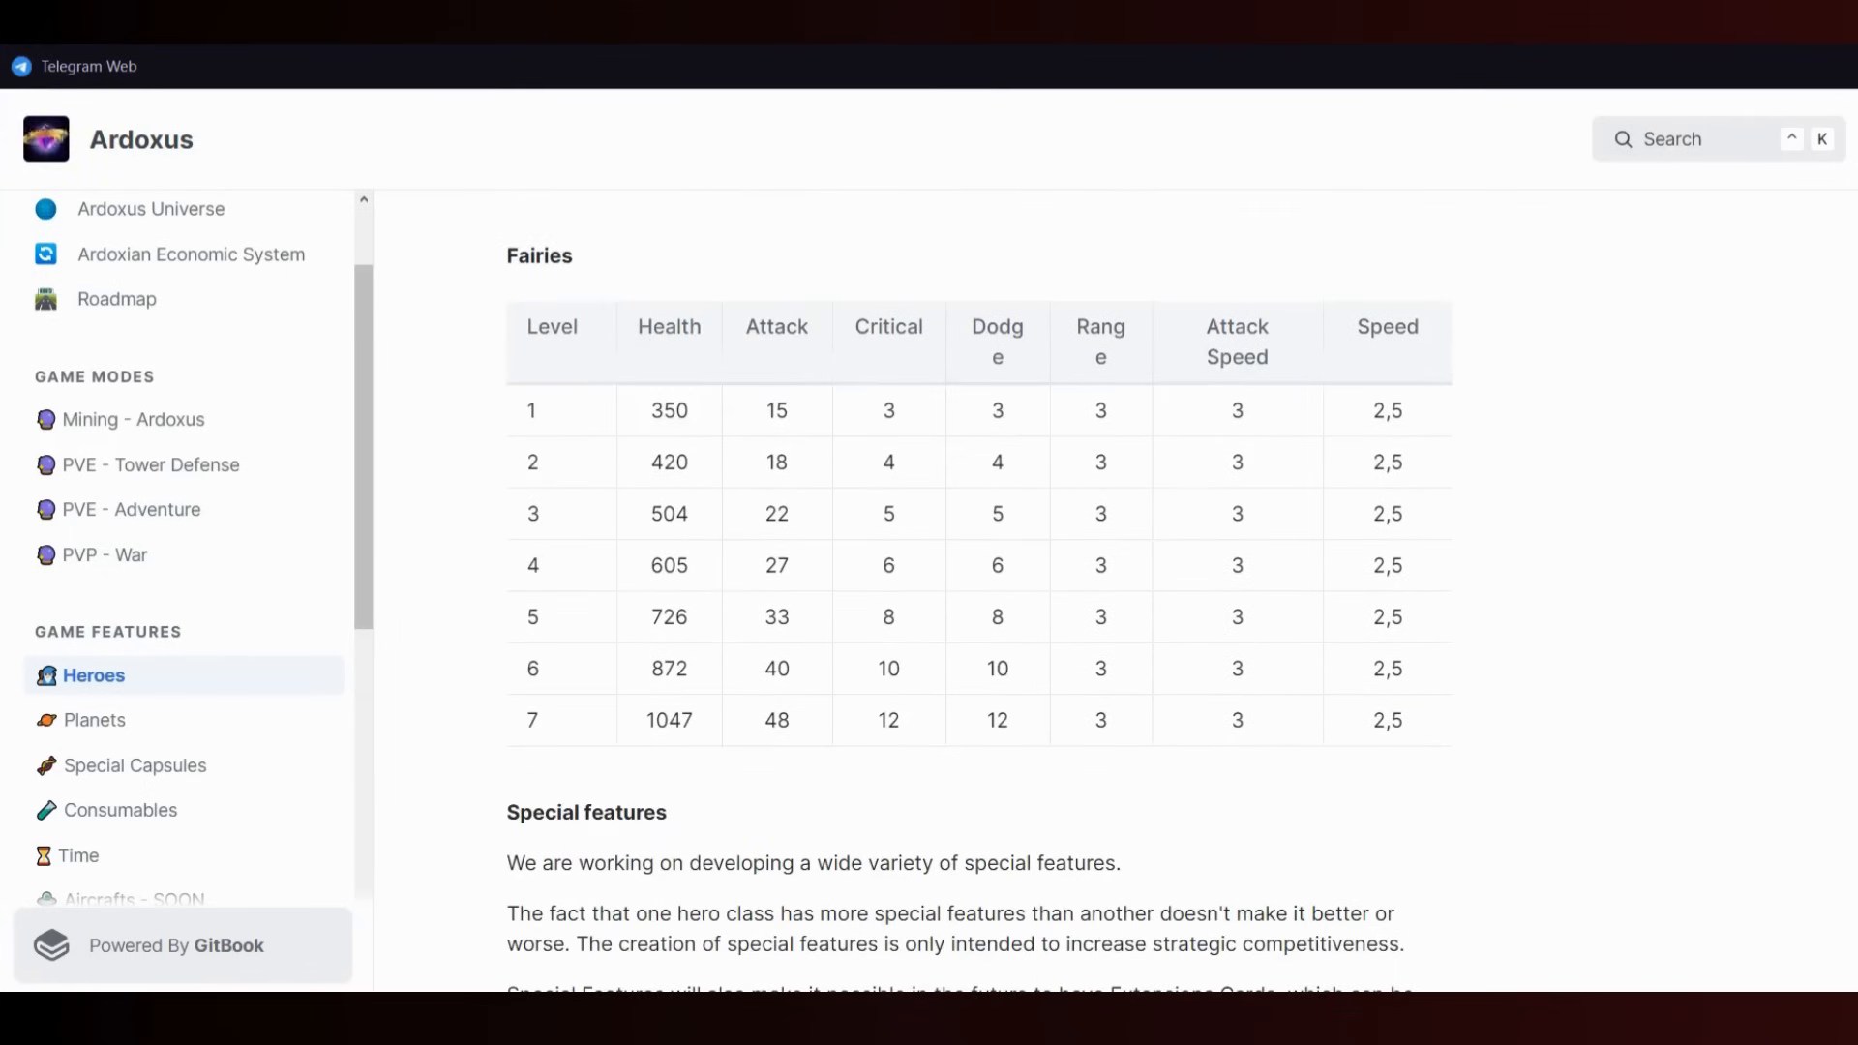
scroll(down, 3)
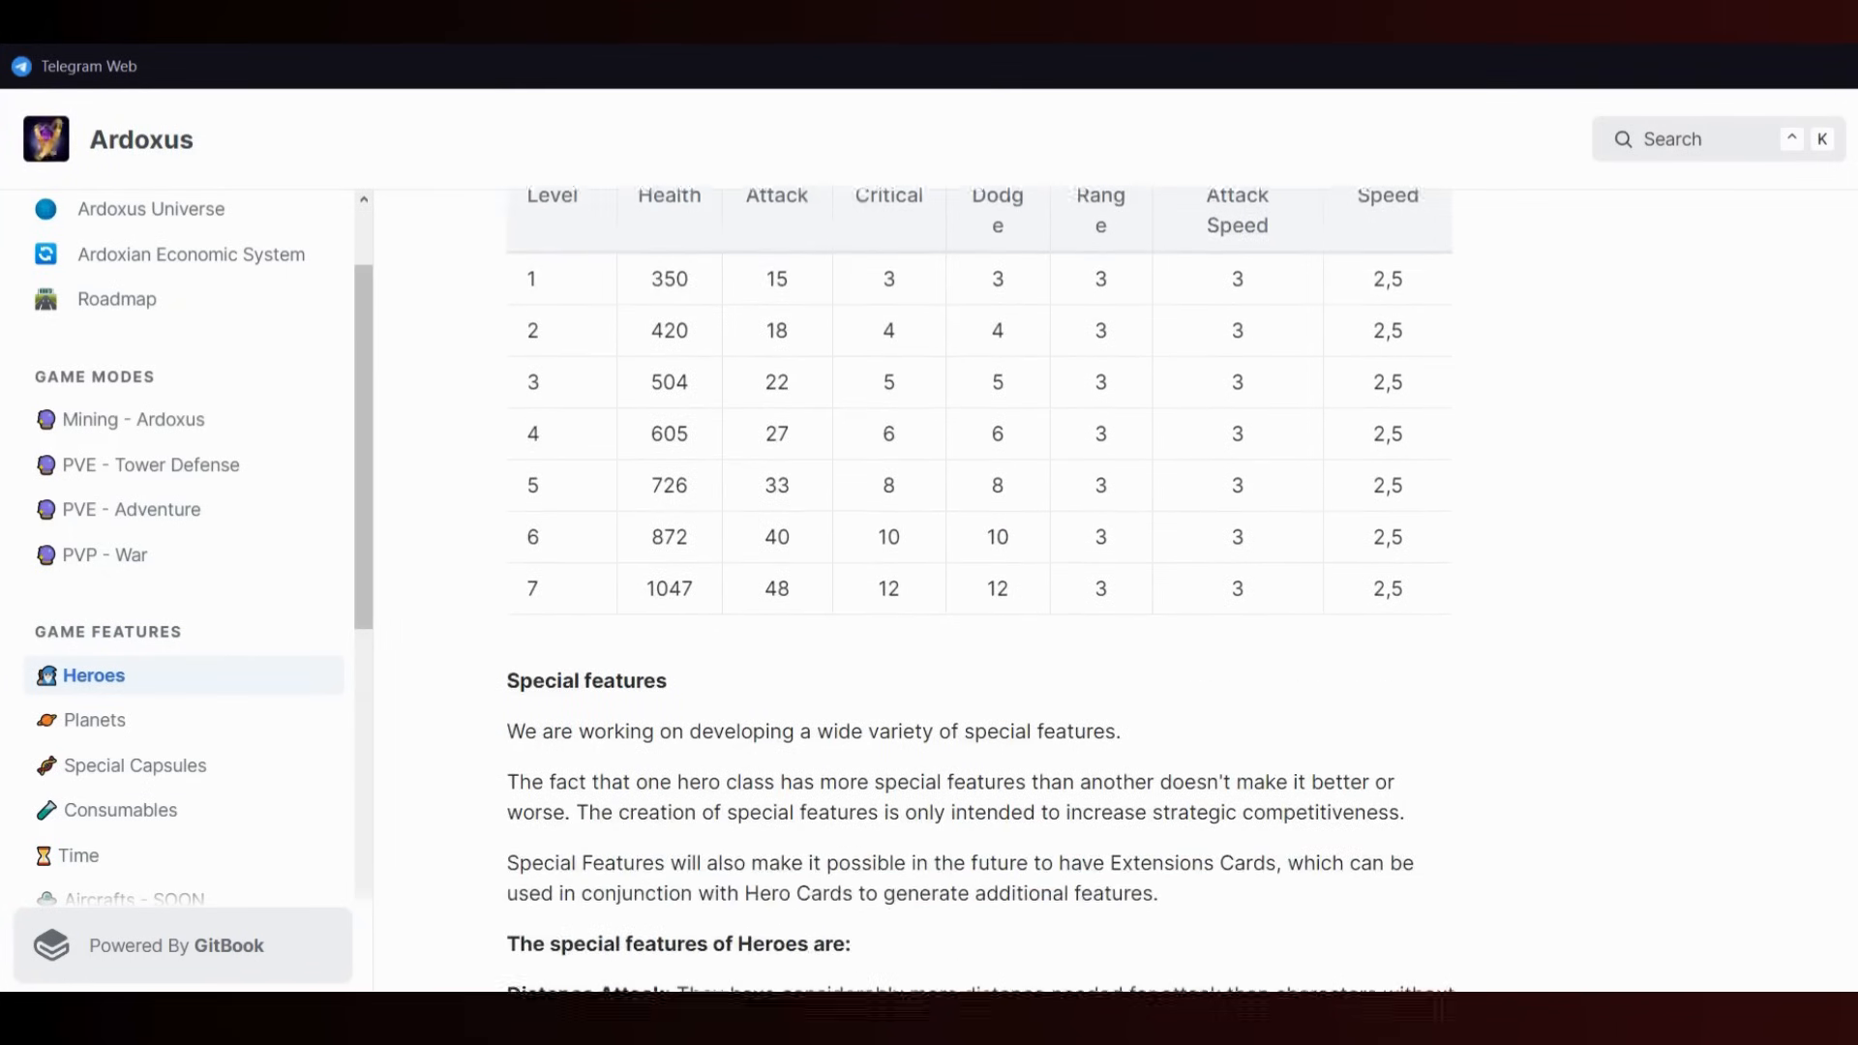
scroll(down, 3)
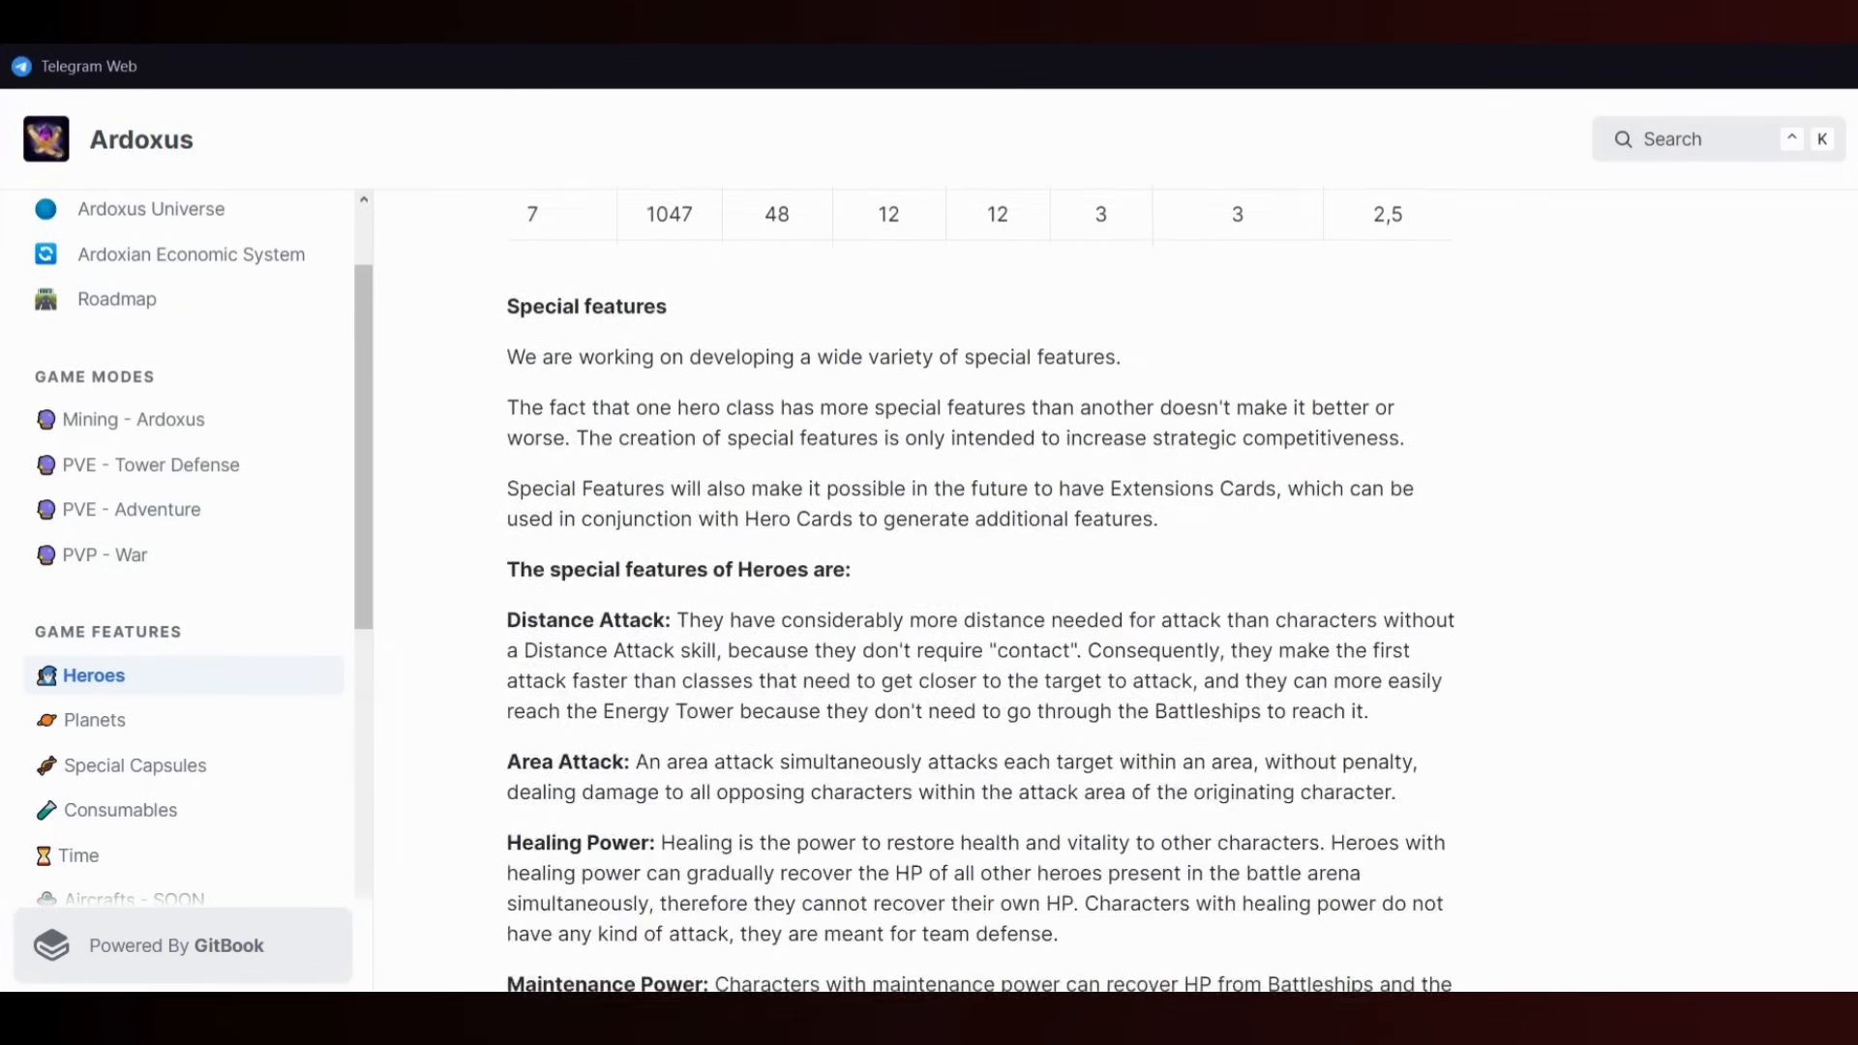
scroll(down, 3)
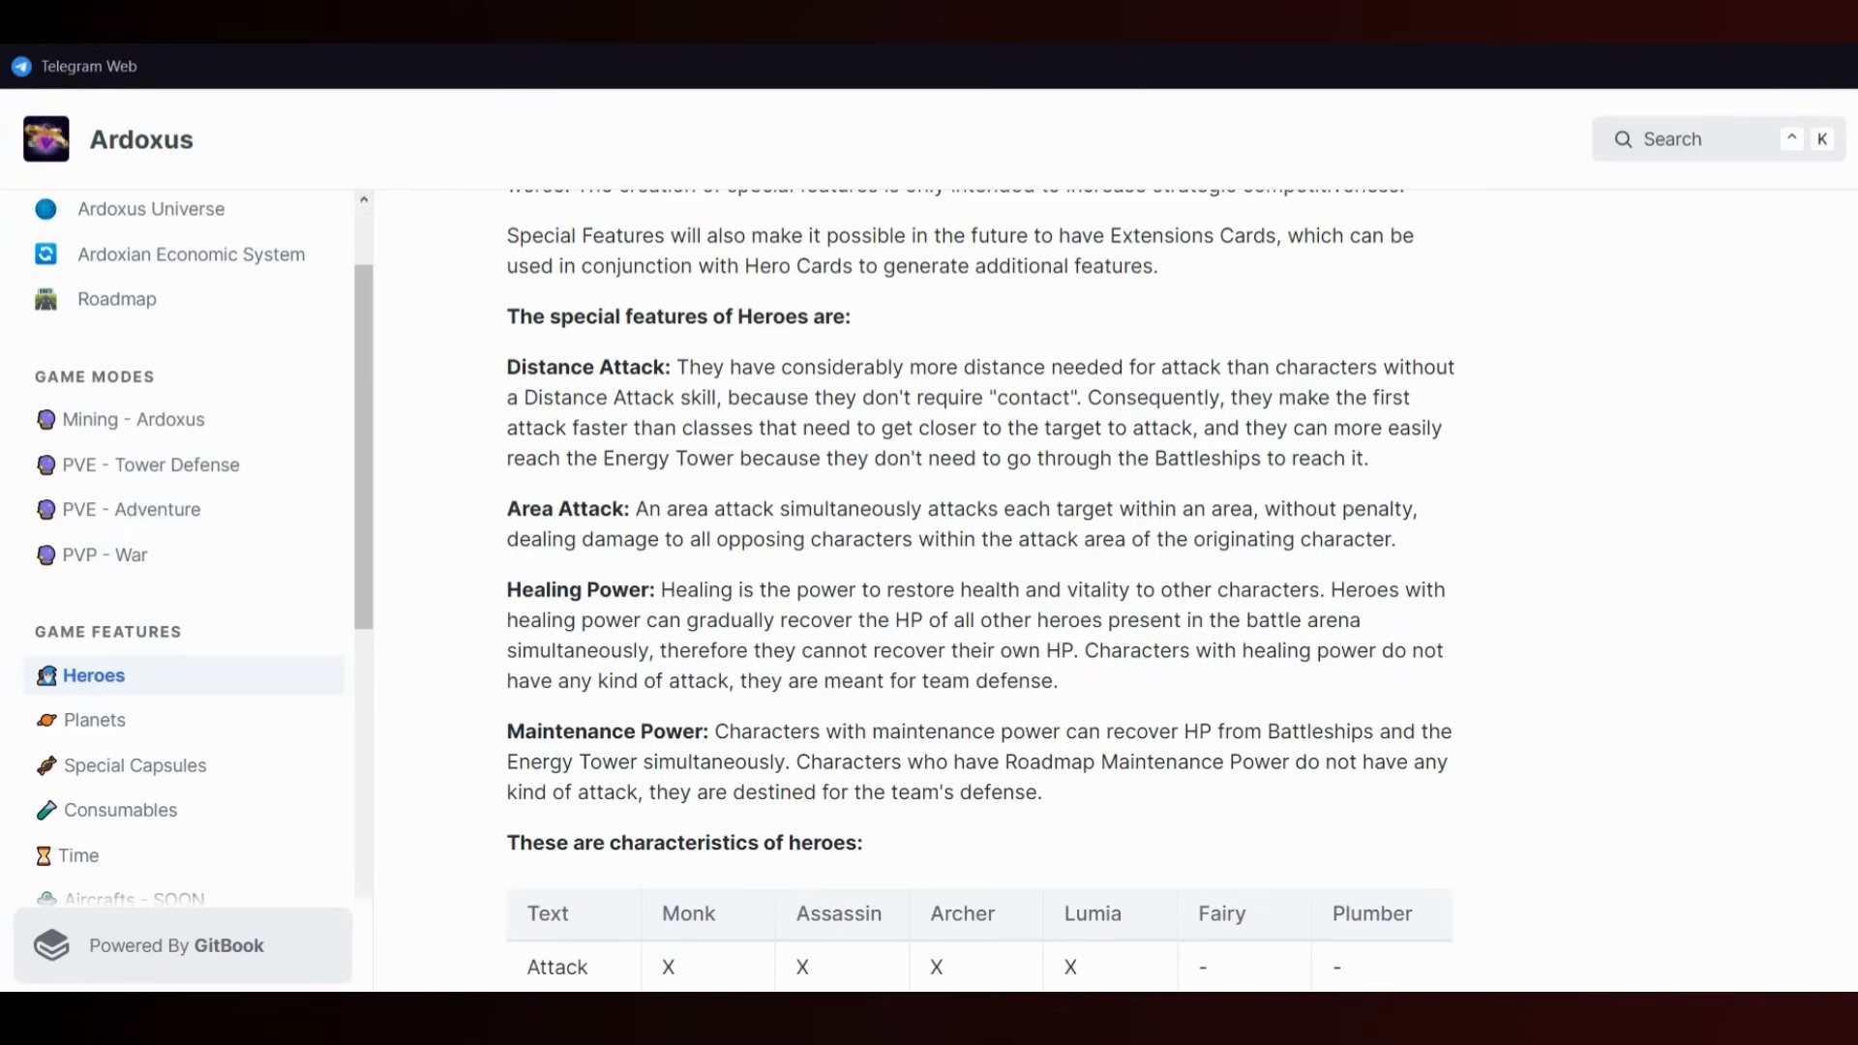
scroll(down, 3)
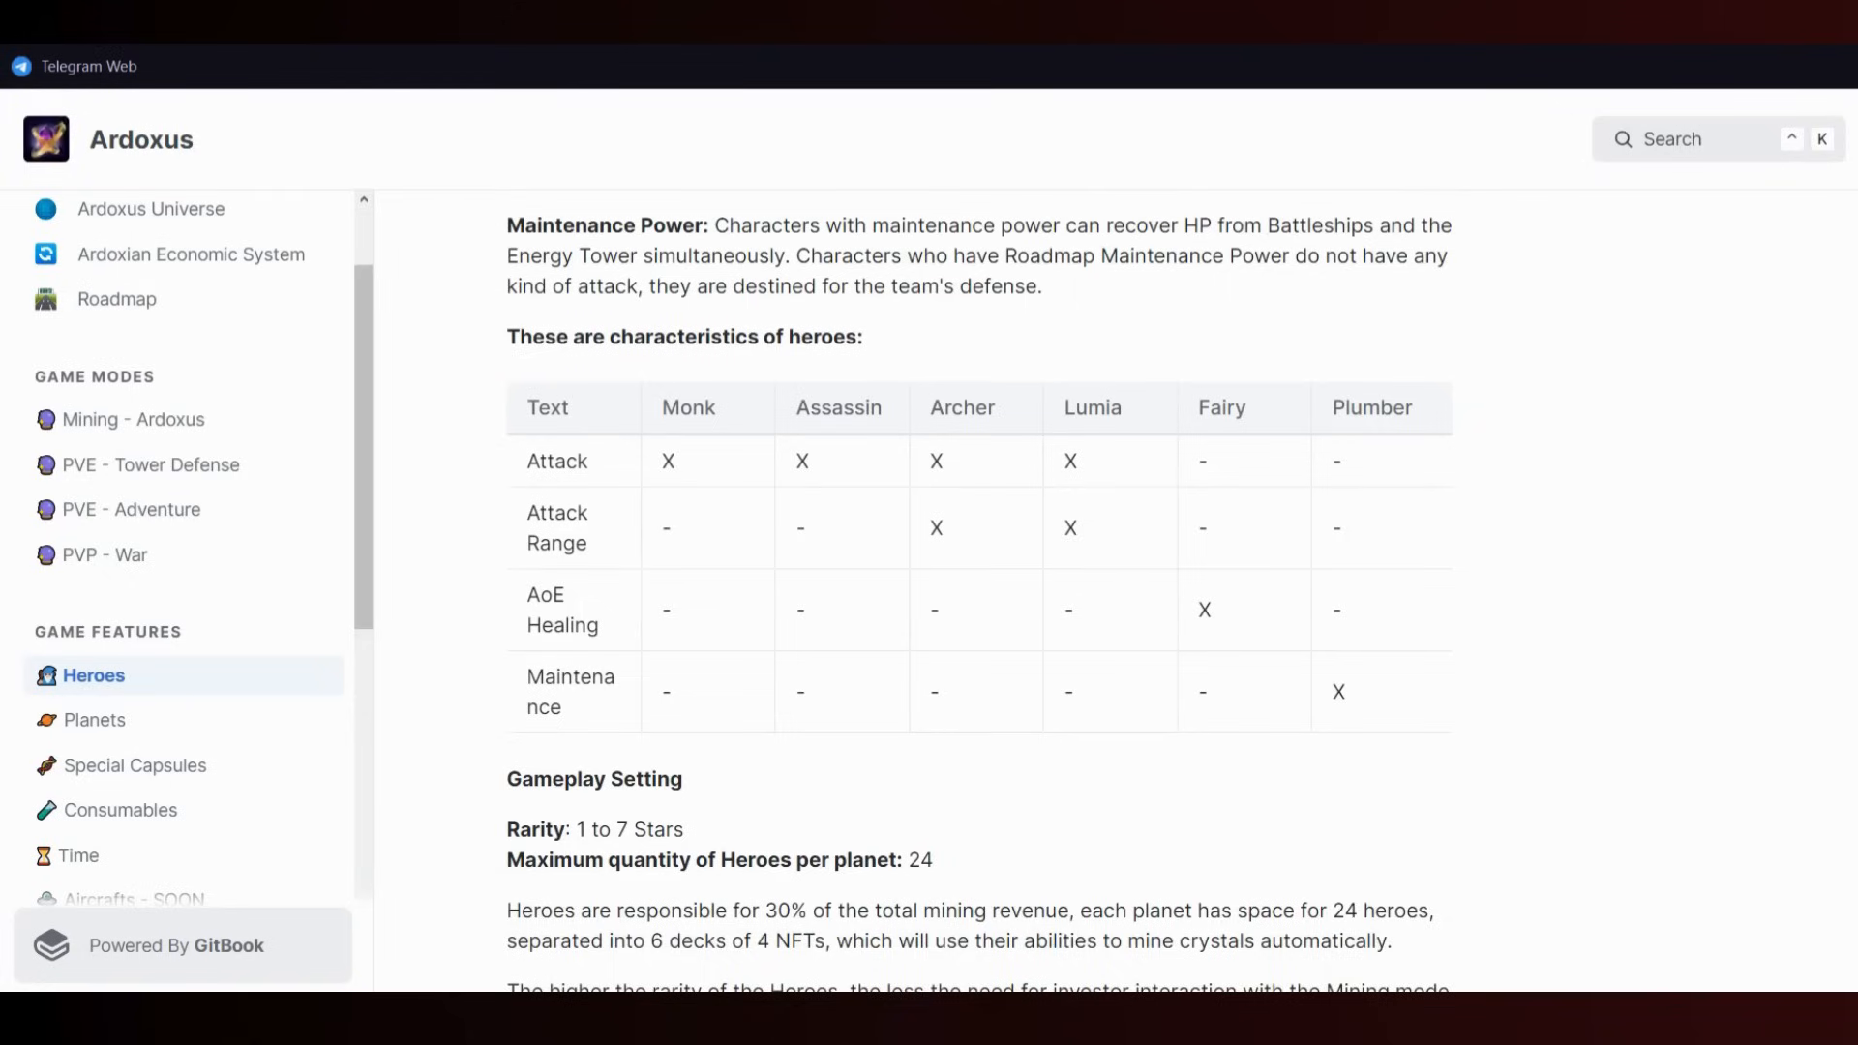
- Open the Planets page and read through rarities, drop chances and Multiple Planets
click(94, 719)
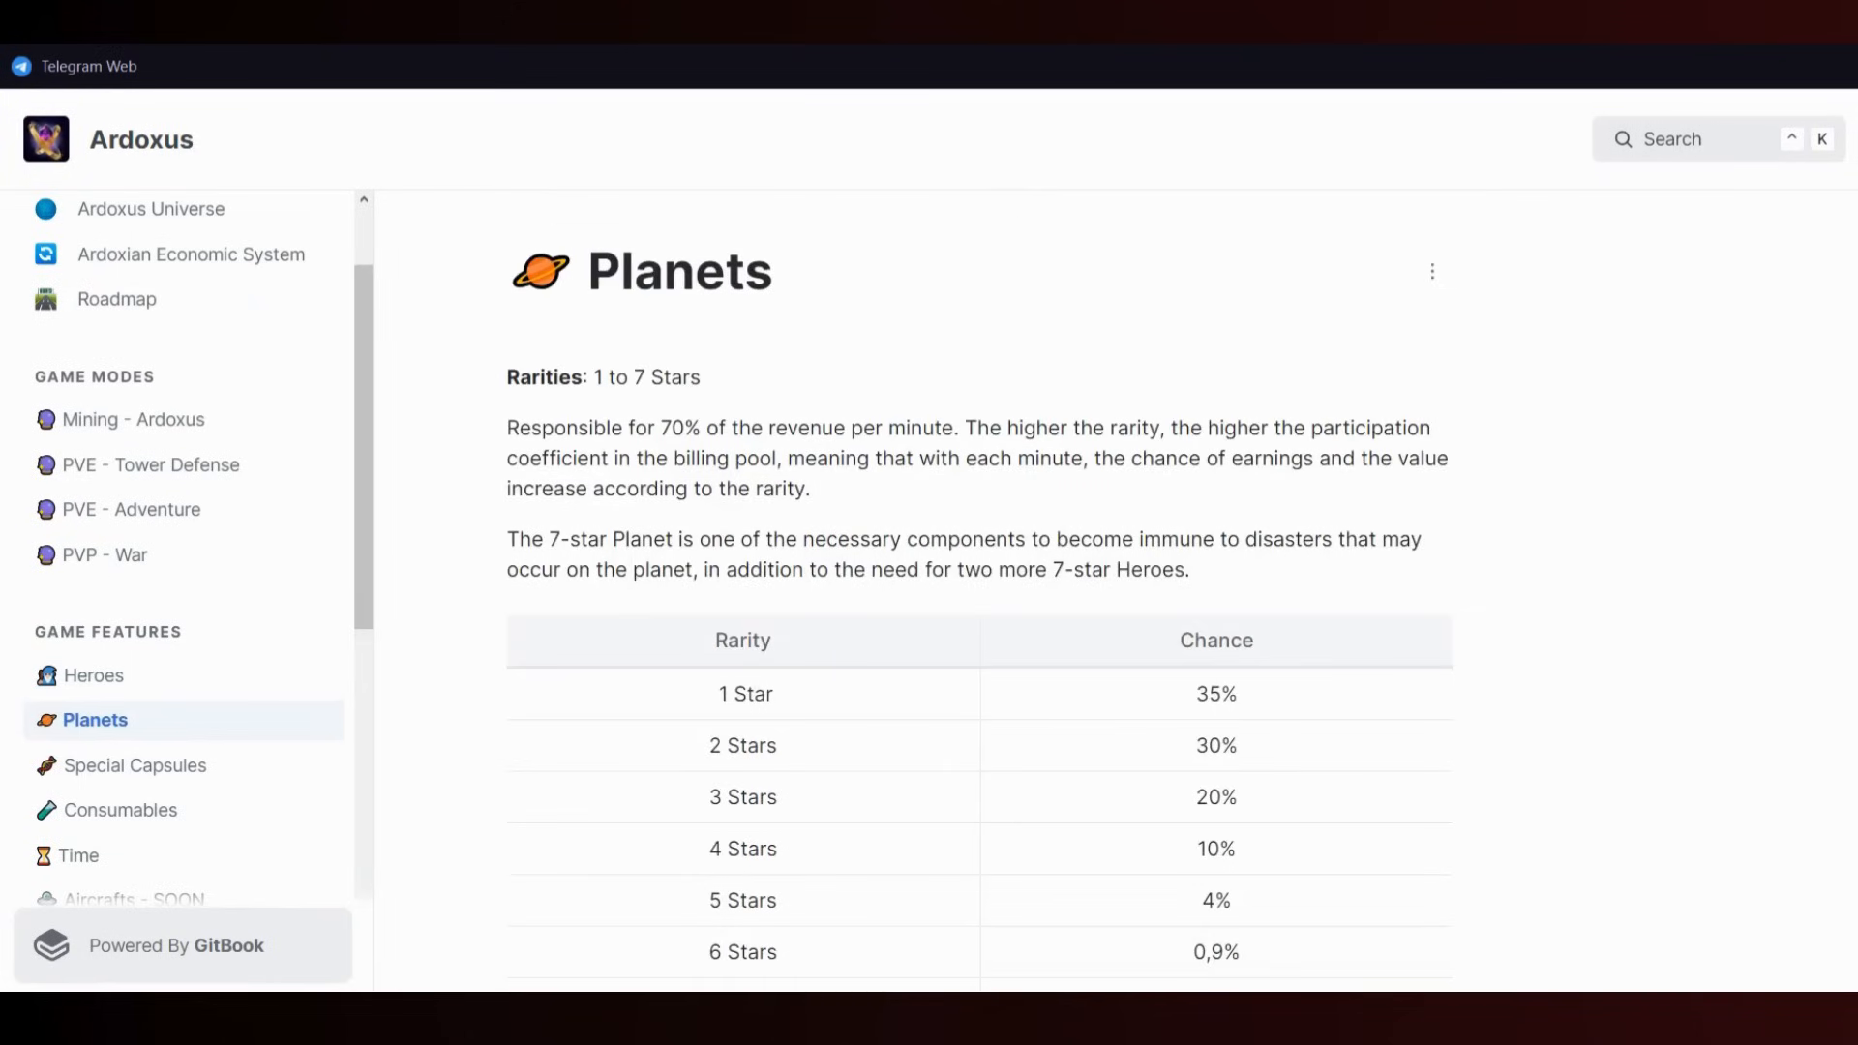
scroll(down, 3)
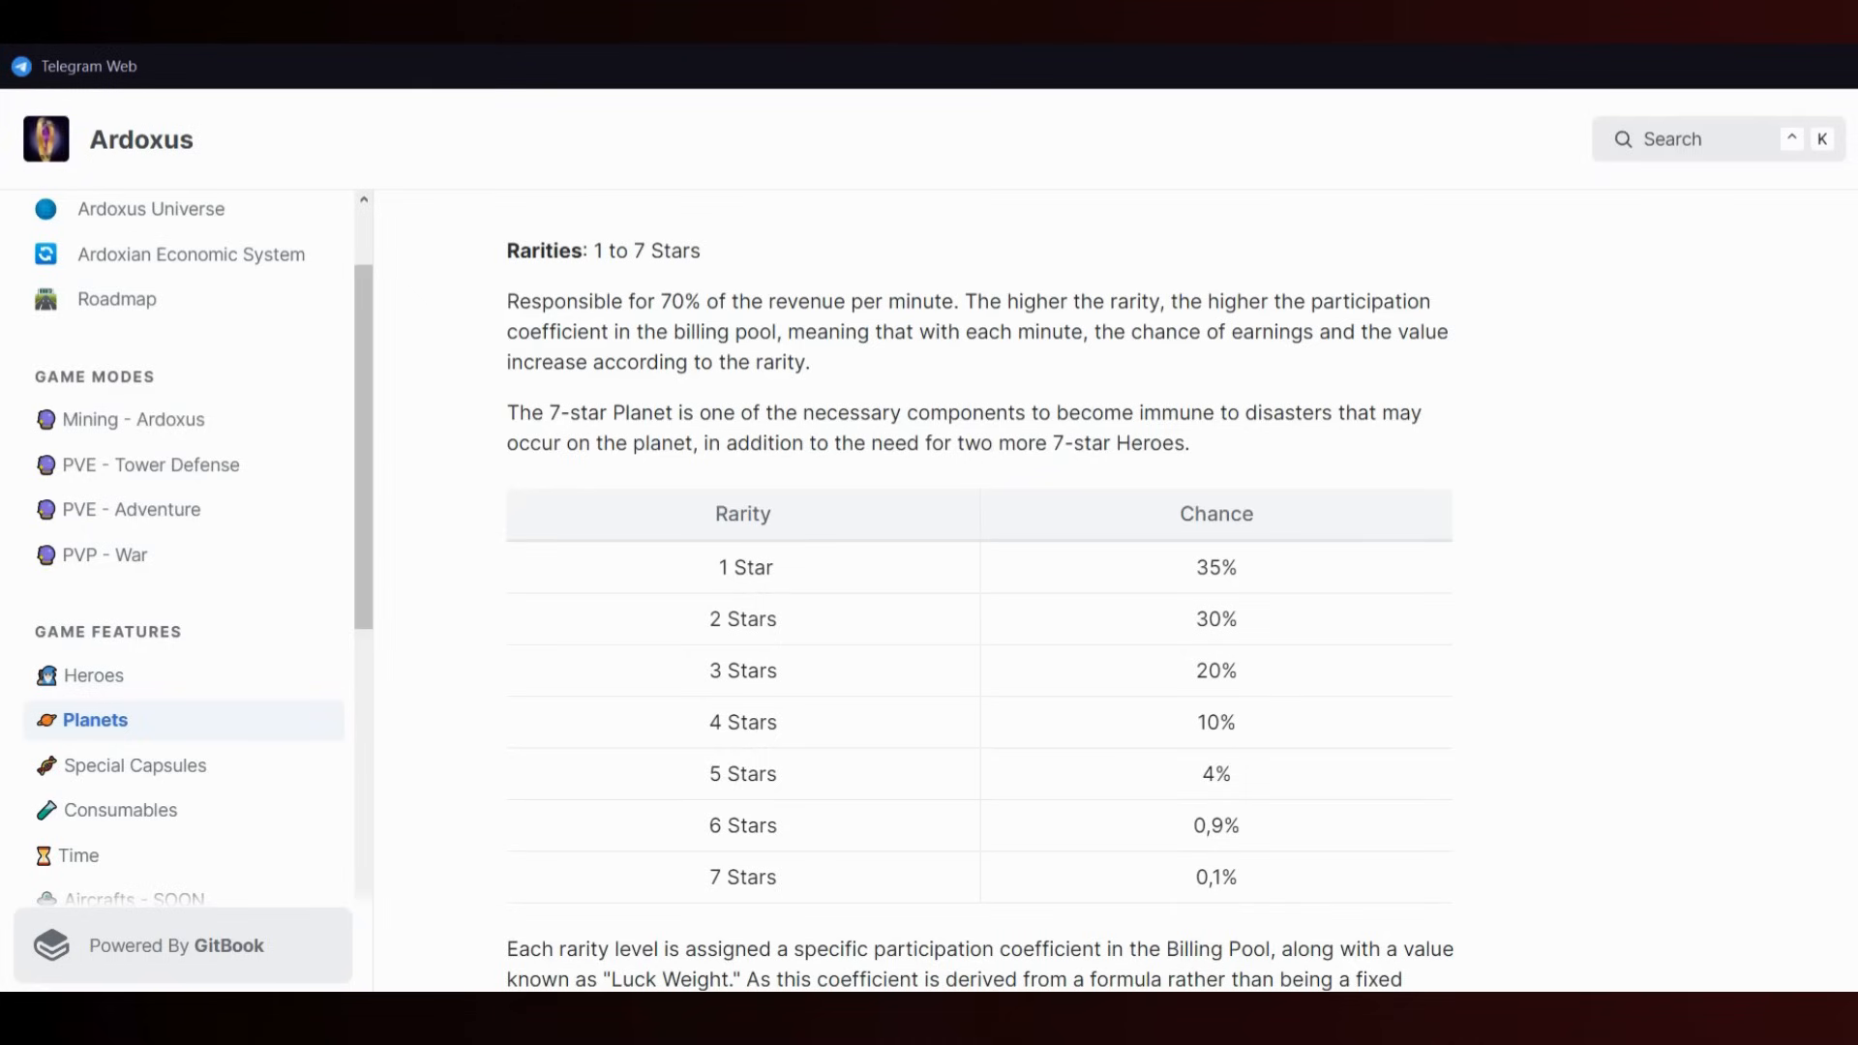
scroll(down, 3)
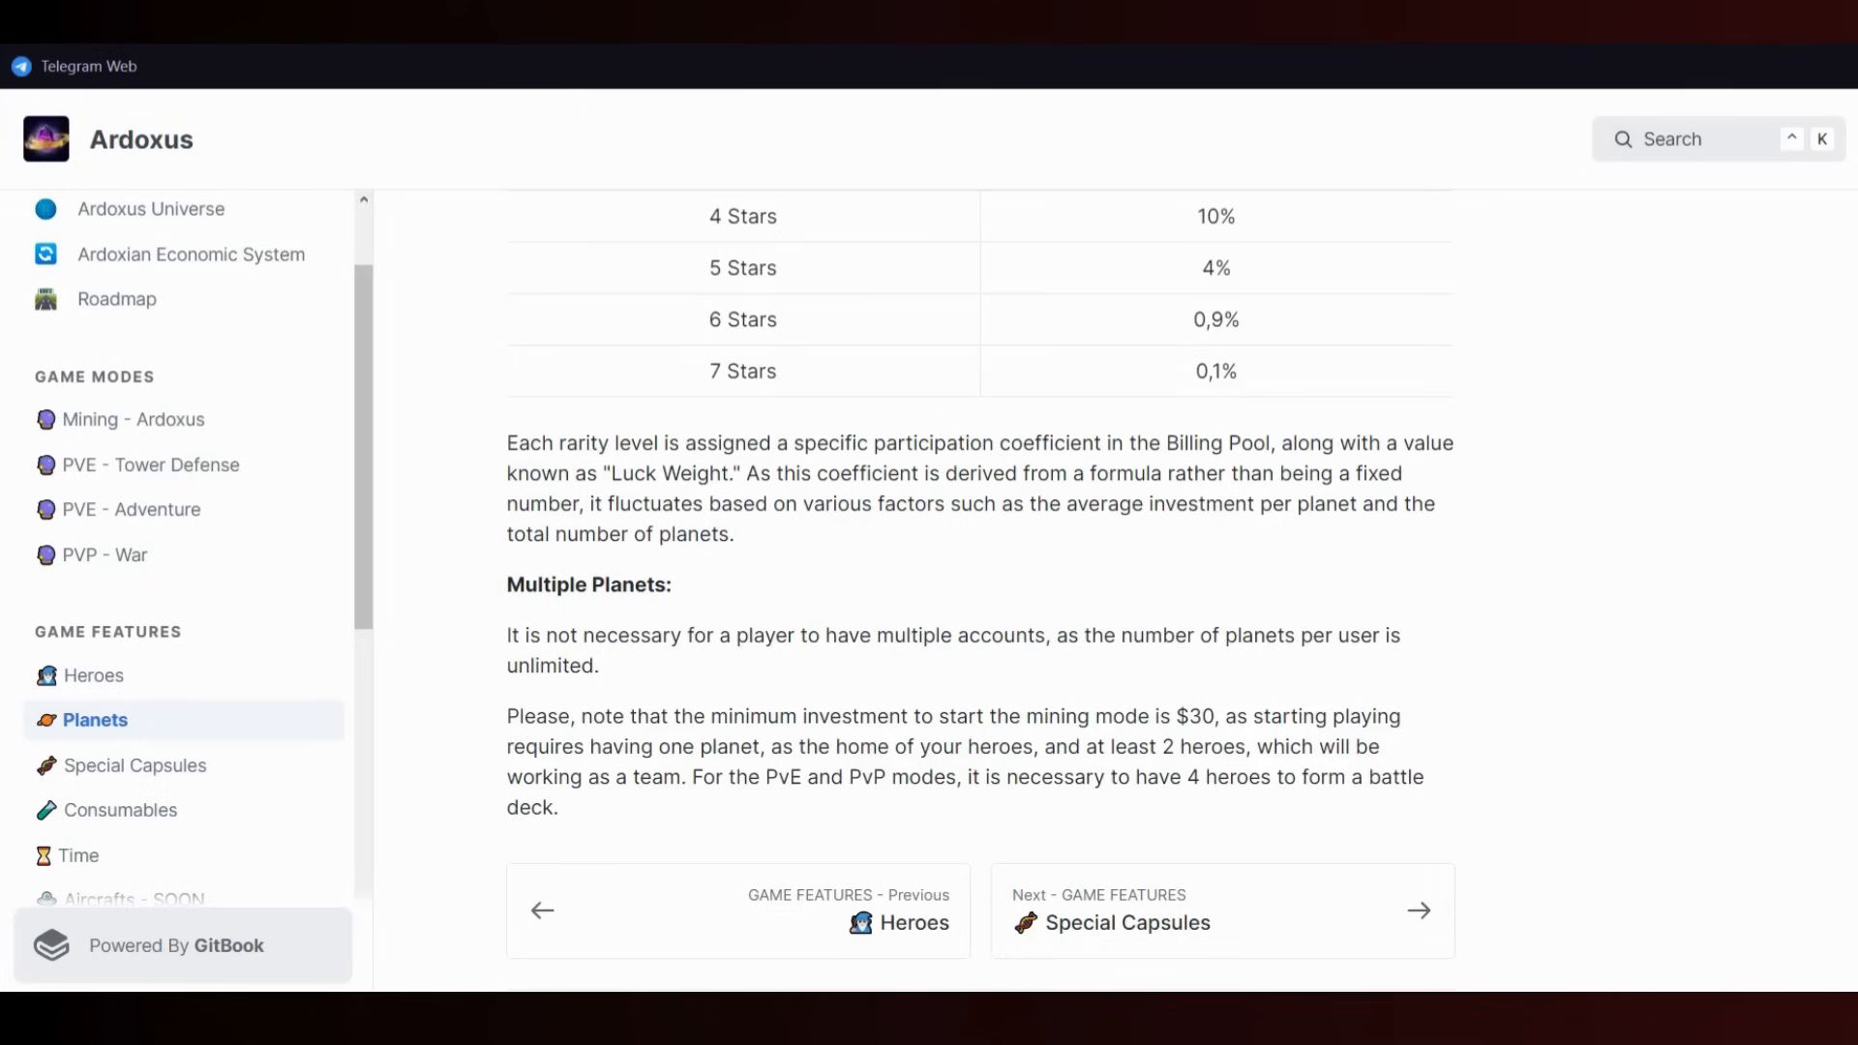
scroll(down, 3)
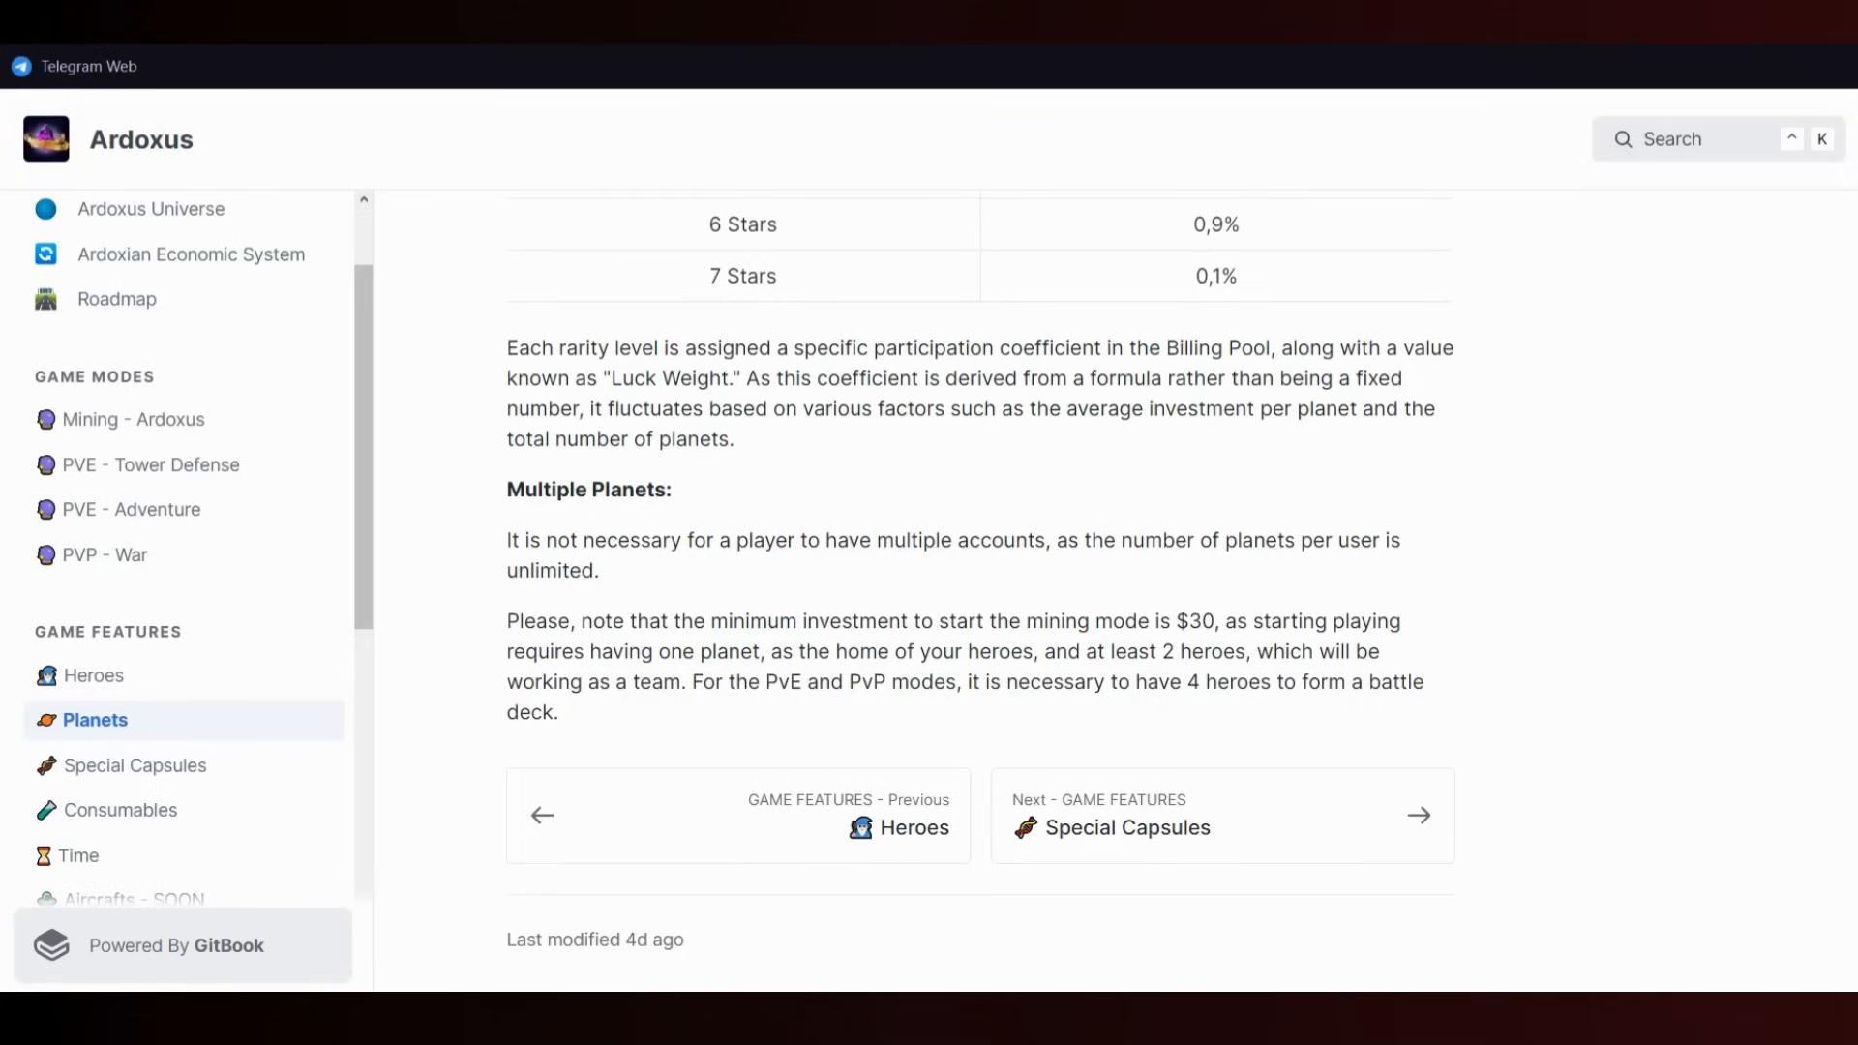
- Open the Special Capsules page and scroll through it
click(136, 765)
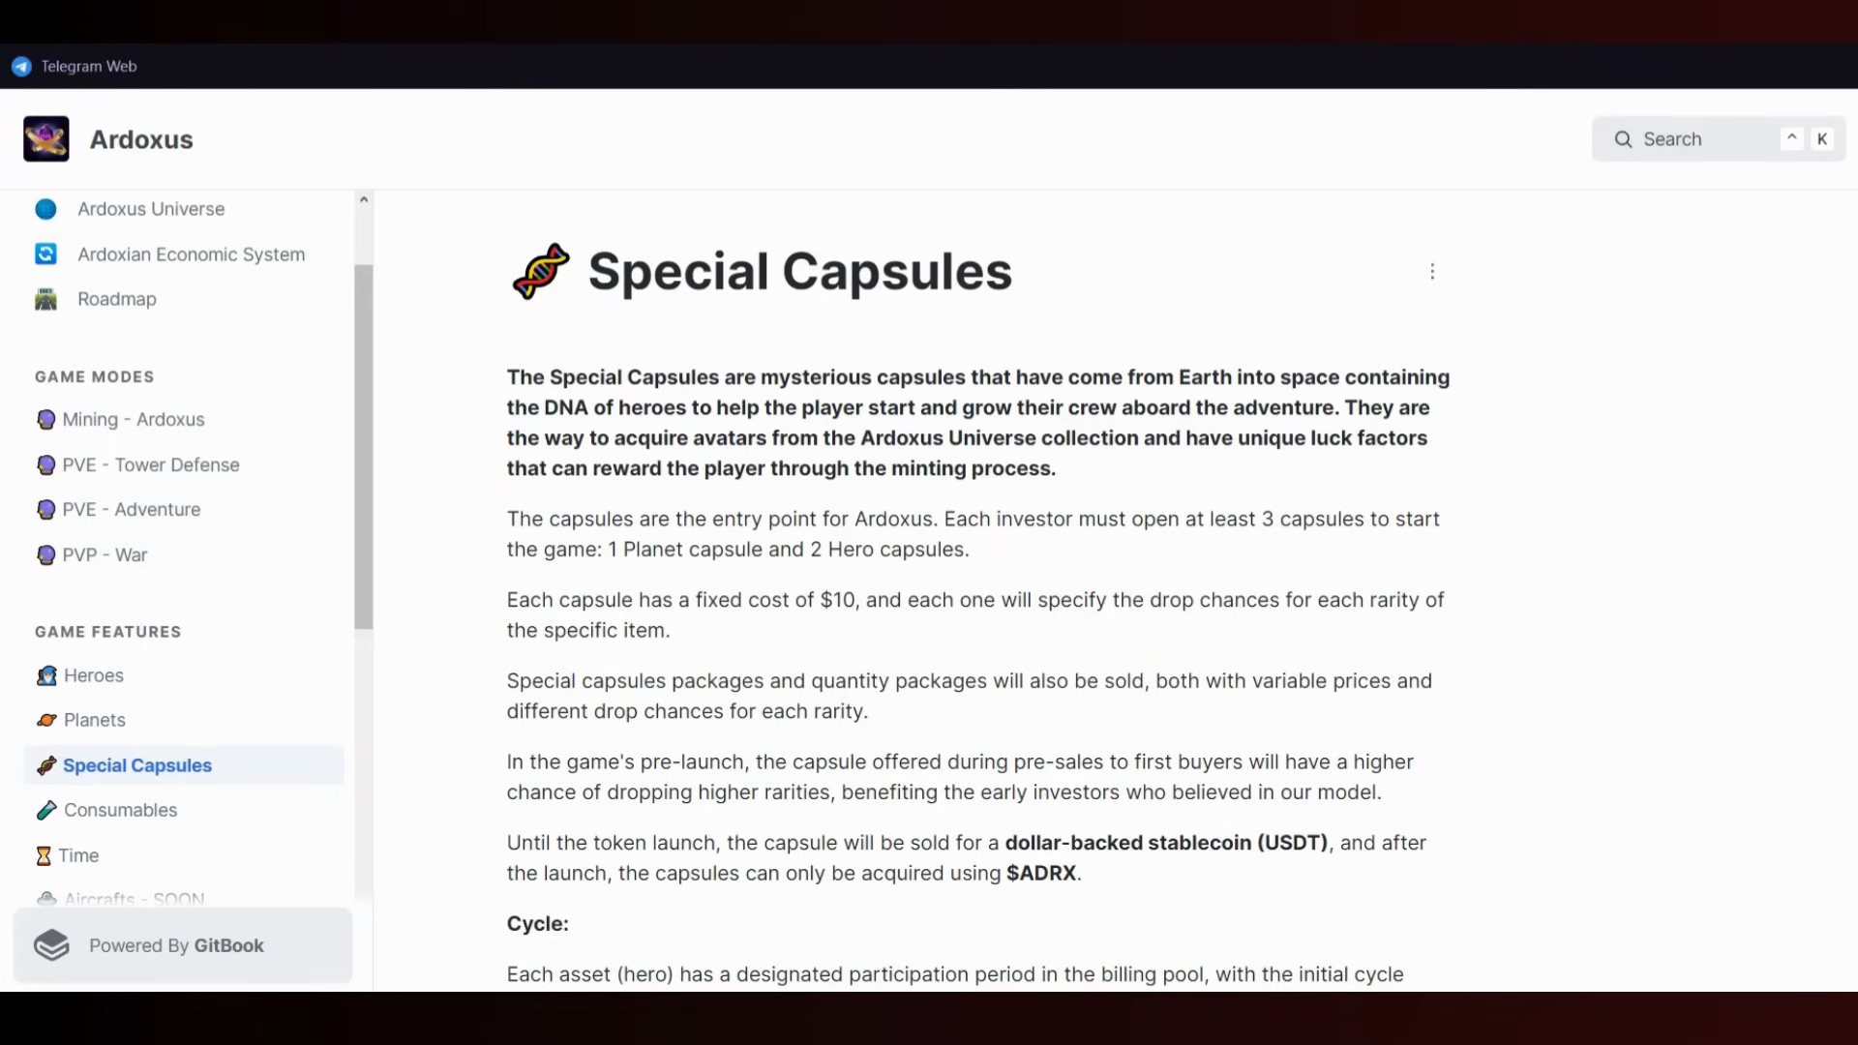
scroll(down, 3)
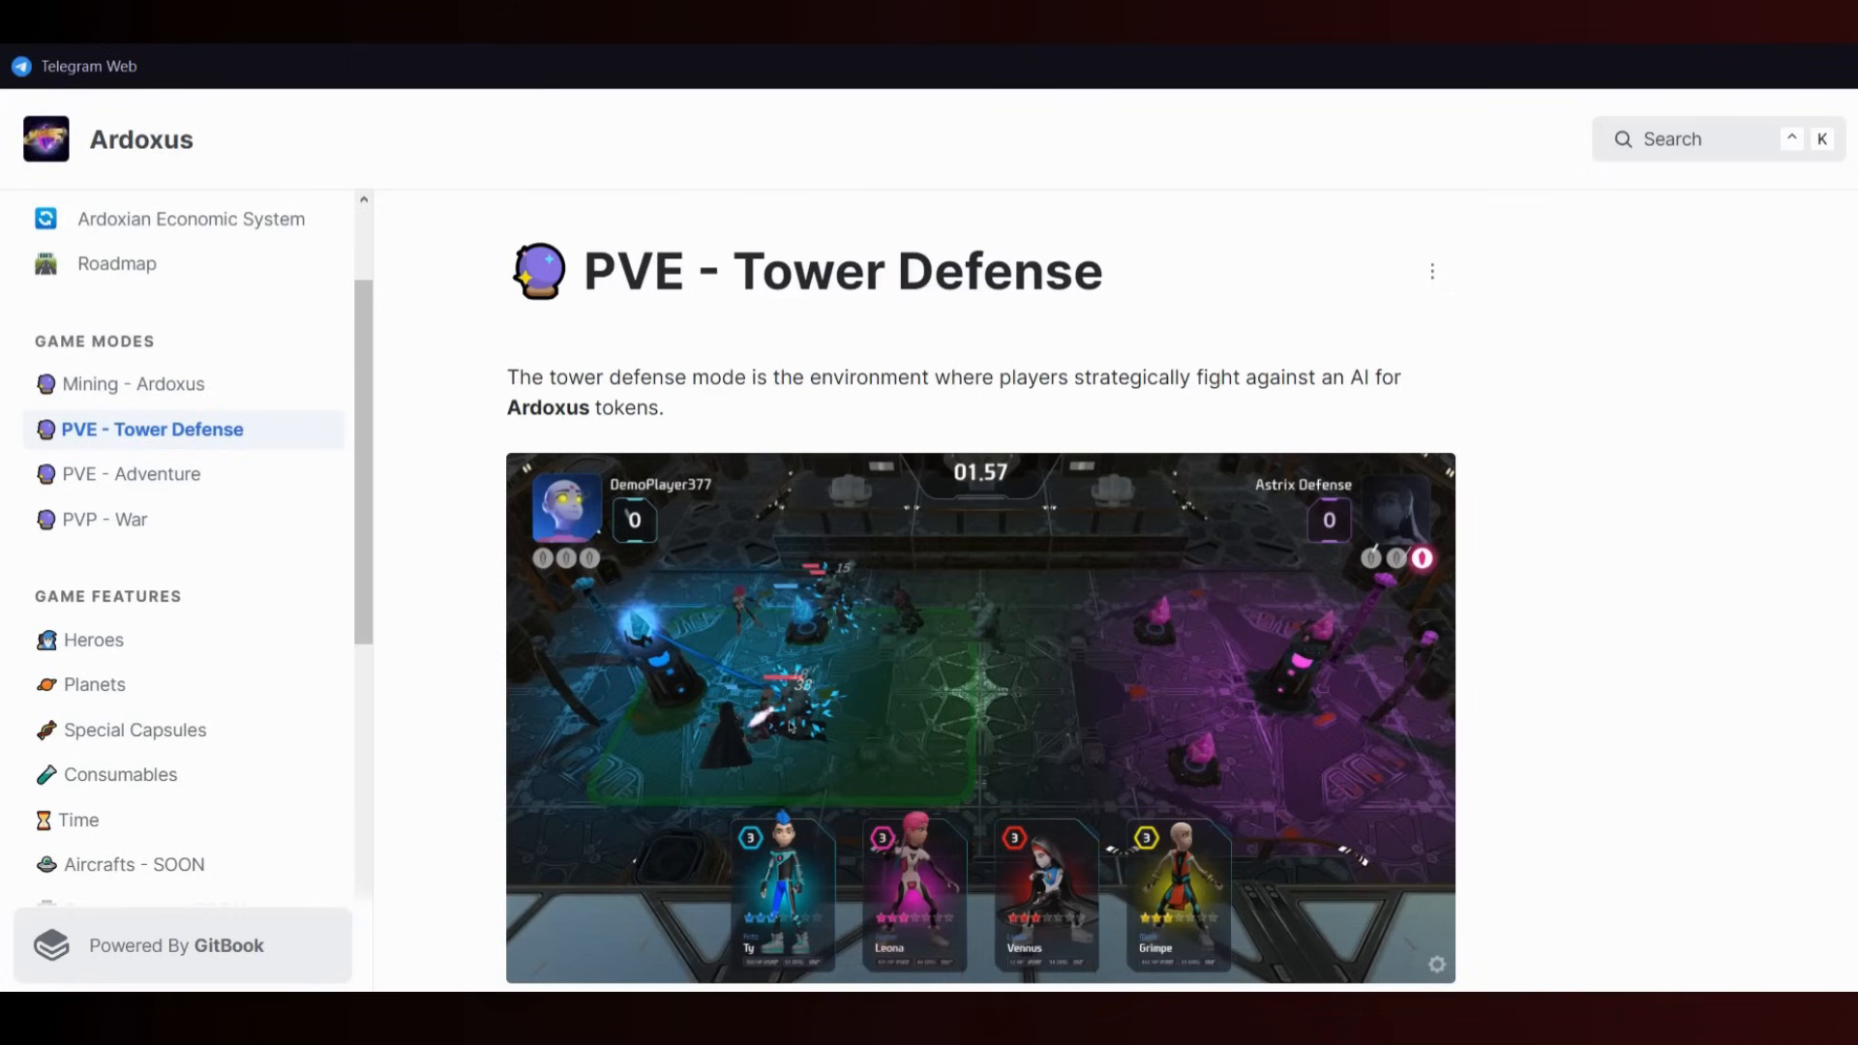
- View the PVP - War page, then move on to PVE - Adventure
click(104, 519)
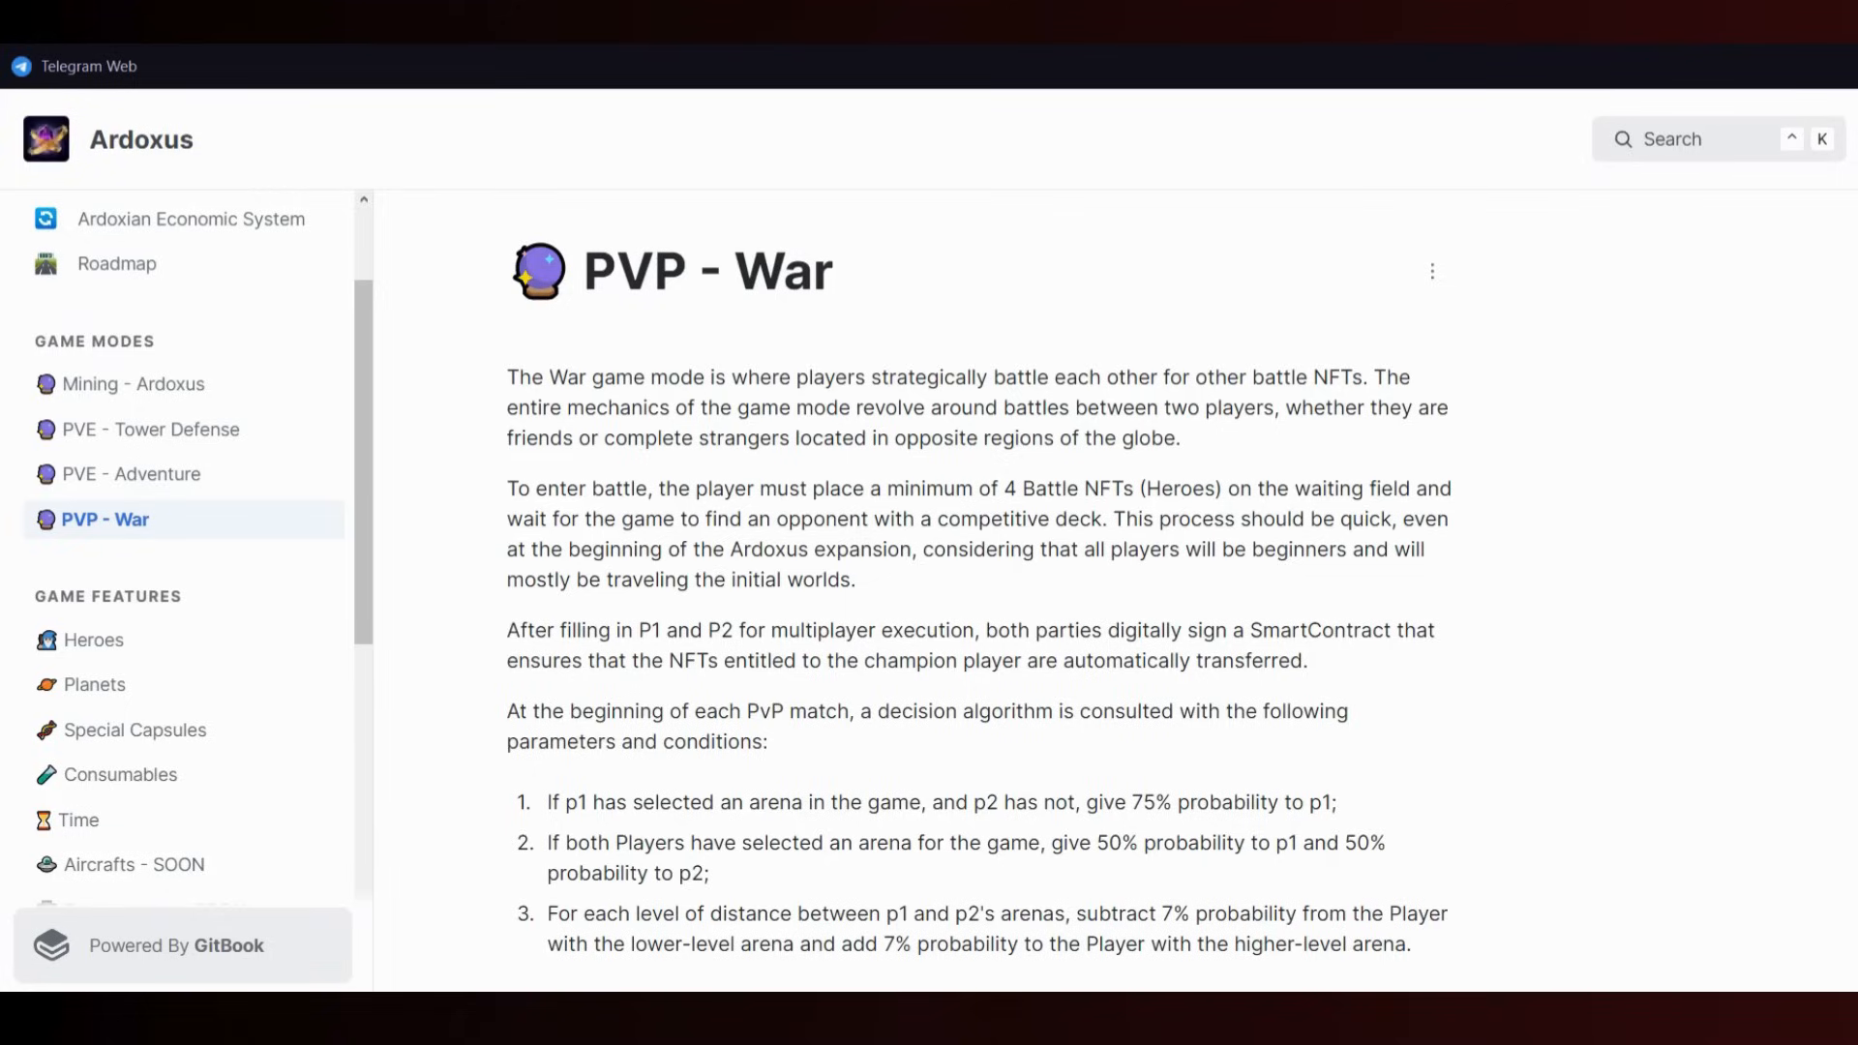
click(131, 473)
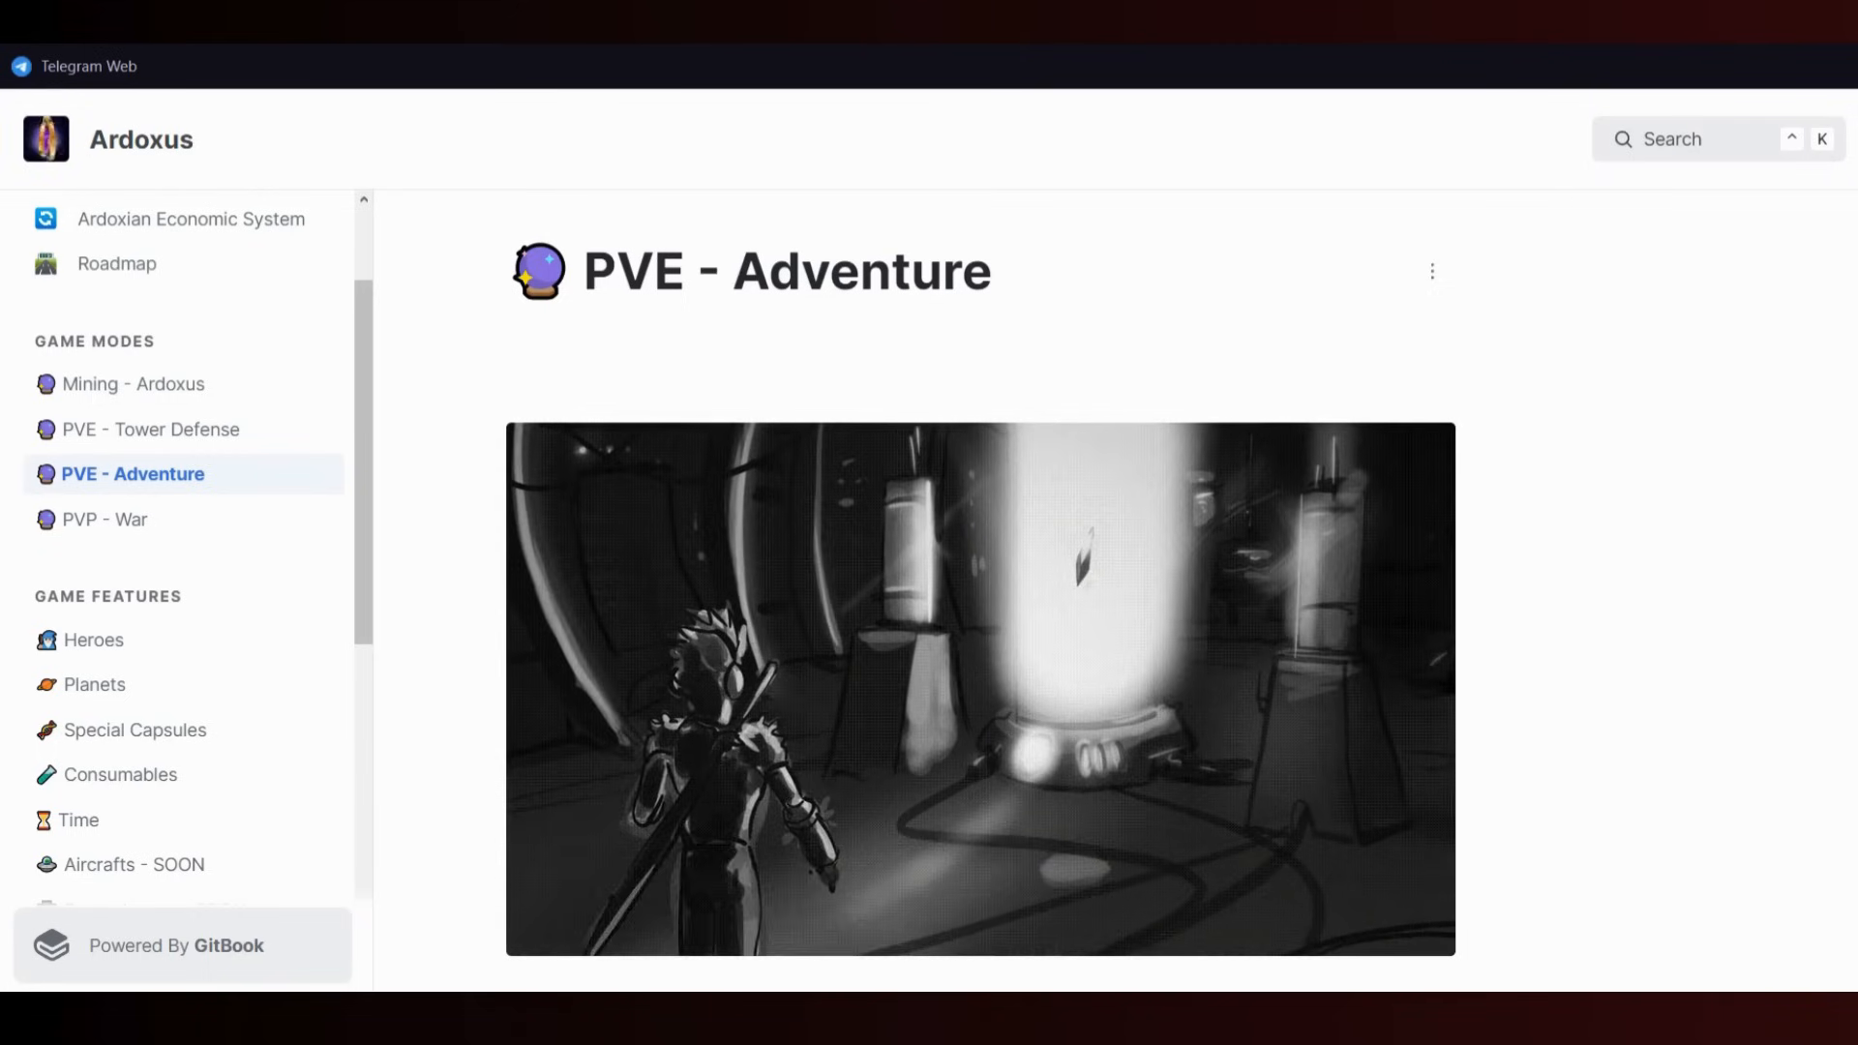
- Open $ARDX Staking and scroll to the stakeholder simulation figures and reward example
click(128, 751)
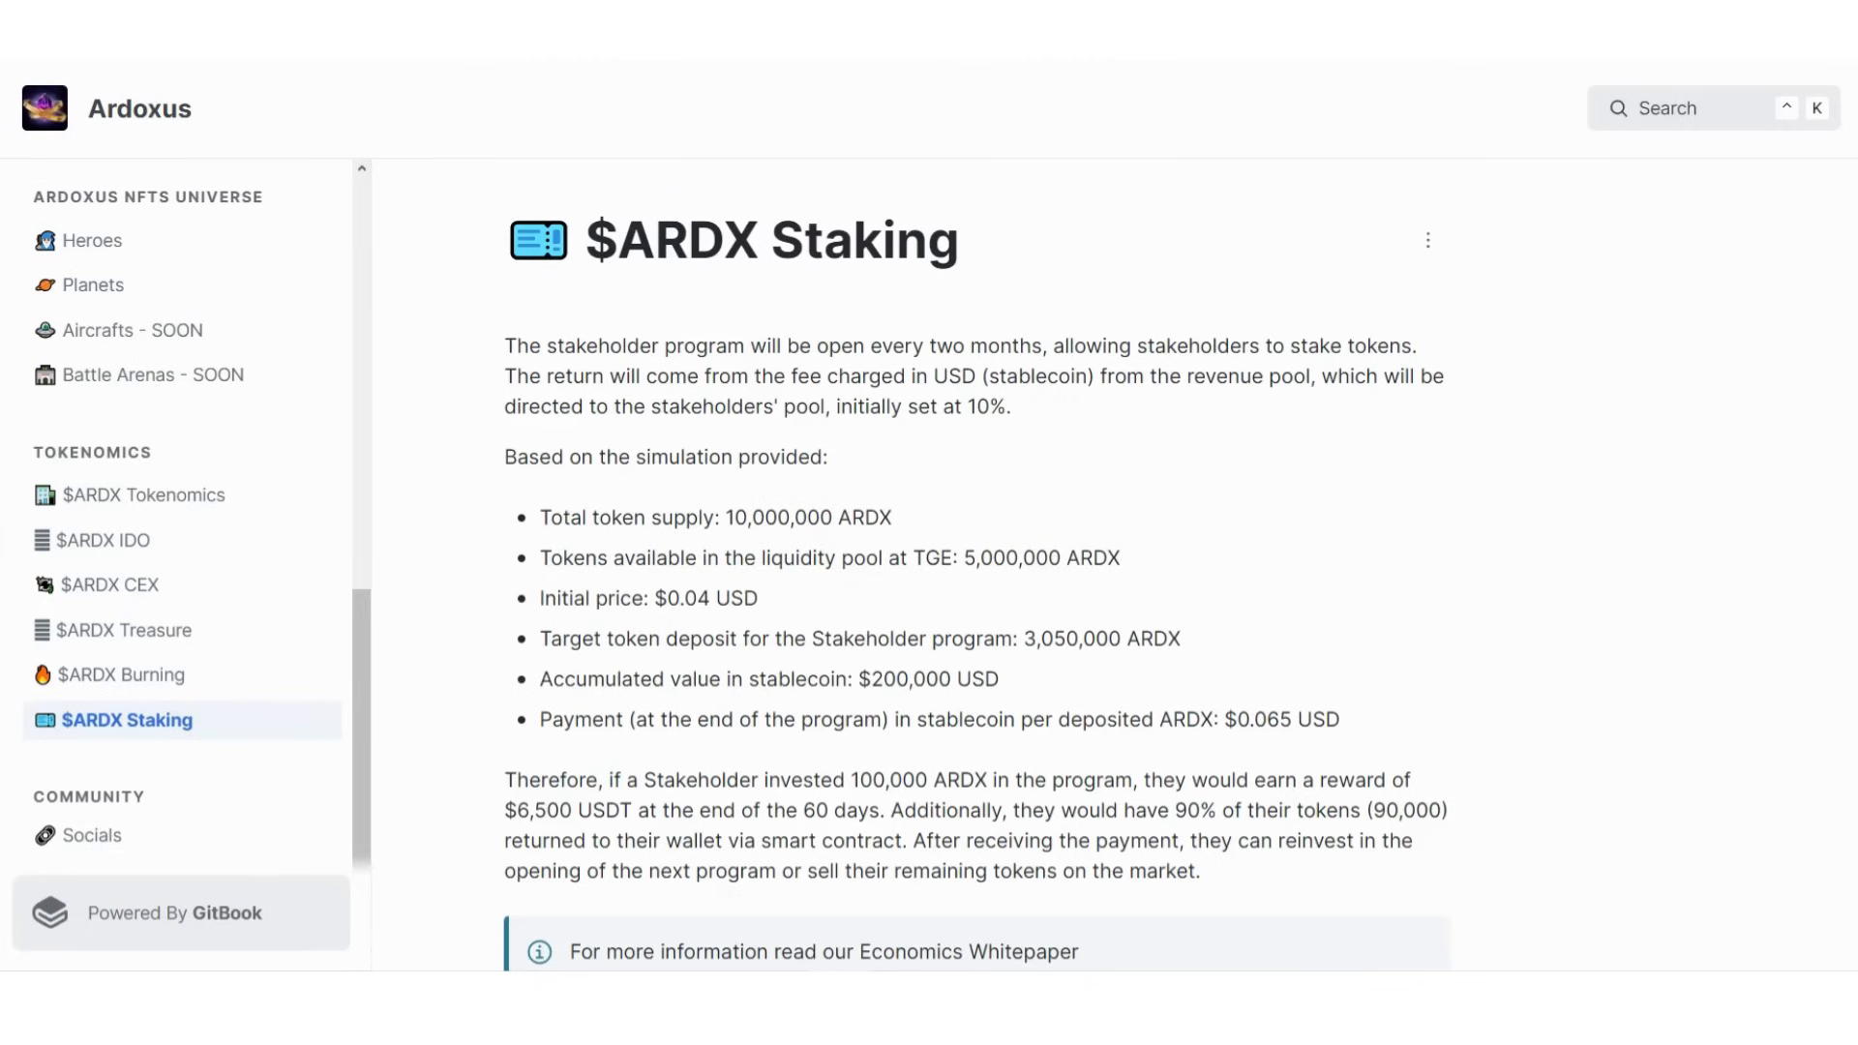
scroll(down, 3)
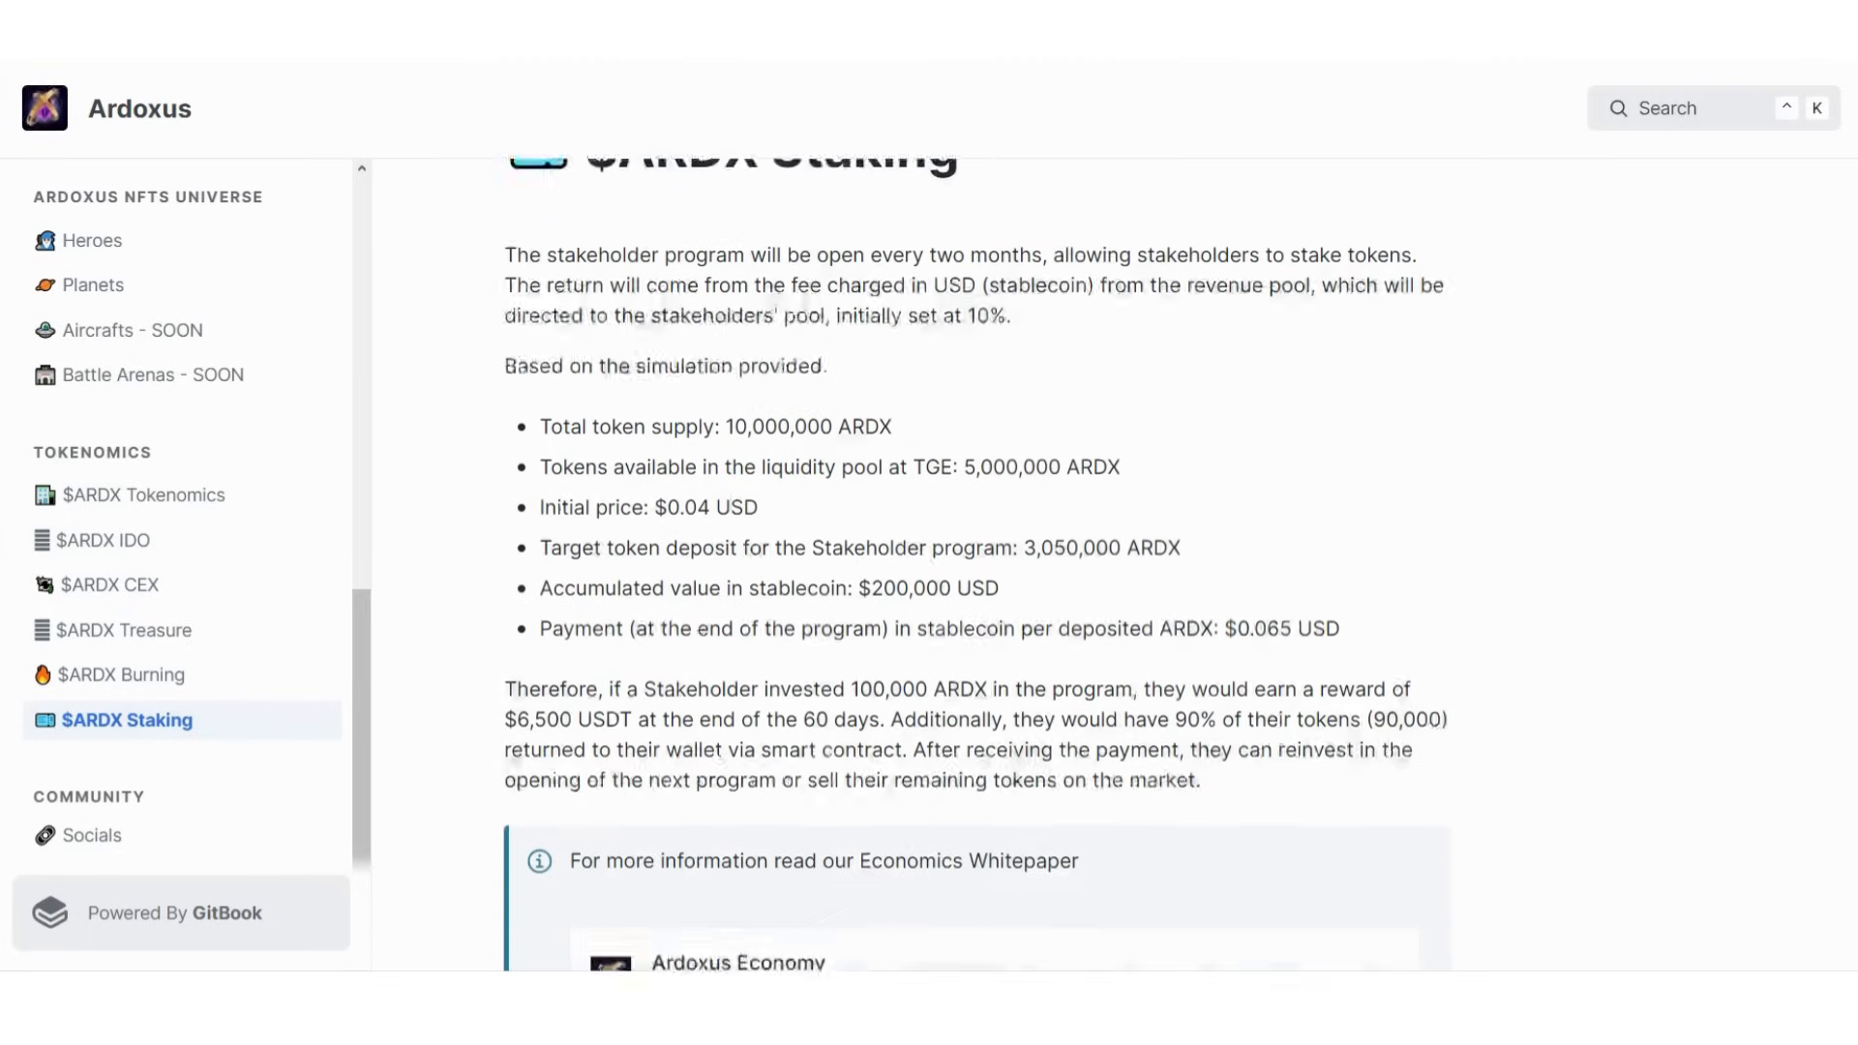
scroll(down, 3)
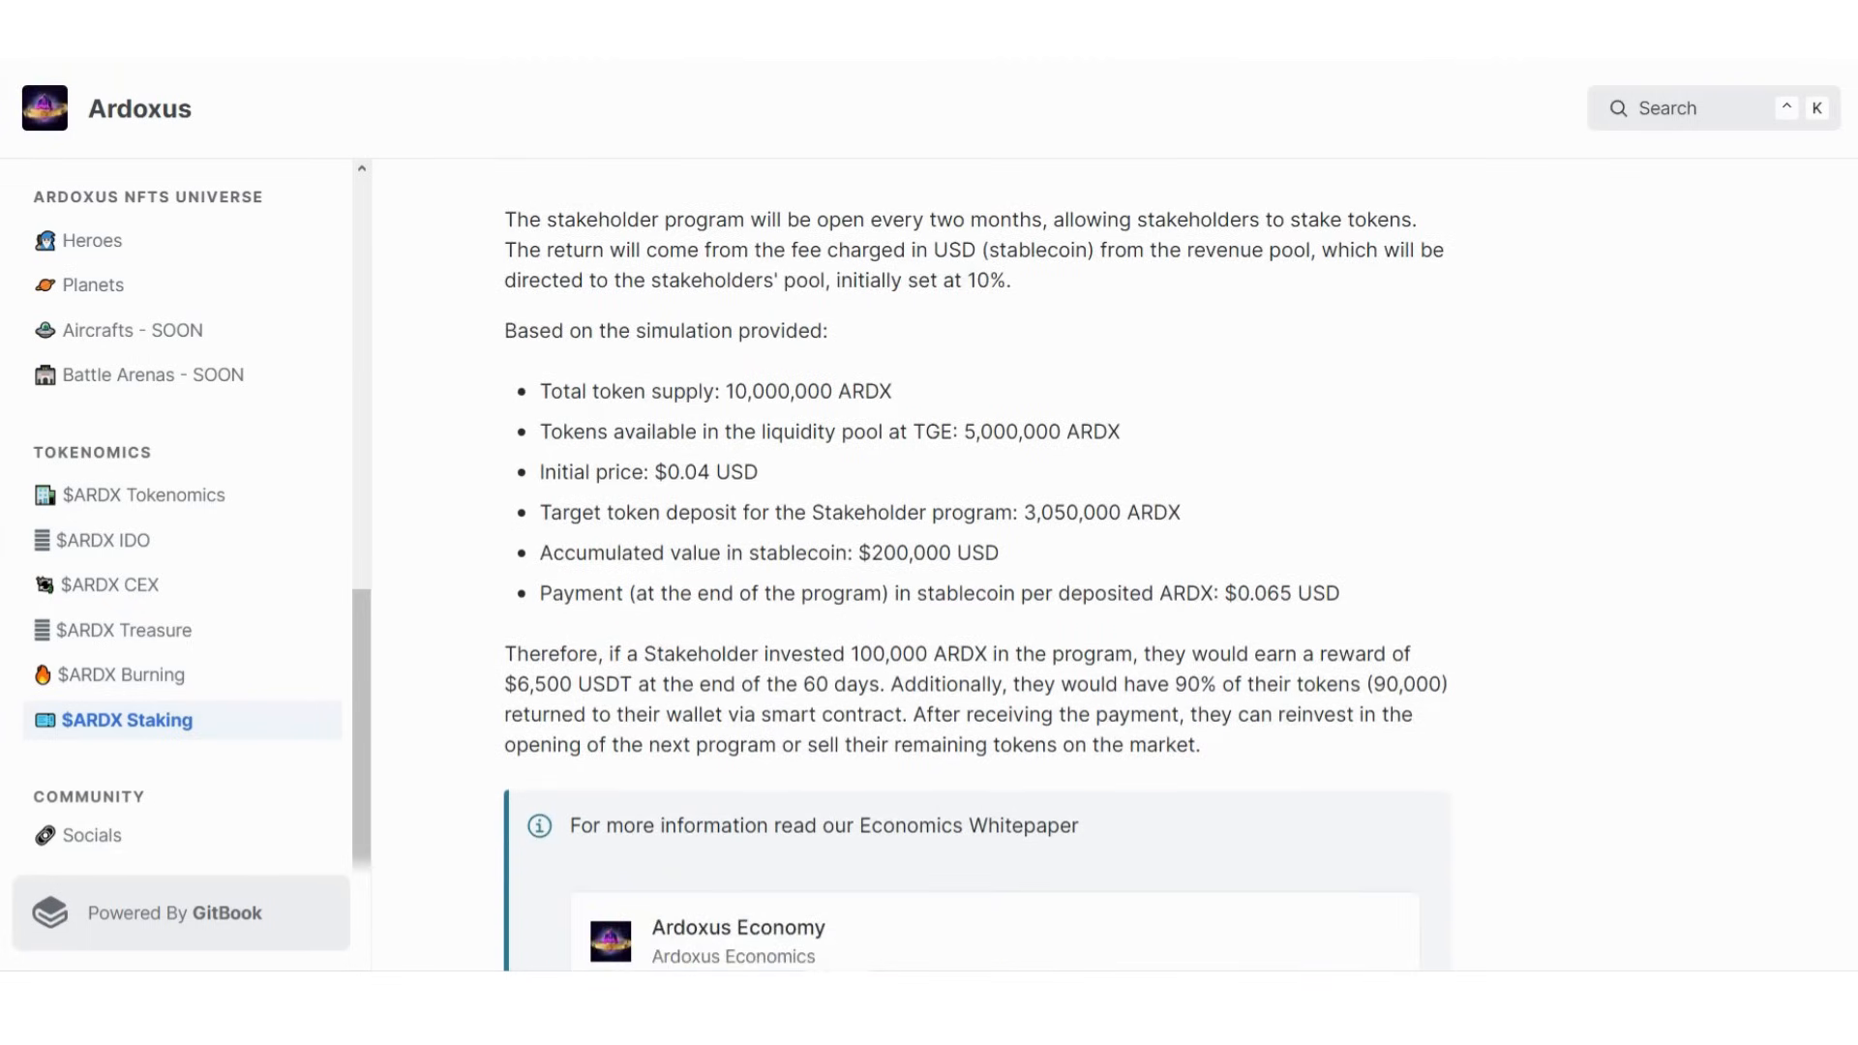